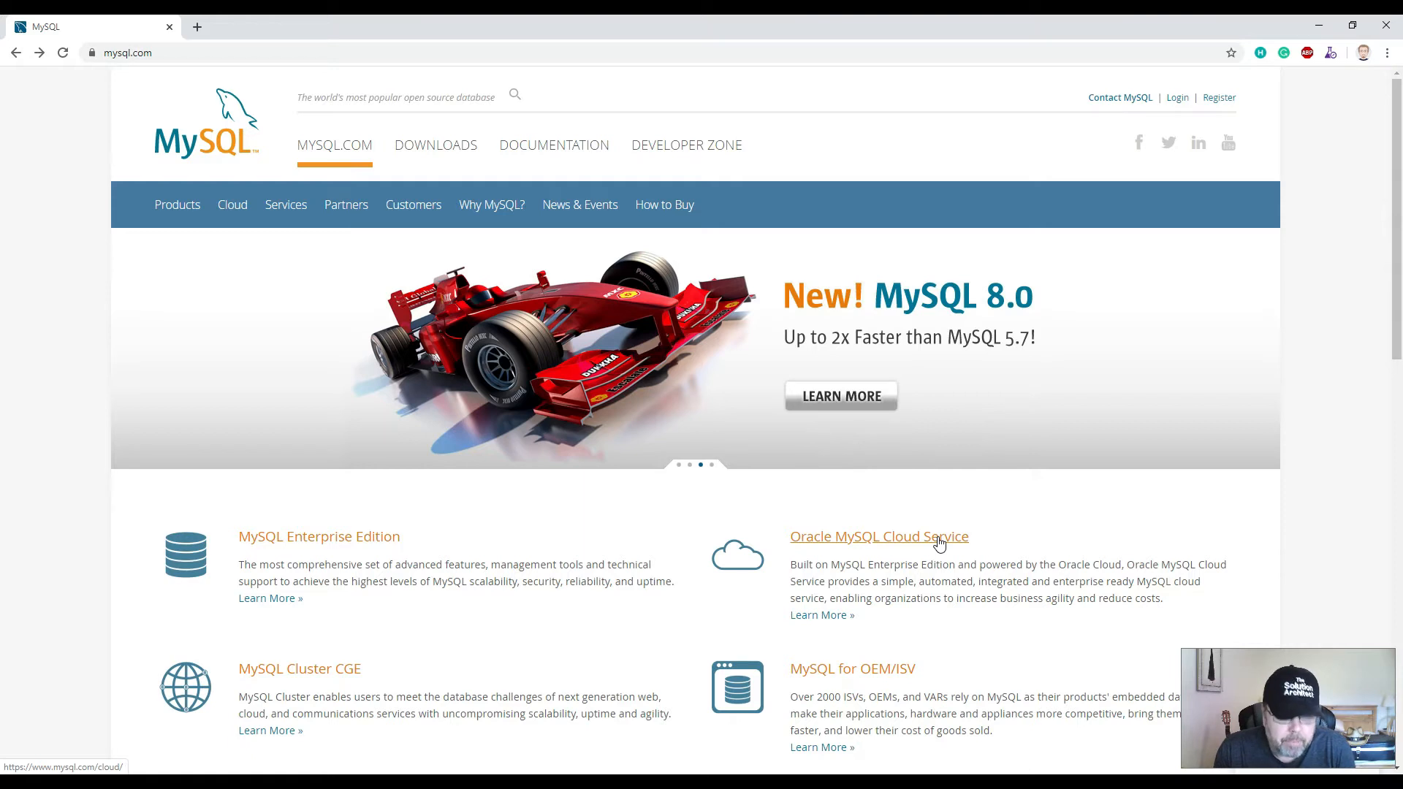
pyautogui.moveTo(524, 477)
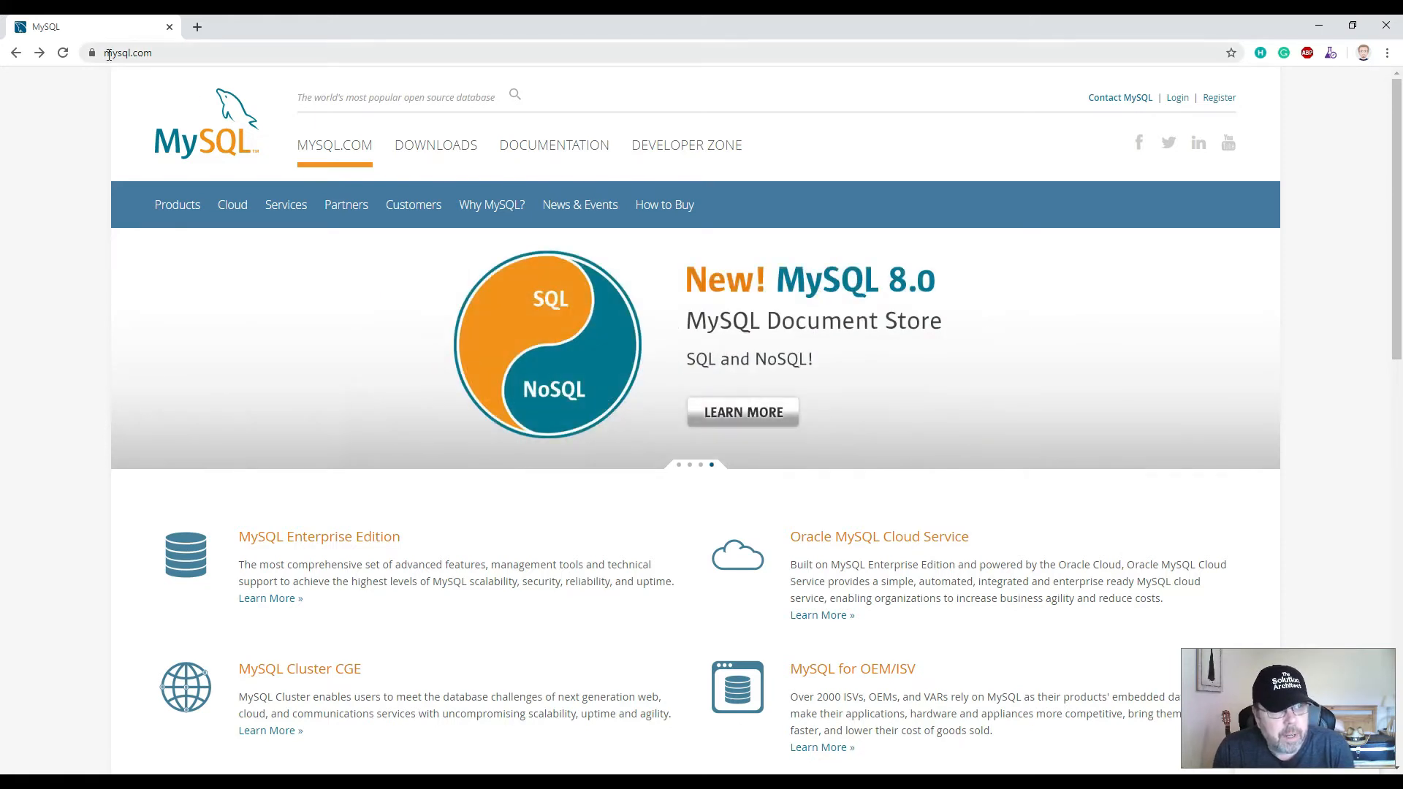
# From the MySQL home page, go to the Downloads section of mysql.com.
pyautogui.click(129, 53)
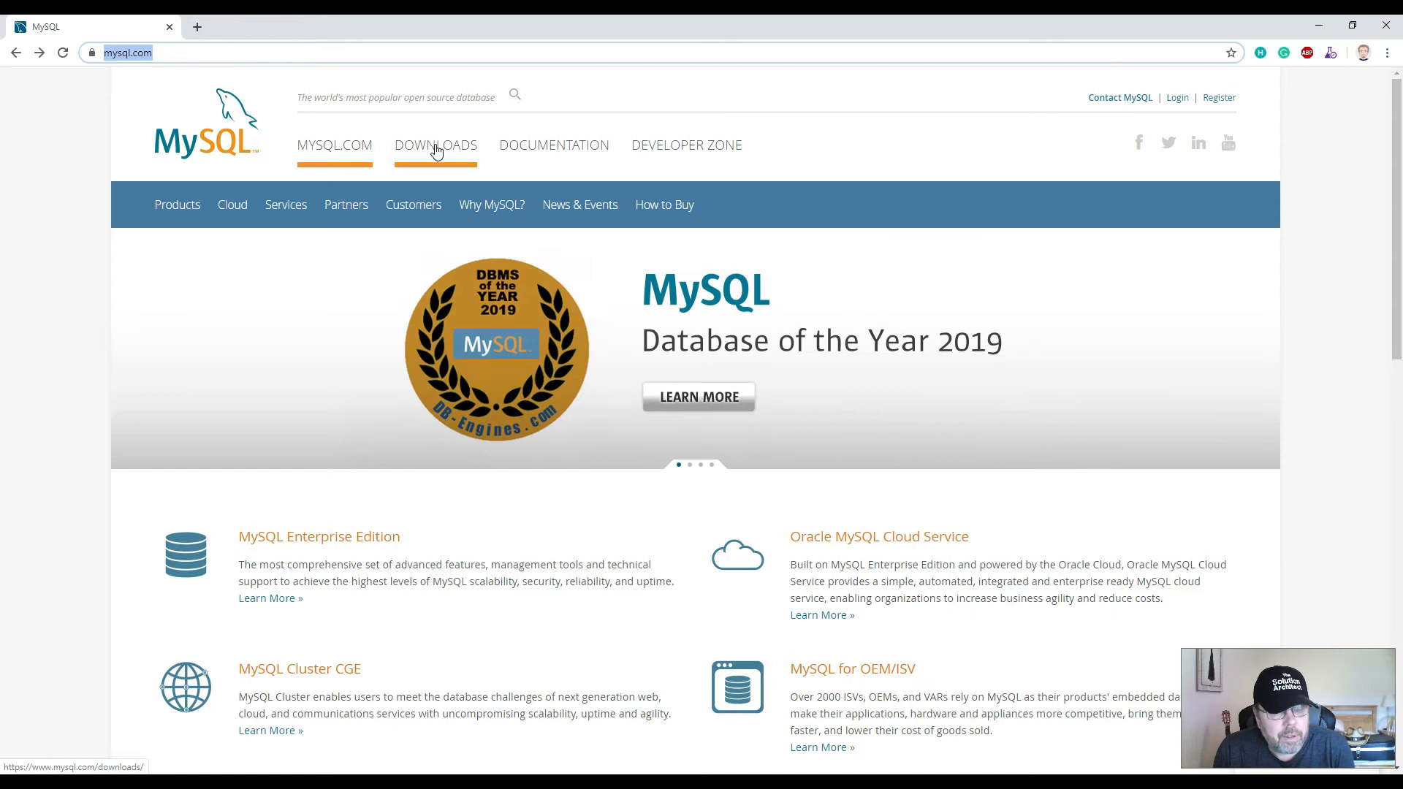
pyautogui.click(152, 53)
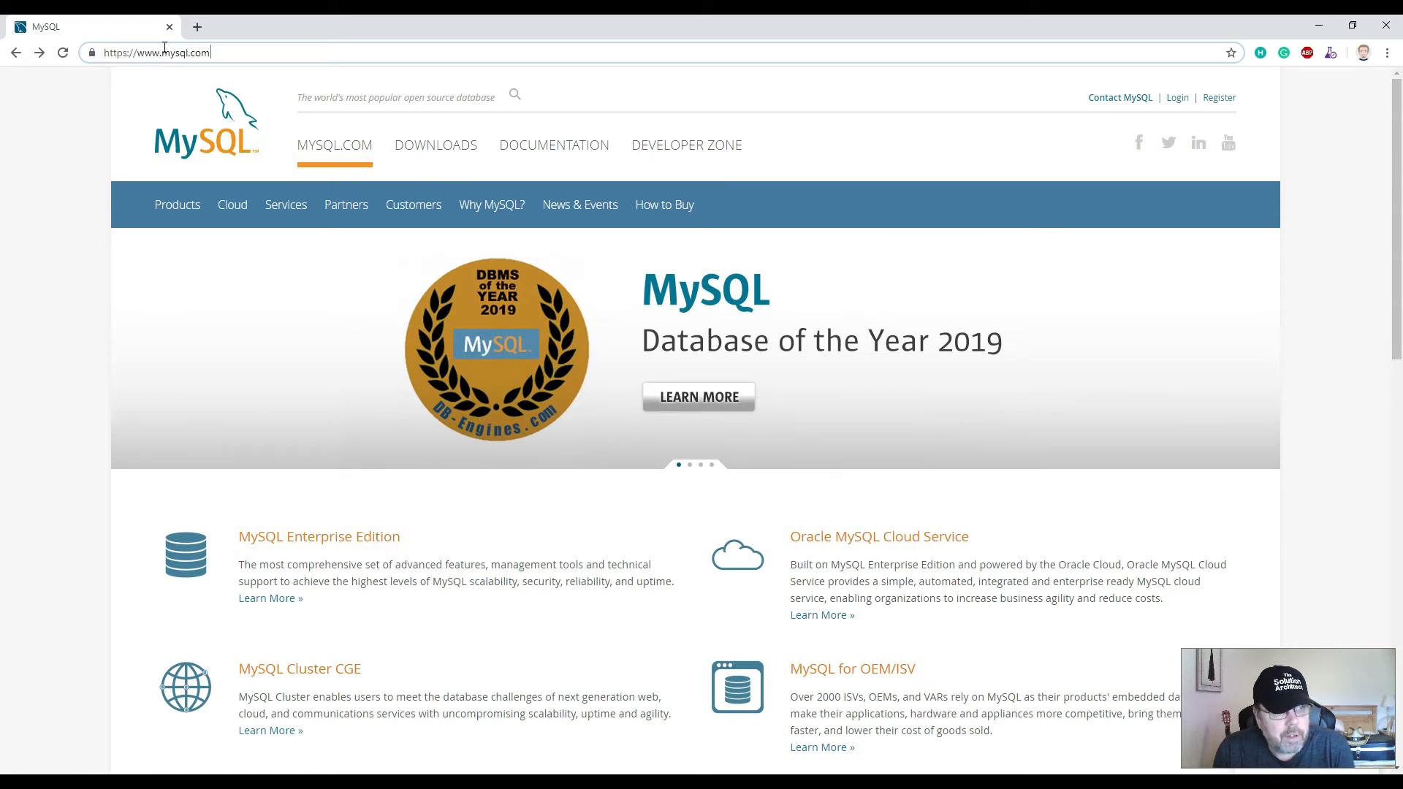
pyautogui.moveTo(436, 144)
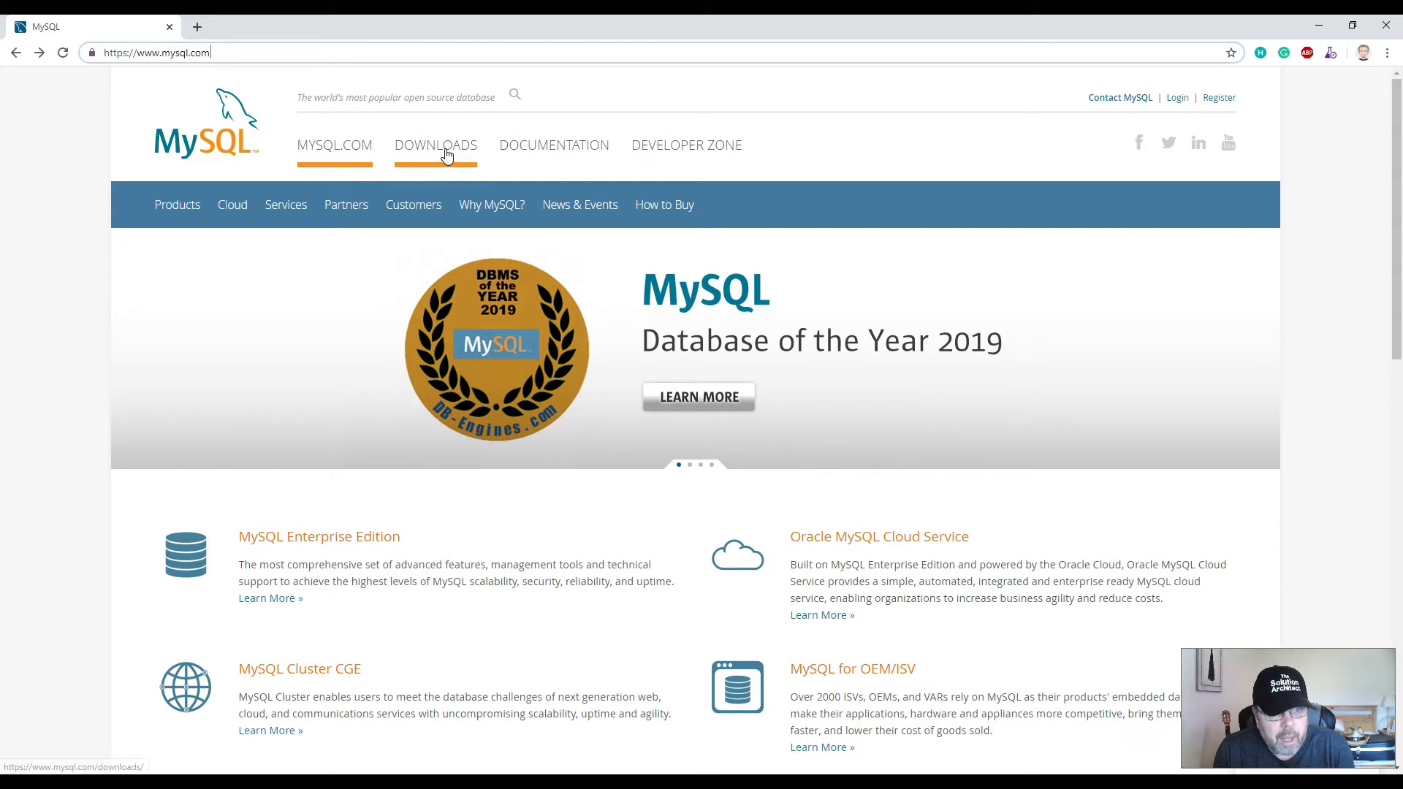
pyautogui.click(436, 145)
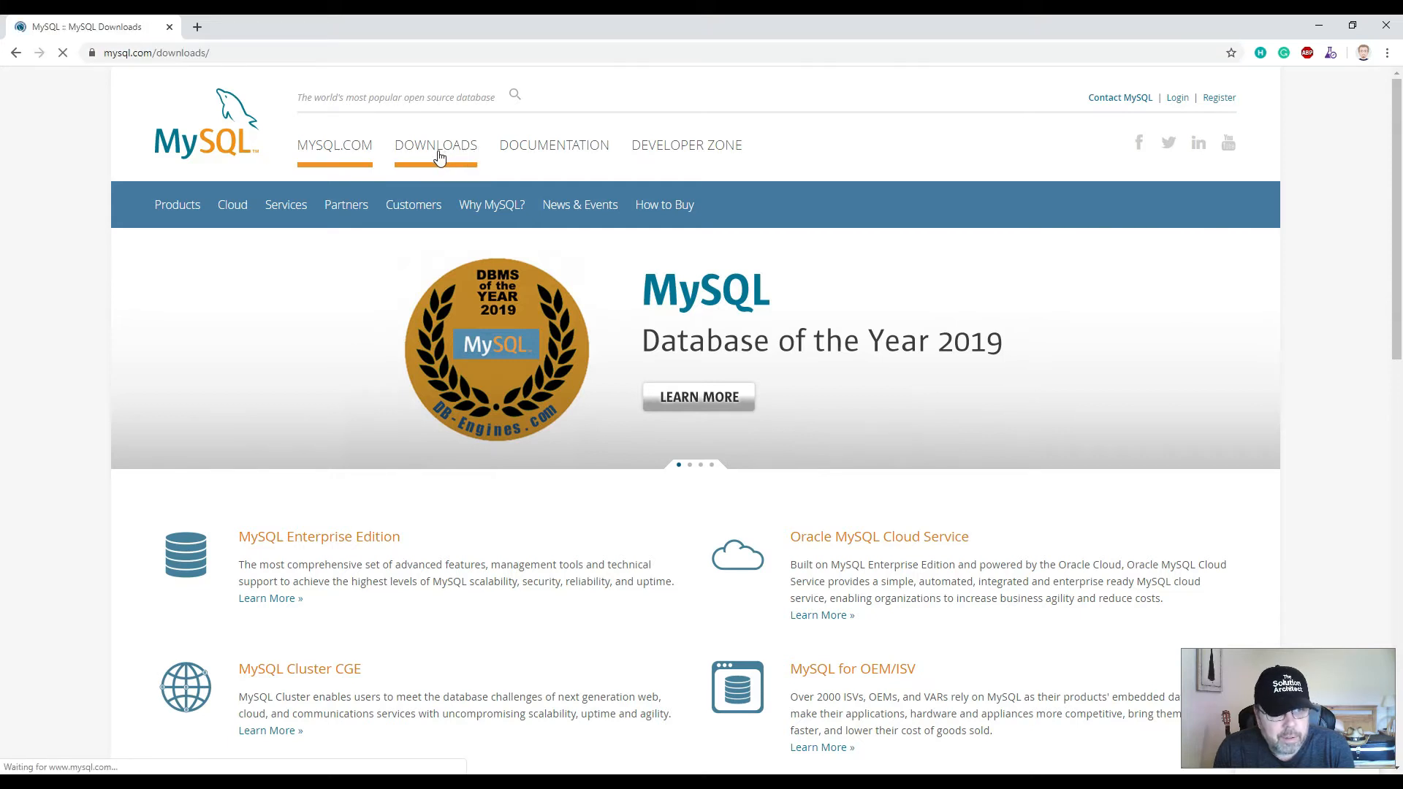
pyautogui.click(435, 145)
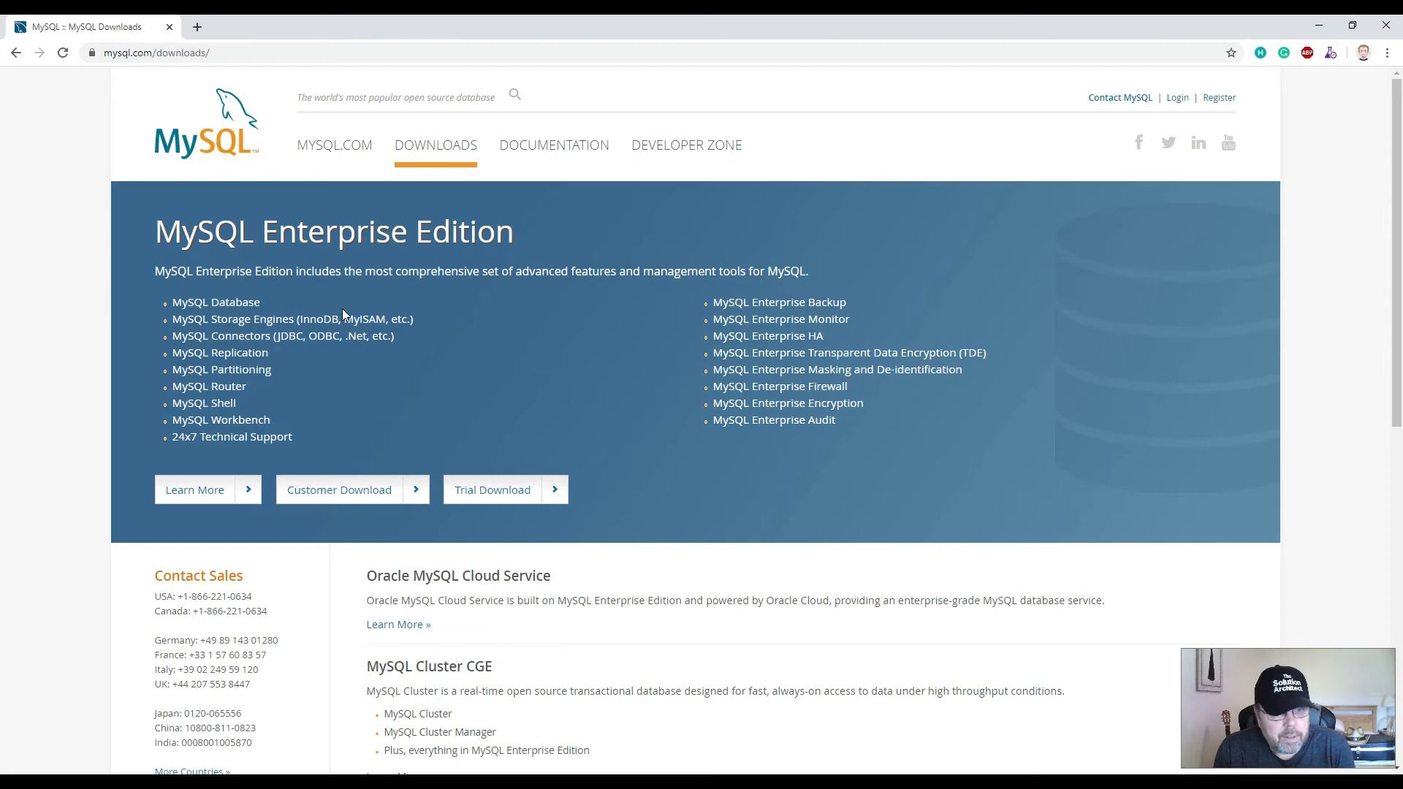
# Scroll down the Downloads page to the MySQL Community (GPL) Downloads link.
pyautogui.scroll(-3)
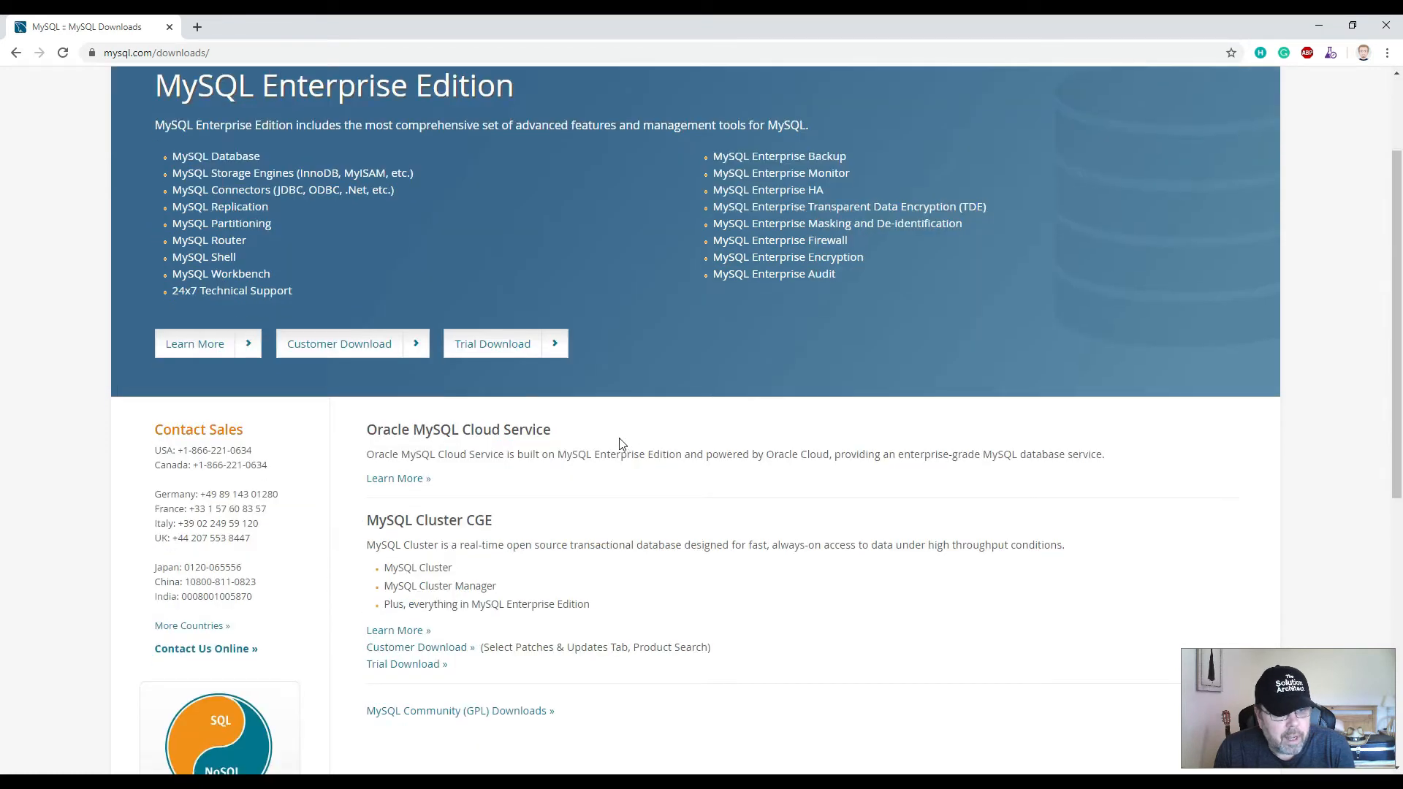
pyautogui.scroll(3)
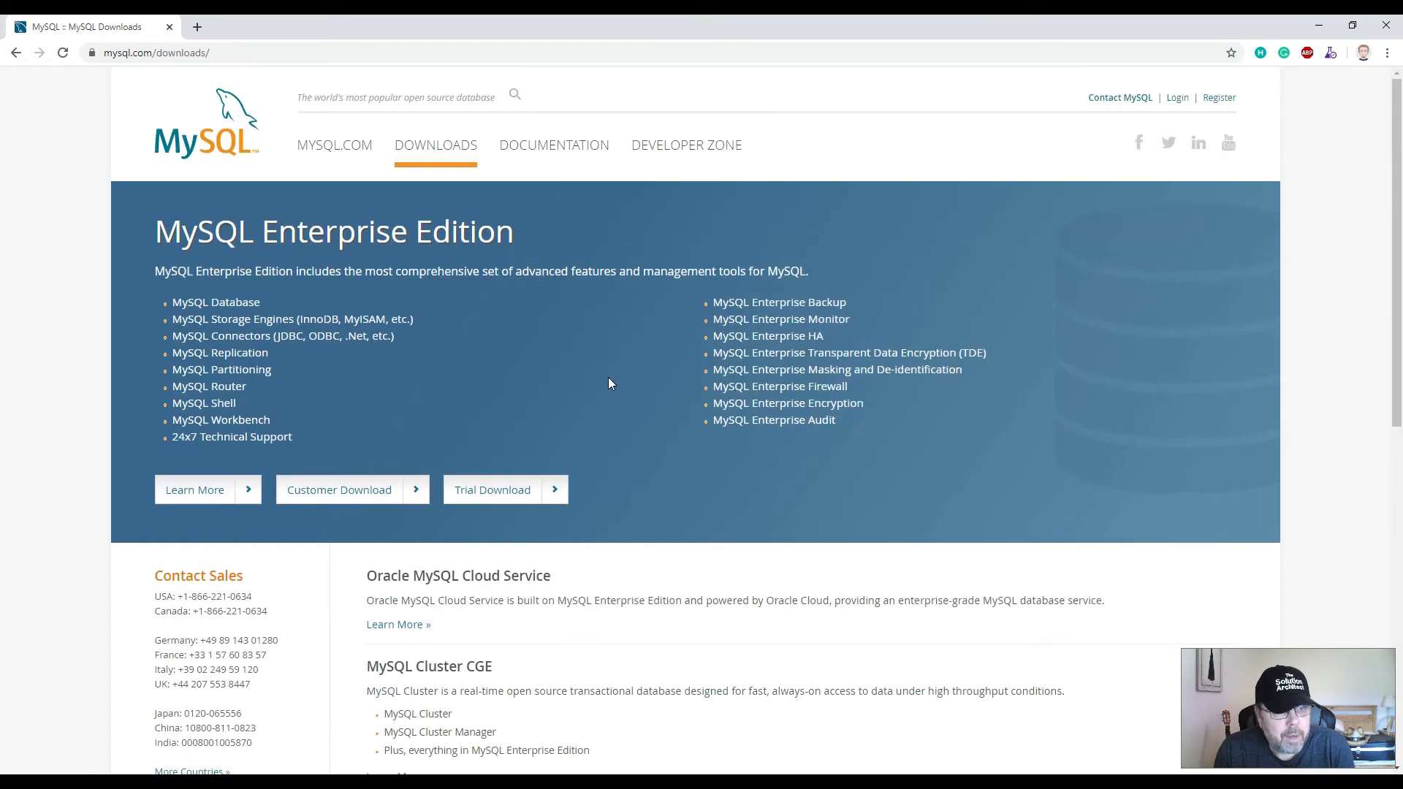
pyautogui.scroll(-3)
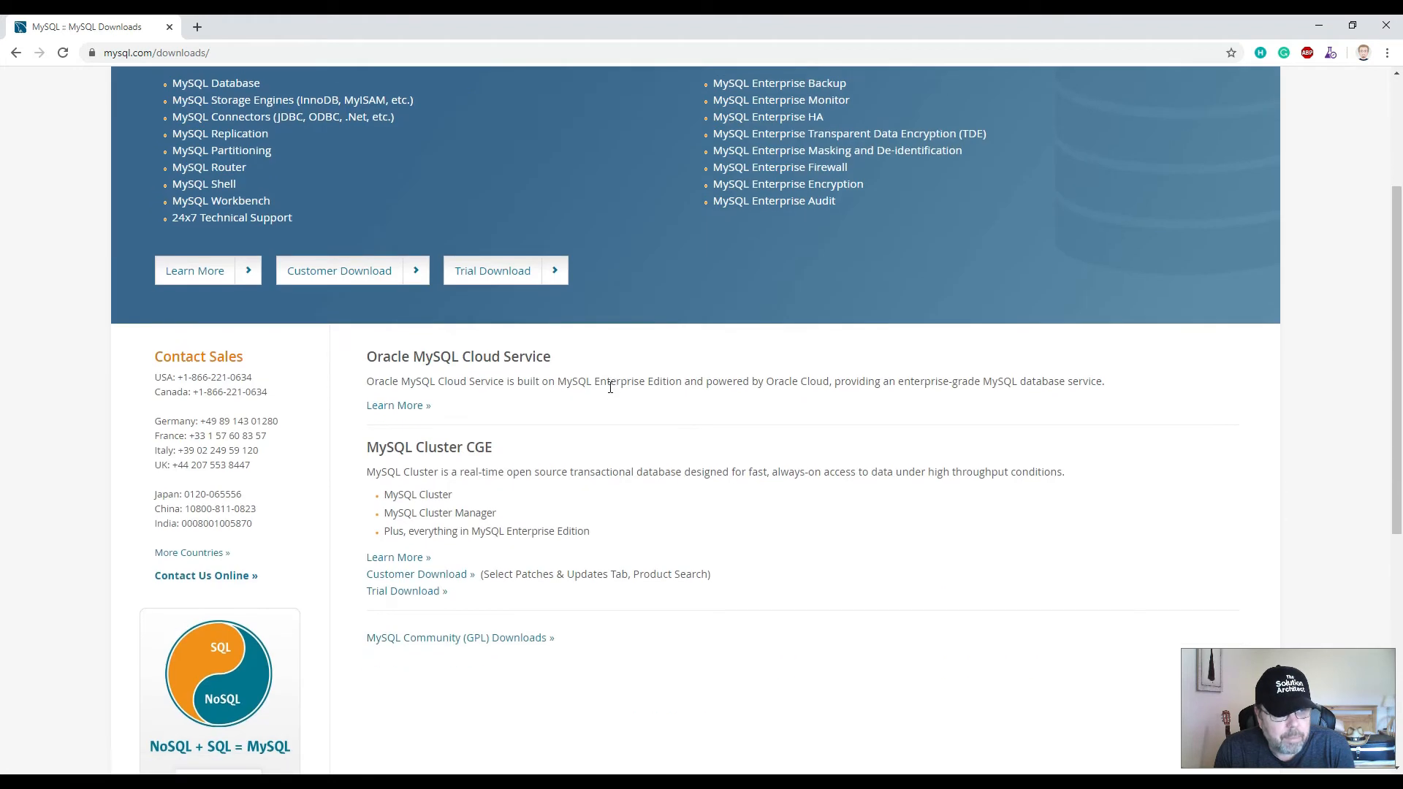
pyautogui.moveTo(613, 373)
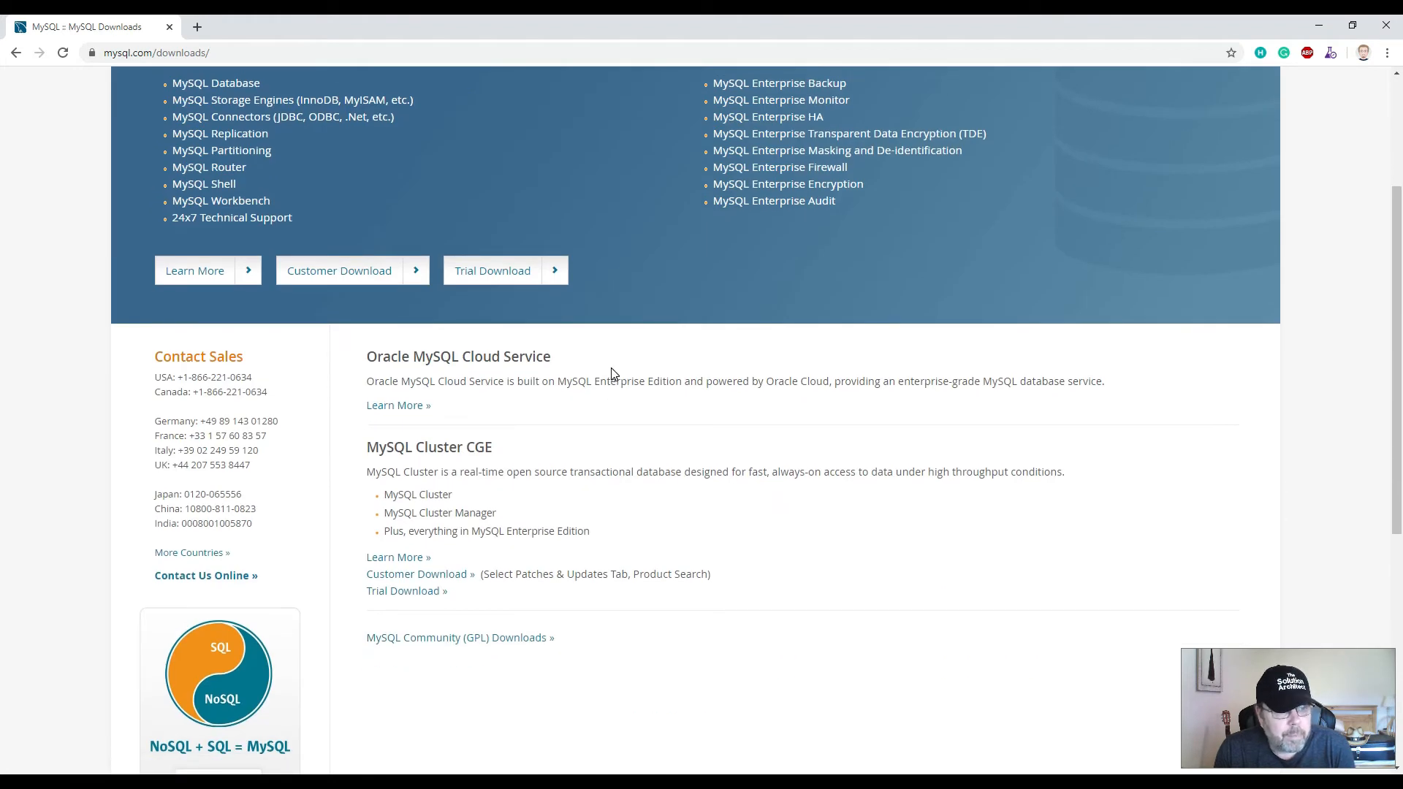
pyautogui.scroll(-3)
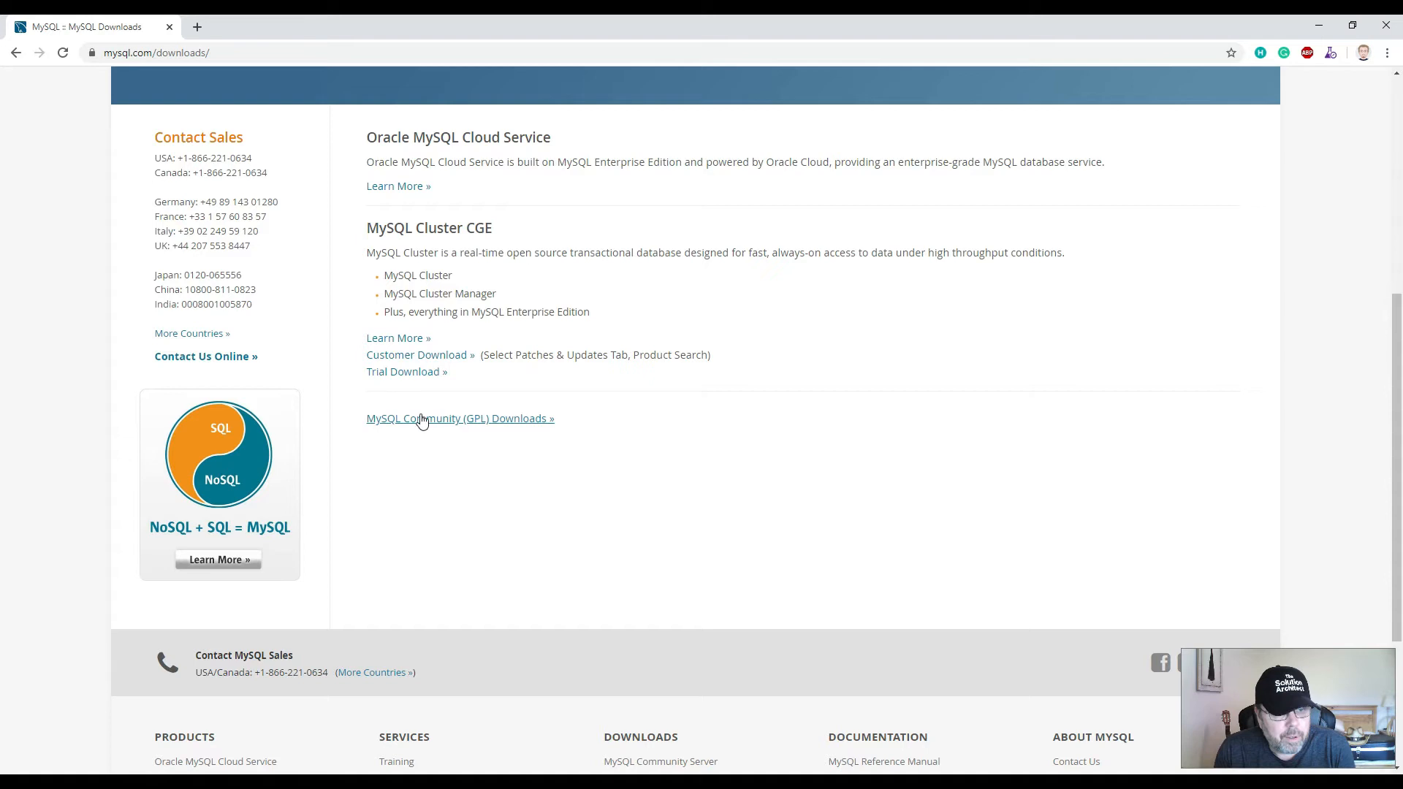
pyautogui.moveTo(402, 424)
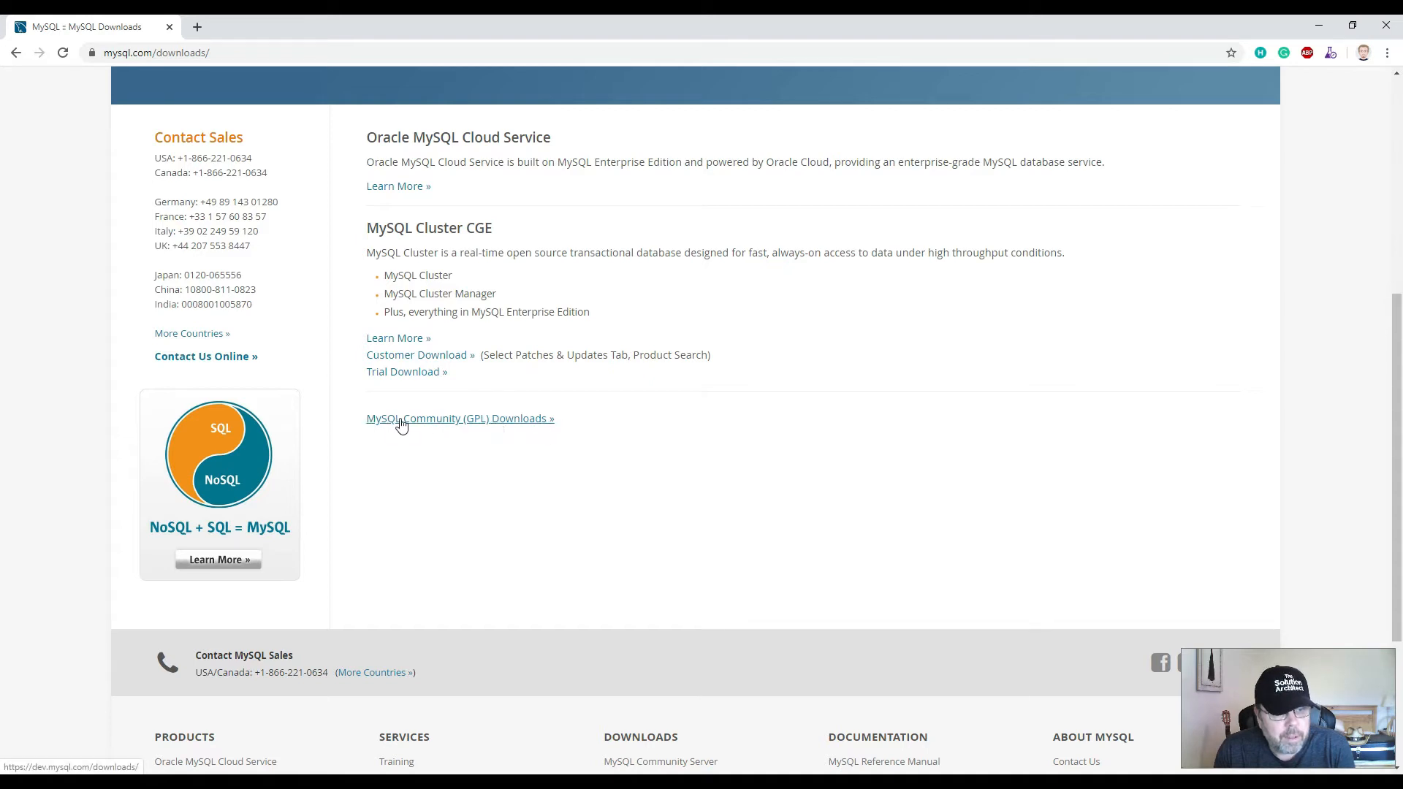
pyautogui.moveTo(462, 423)
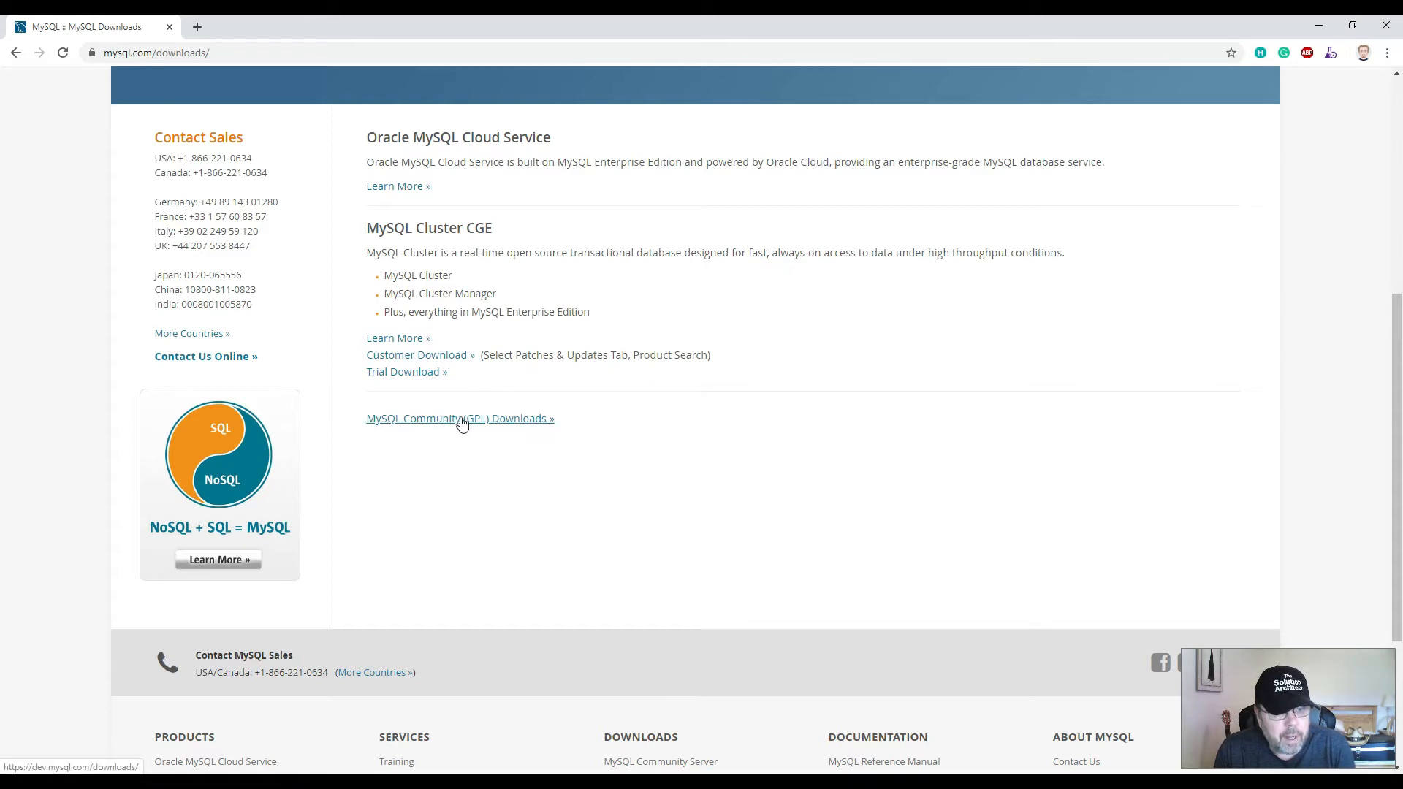
# Enter the MySQL Community Downloads list and choose MySQL Workbench.
pyautogui.click(460, 418)
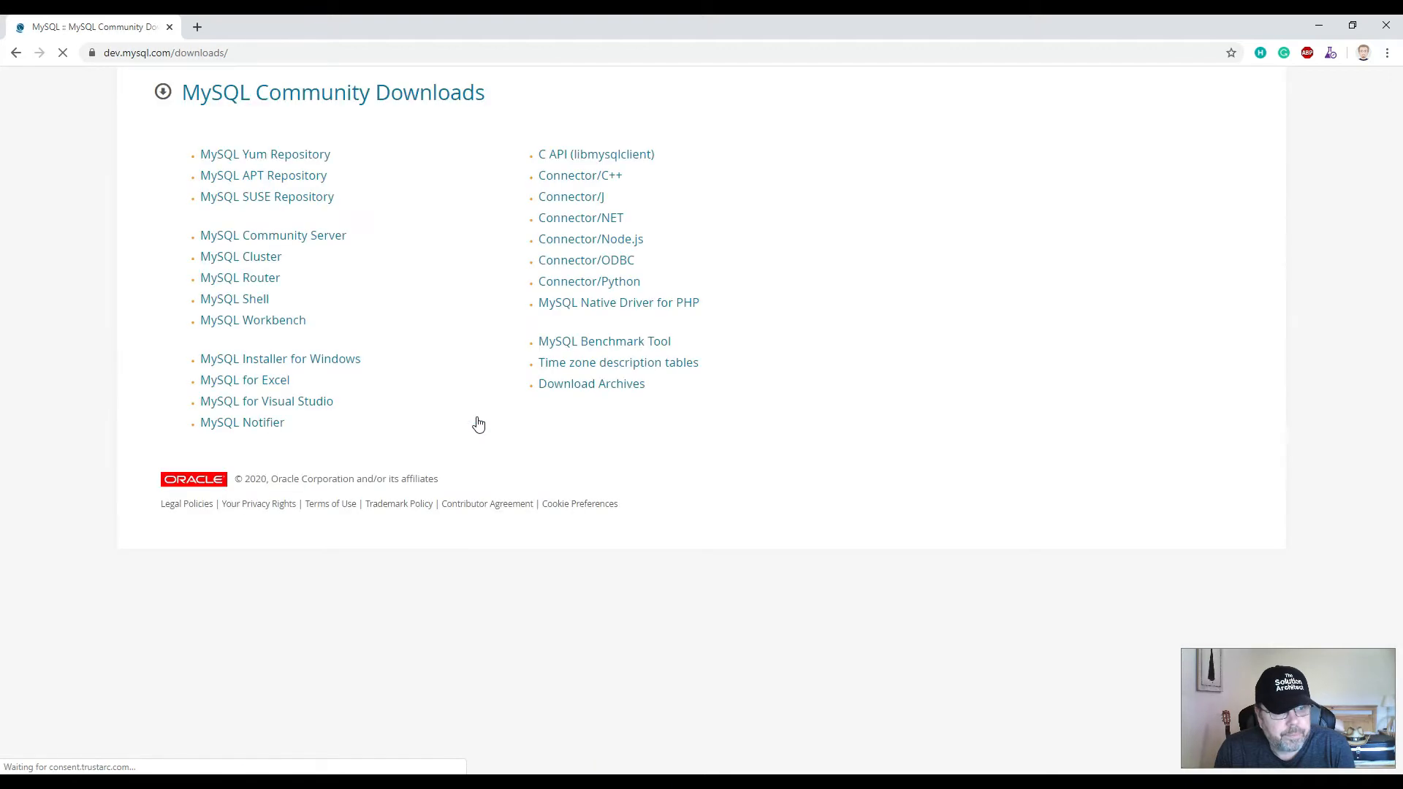
pyautogui.moveTo(263, 175)
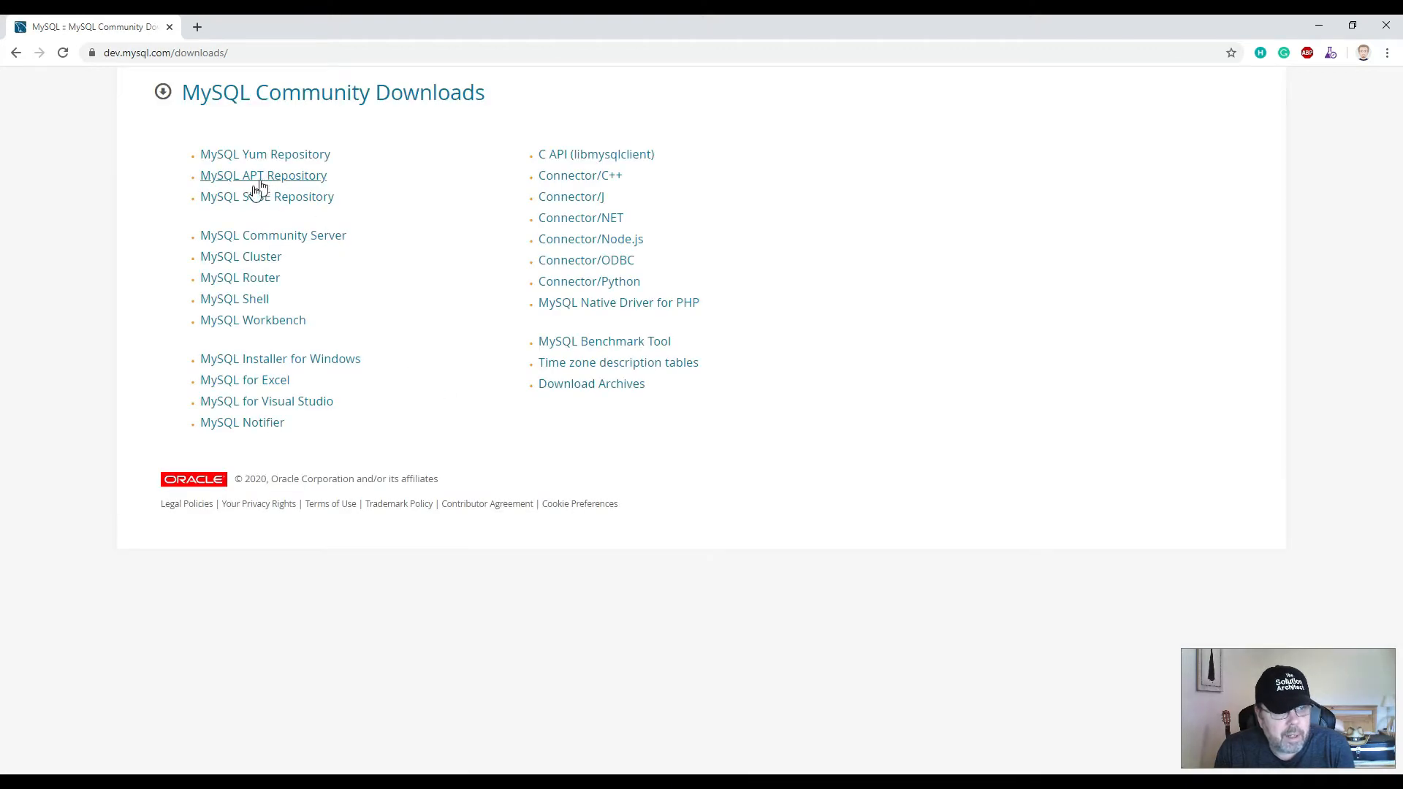
pyautogui.moveTo(276, 325)
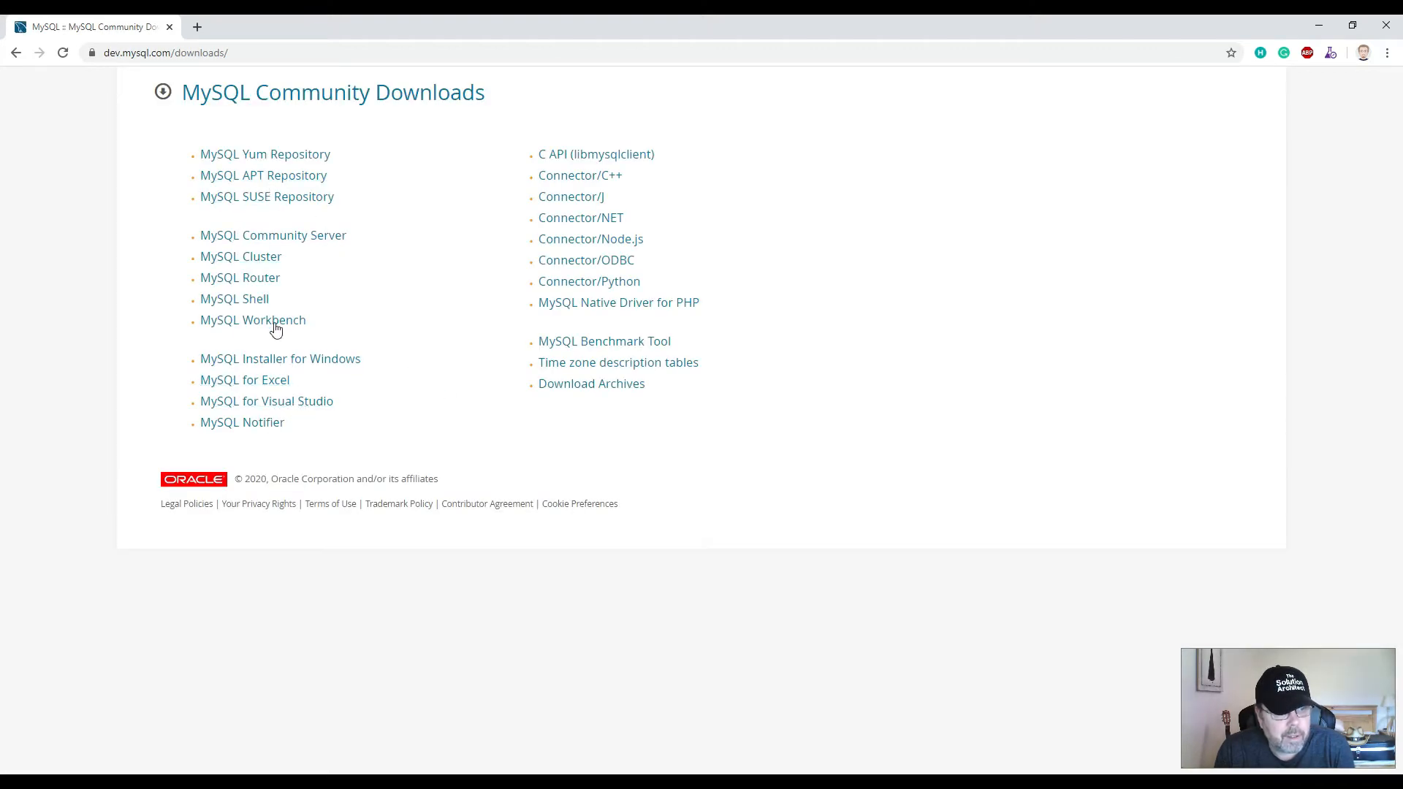
pyautogui.moveTo(215, 92)
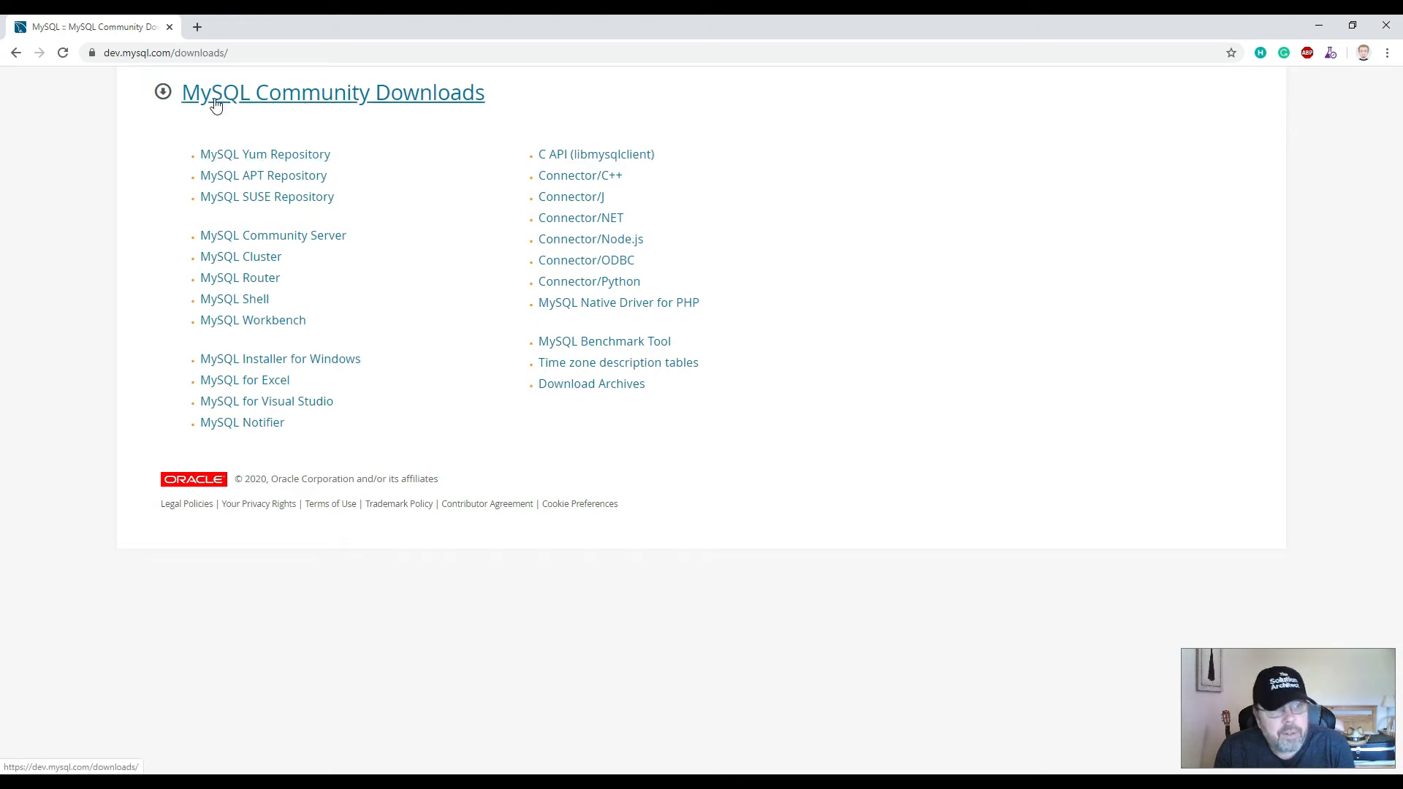
pyautogui.moveTo(172, 146)
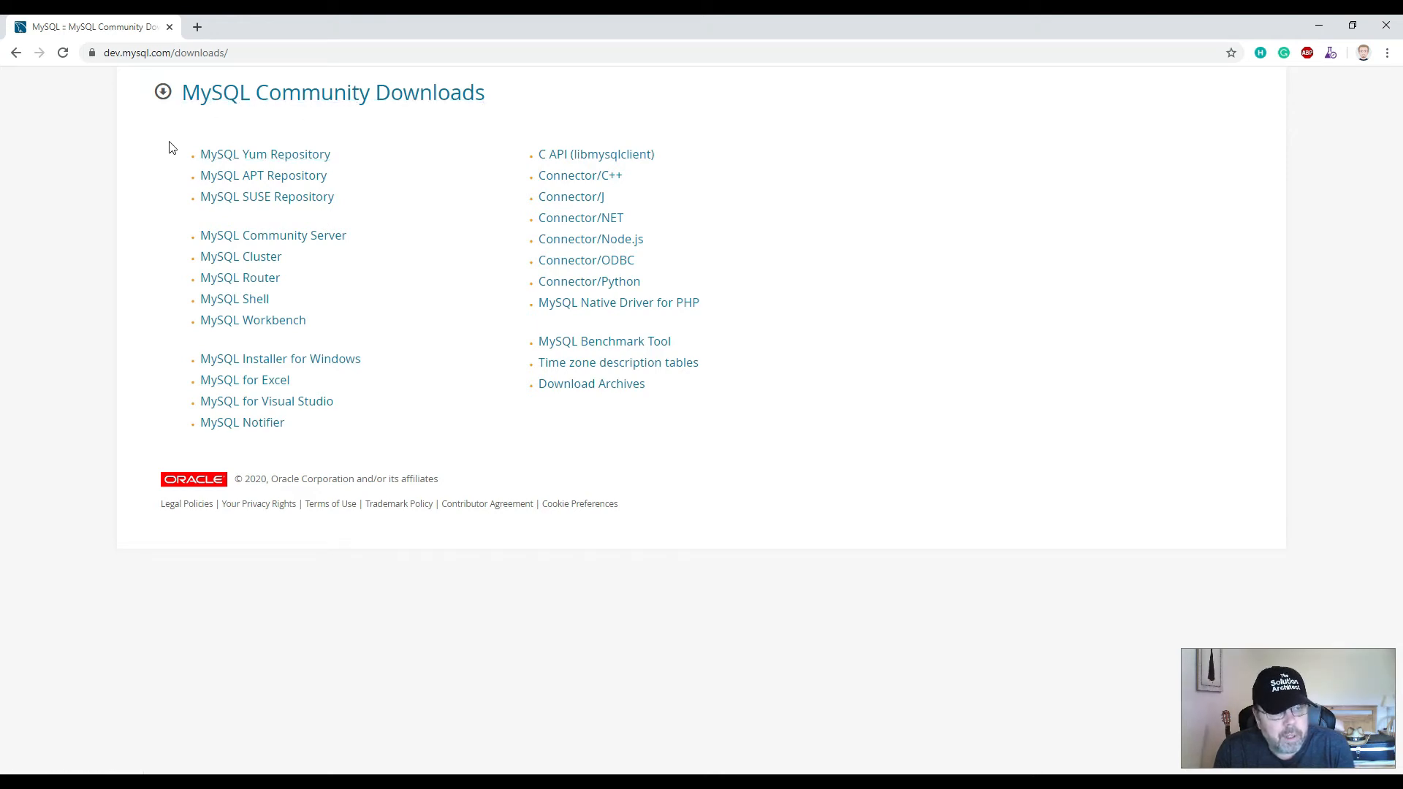
pyautogui.moveTo(273, 233)
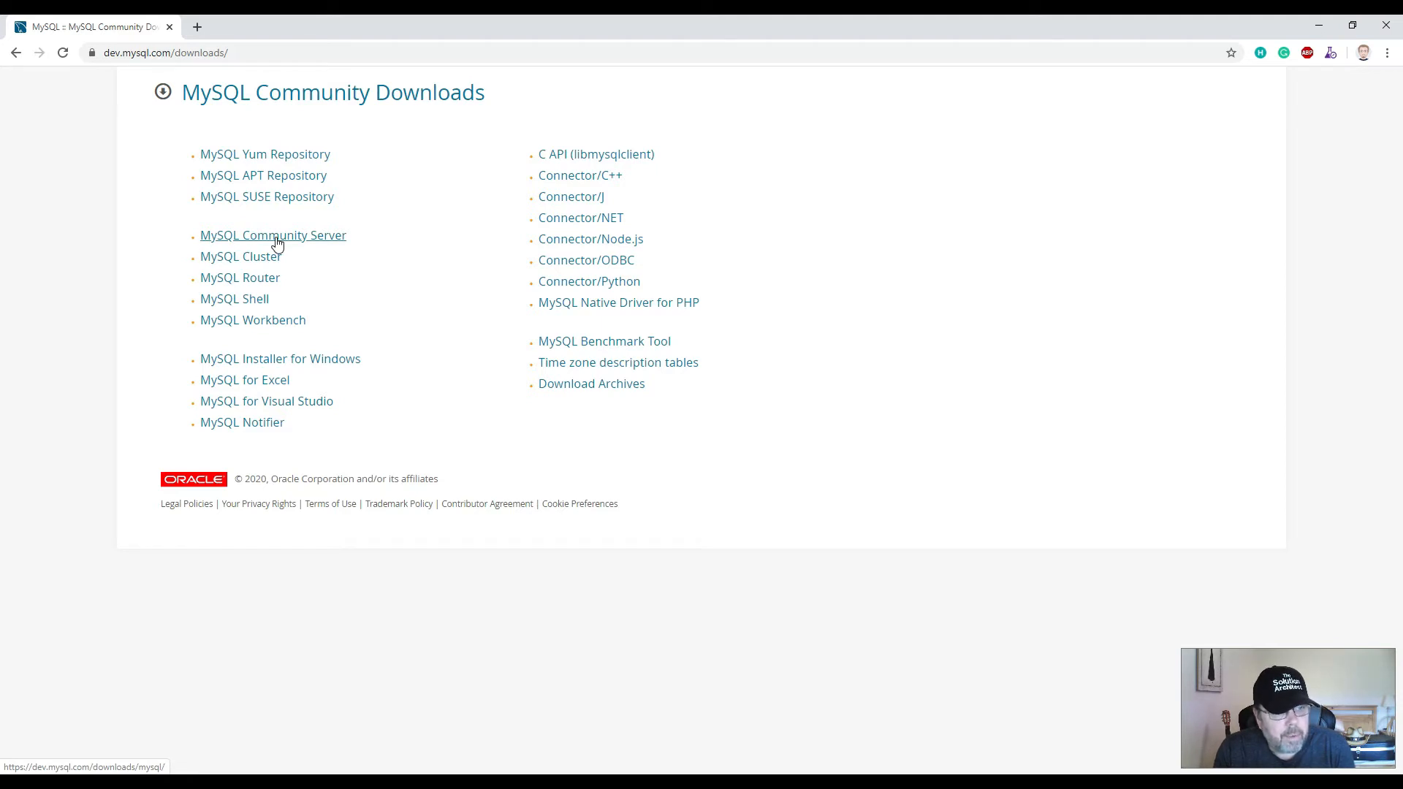
pyautogui.moveTo(186, 346)
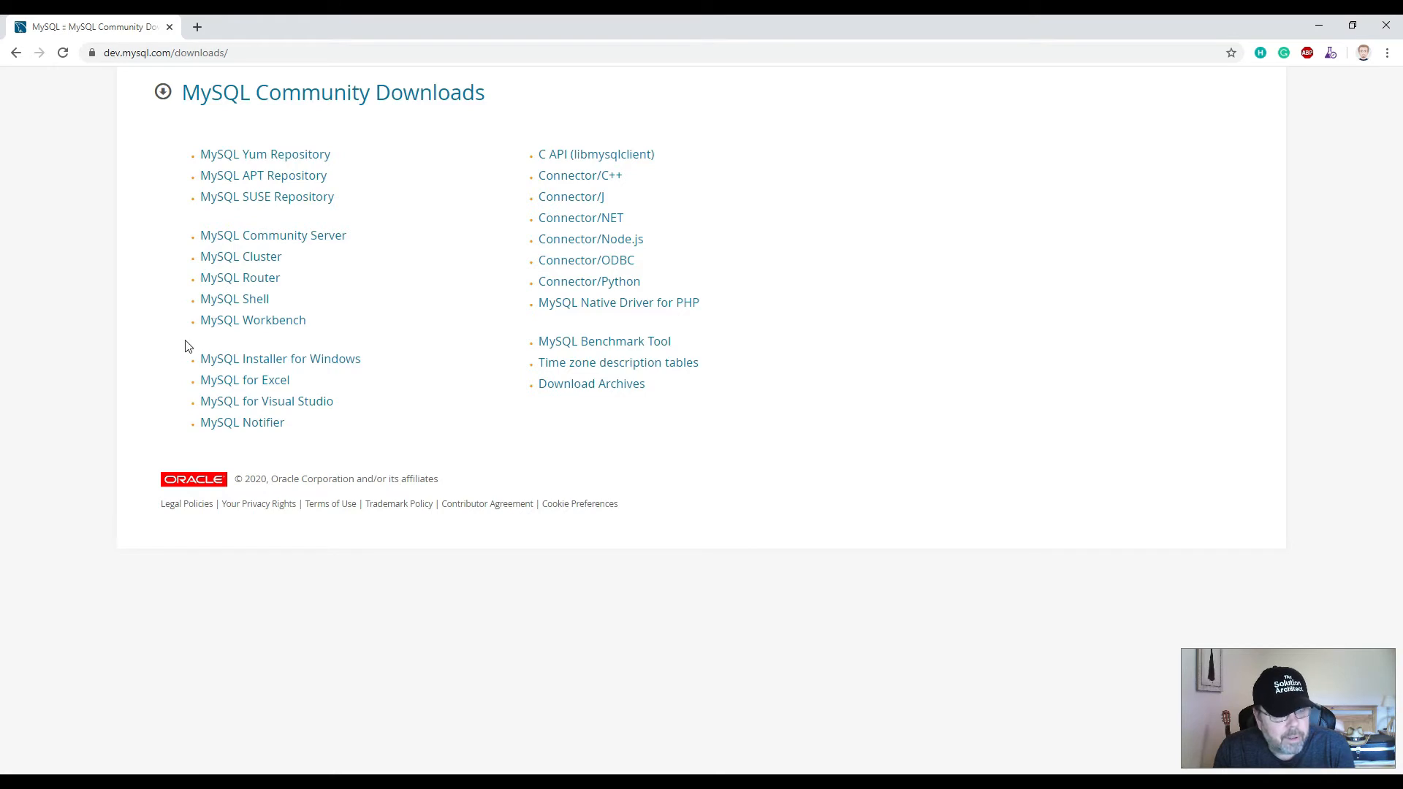
pyautogui.moveTo(253, 320)
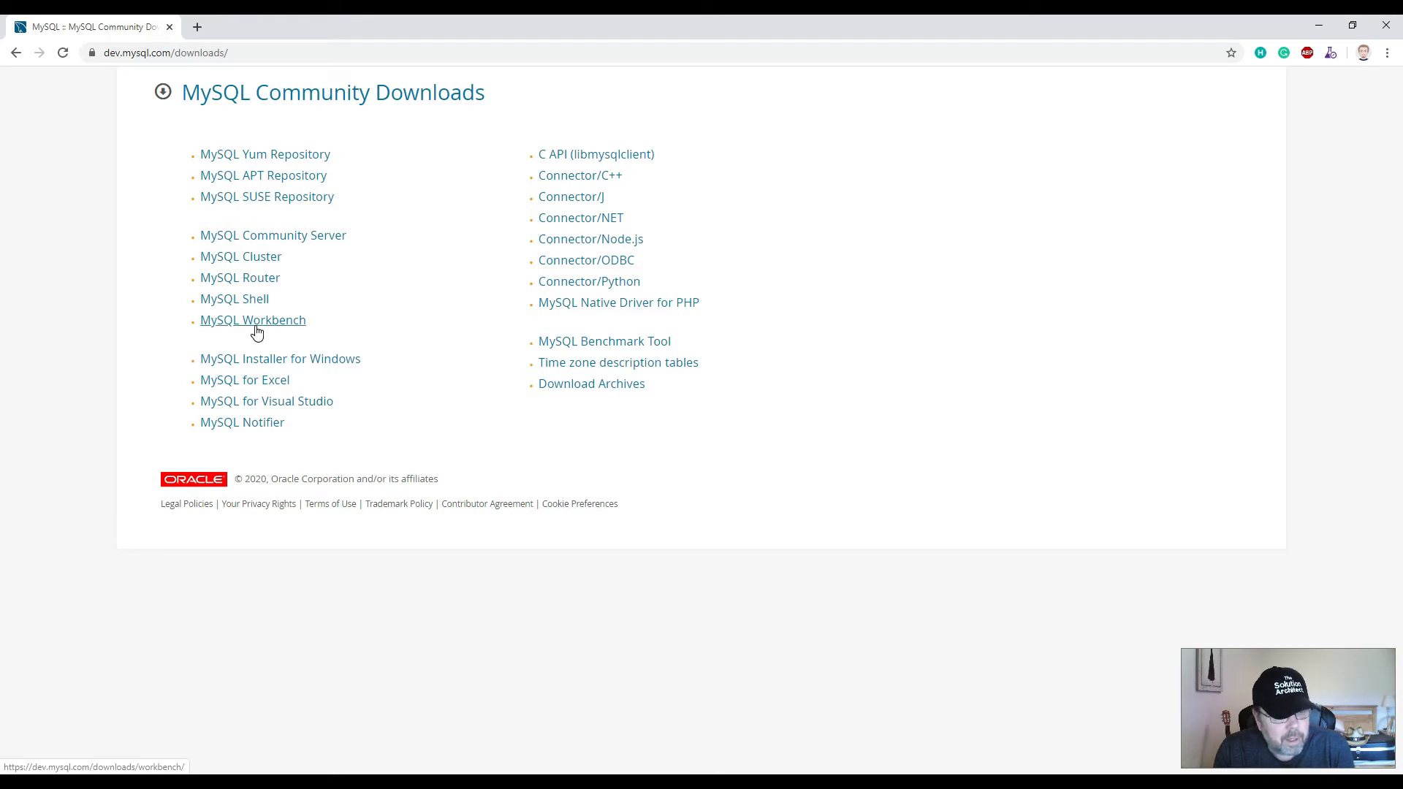
pyautogui.moveTo(241, 331)
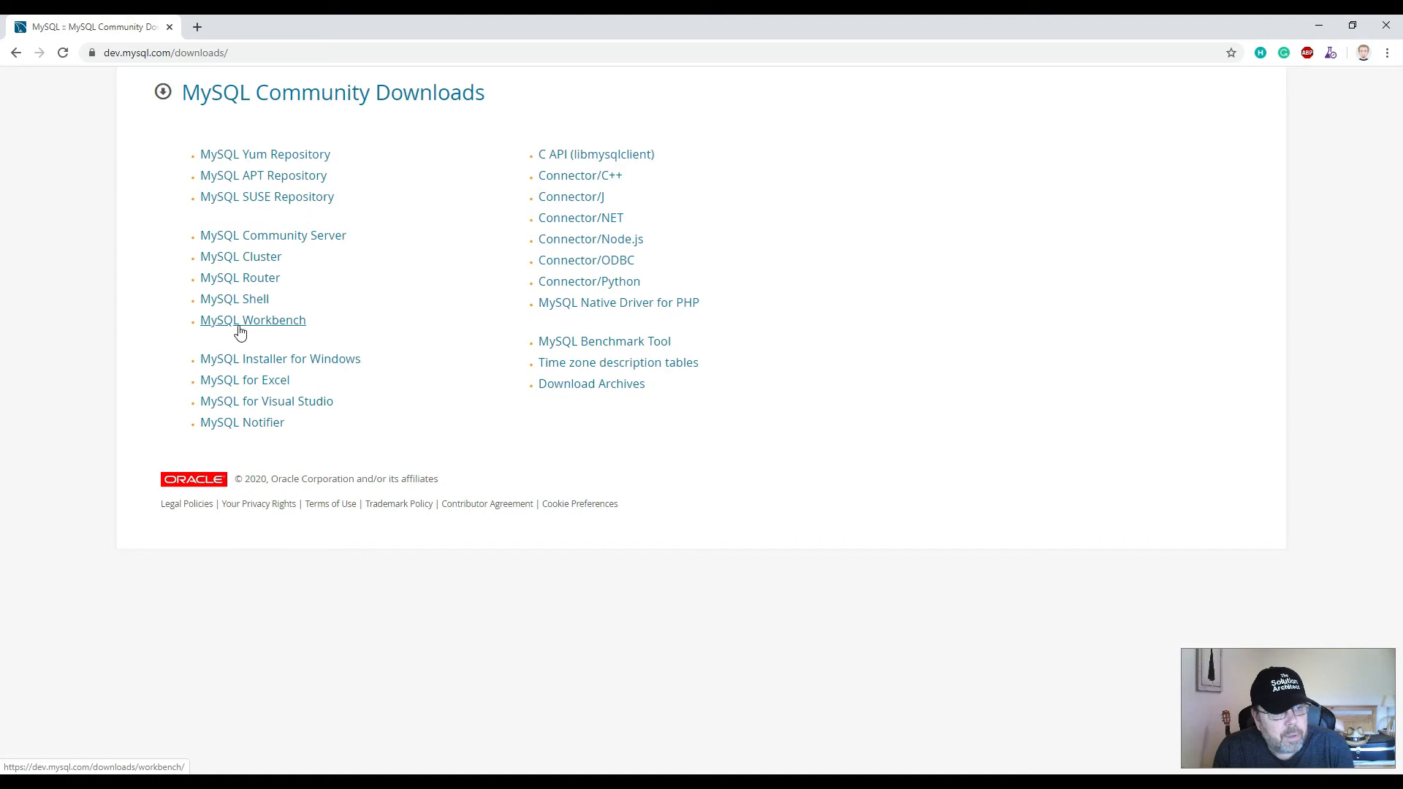
pyautogui.moveTo(272, 320)
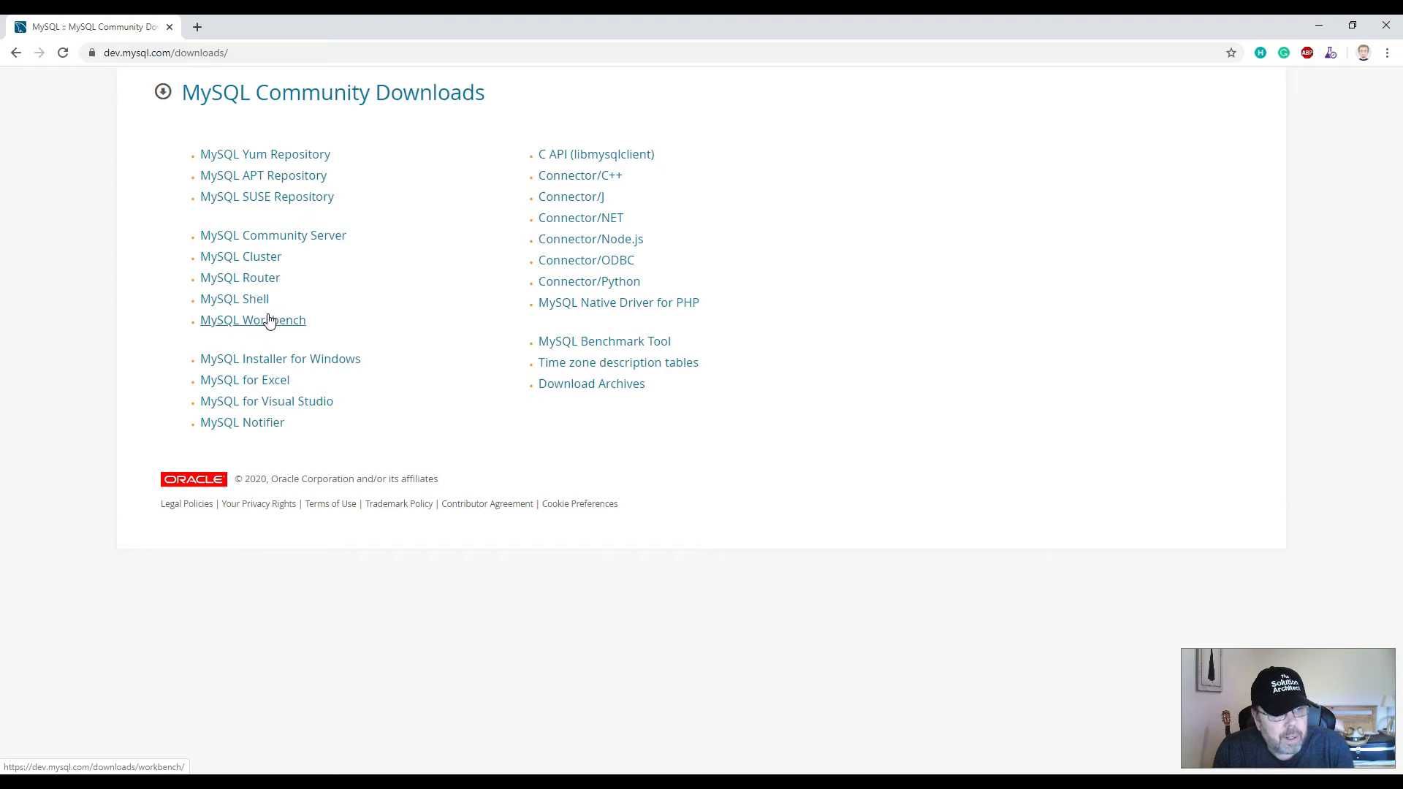
pyautogui.click(252, 320)
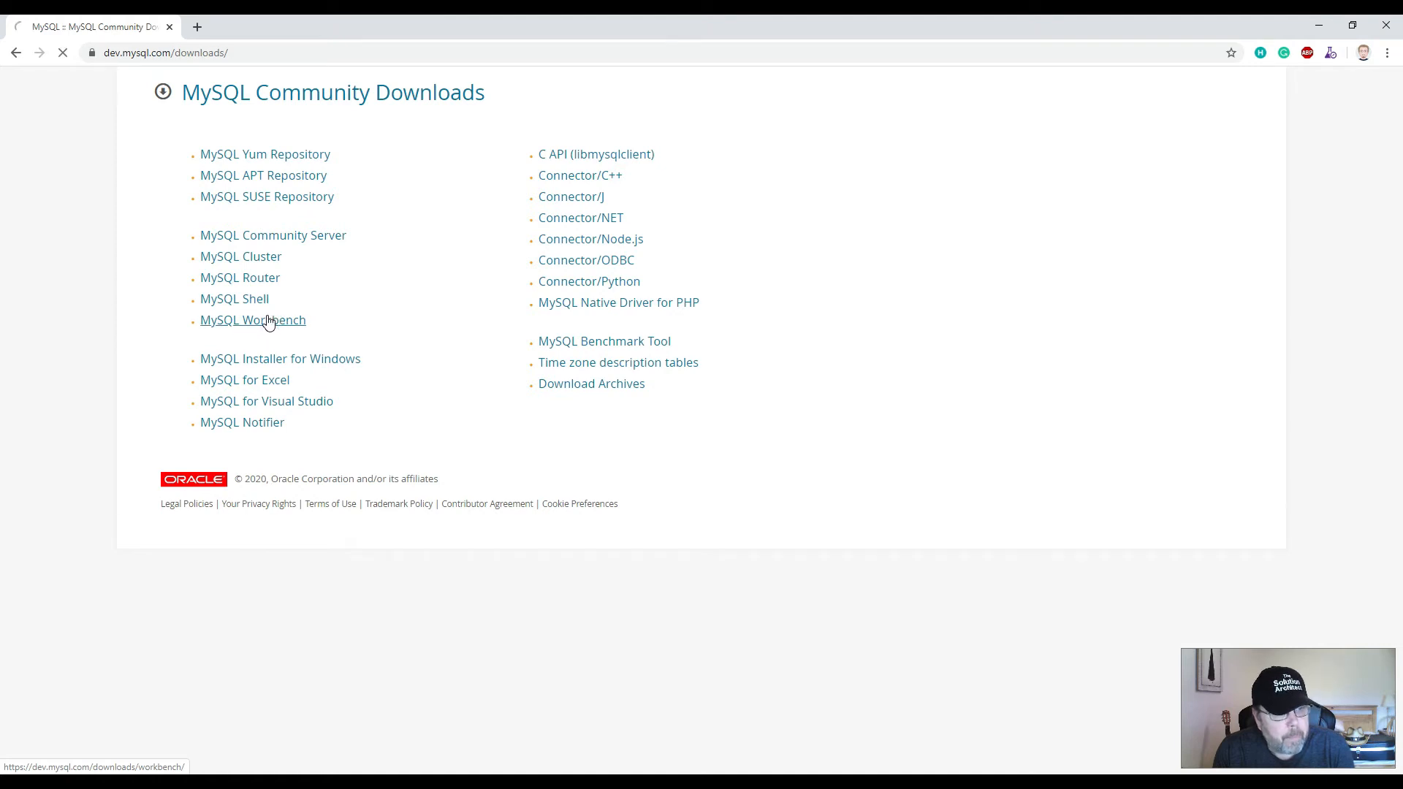
# Show the MySQL Workbench 8.0.20 downloads with Microsoft Windows as the operating system.
pyautogui.click(252, 320)
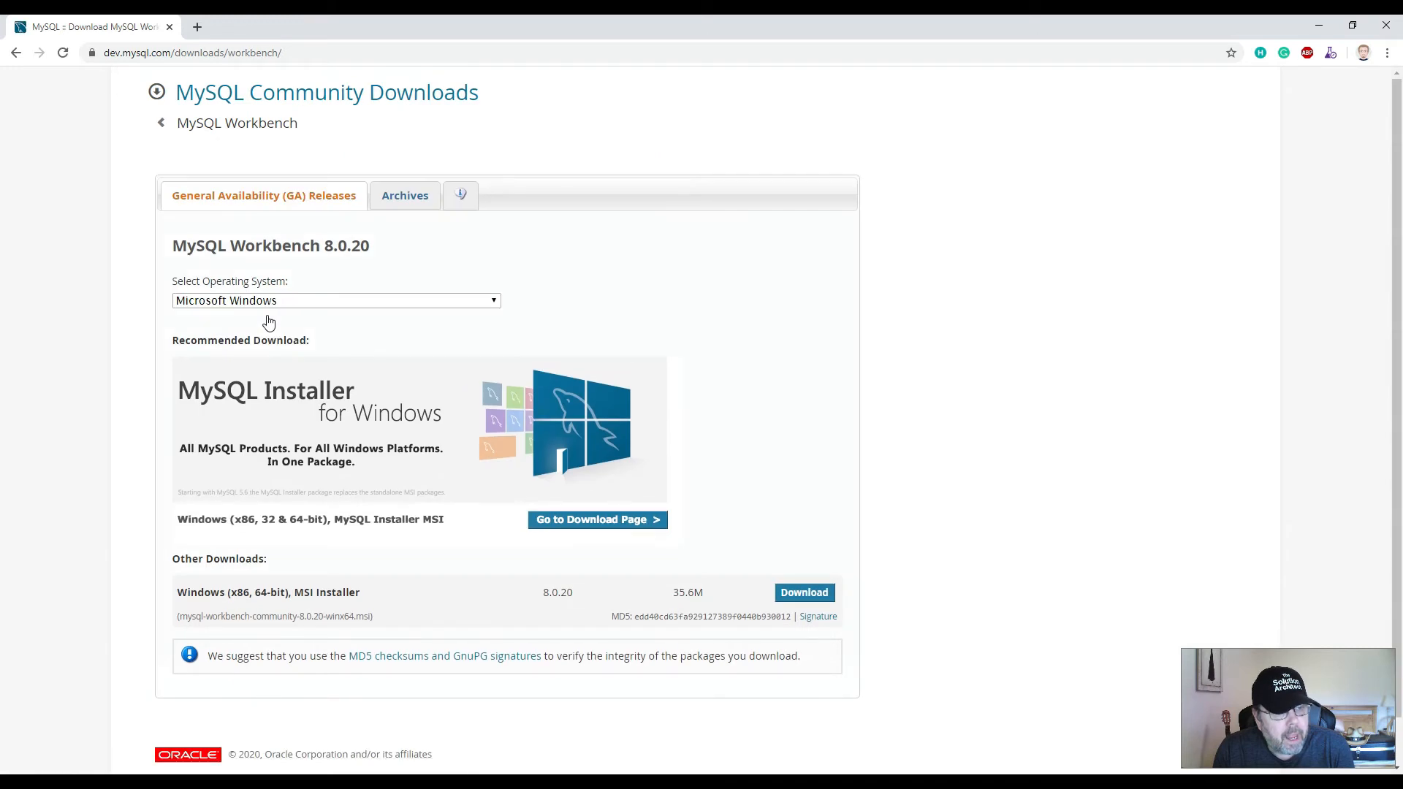
pyautogui.moveTo(485, 302)
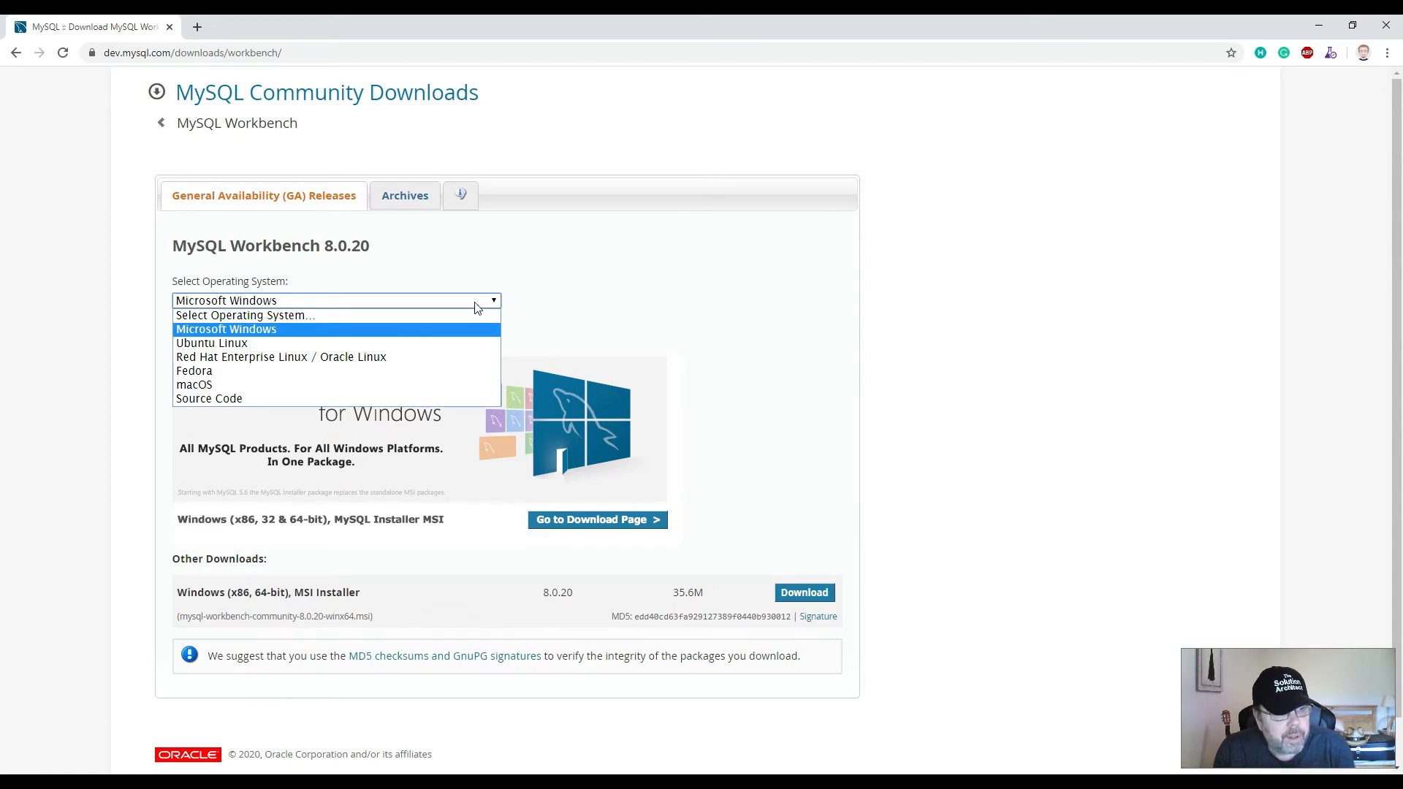
pyautogui.moveTo(317, 340)
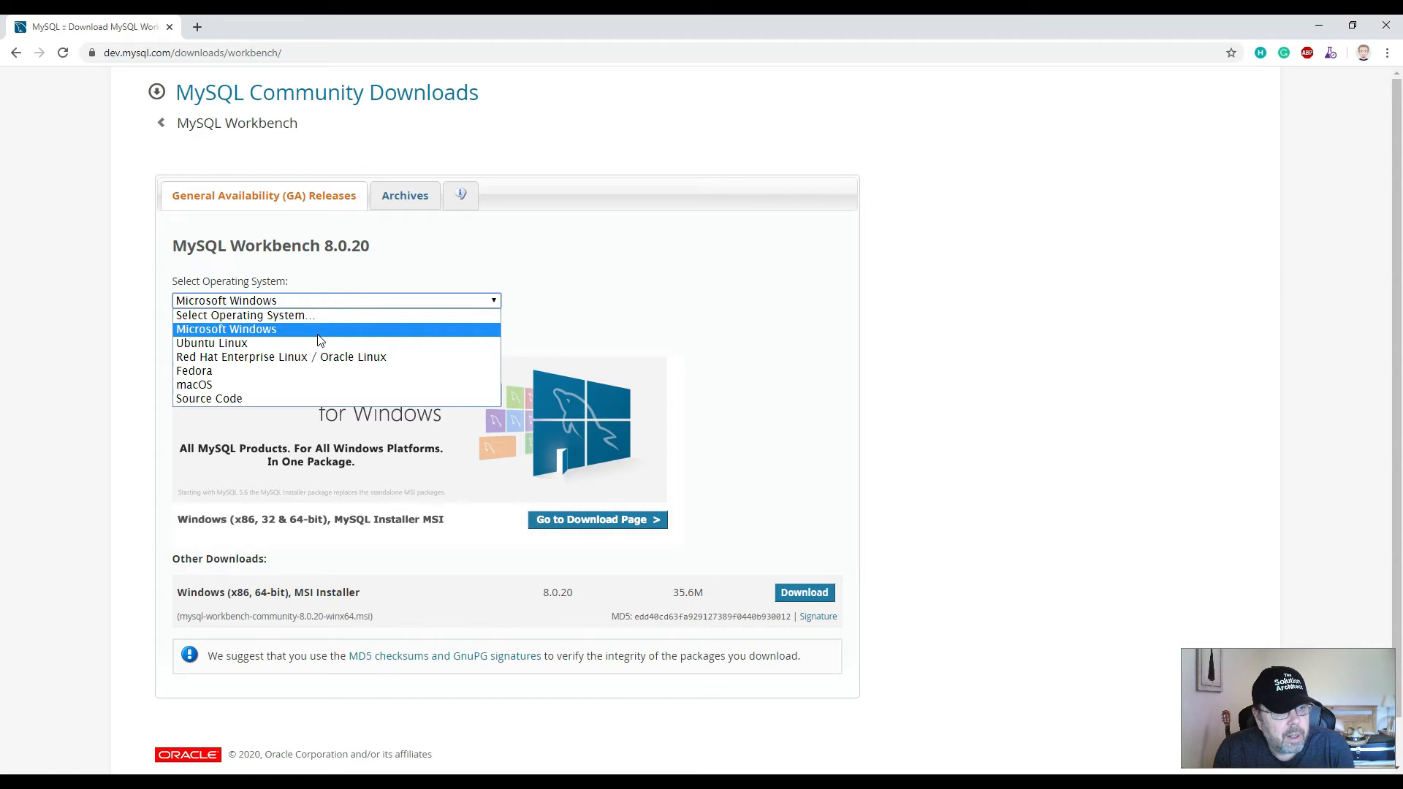
pyautogui.click(225, 329)
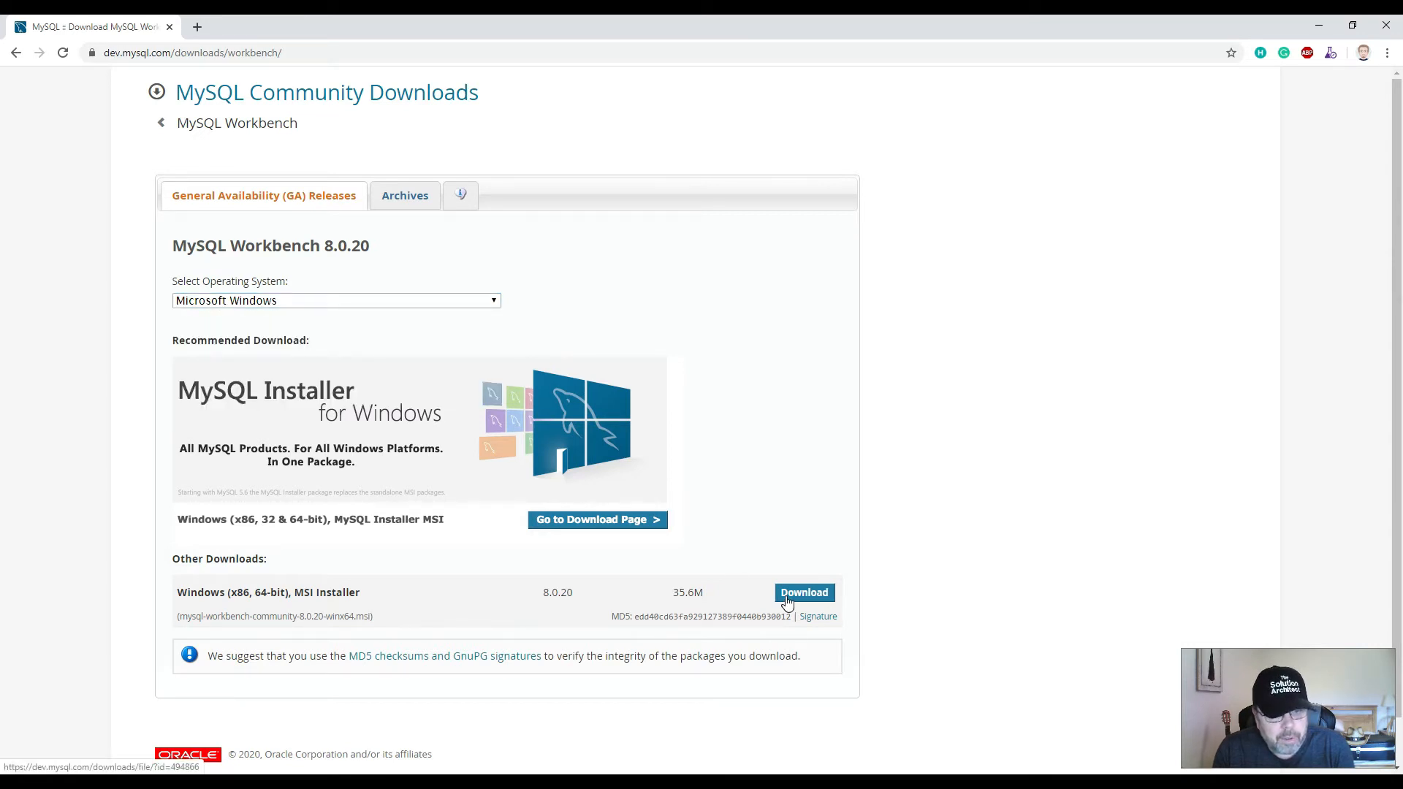
pyautogui.moveTo(691, 592)
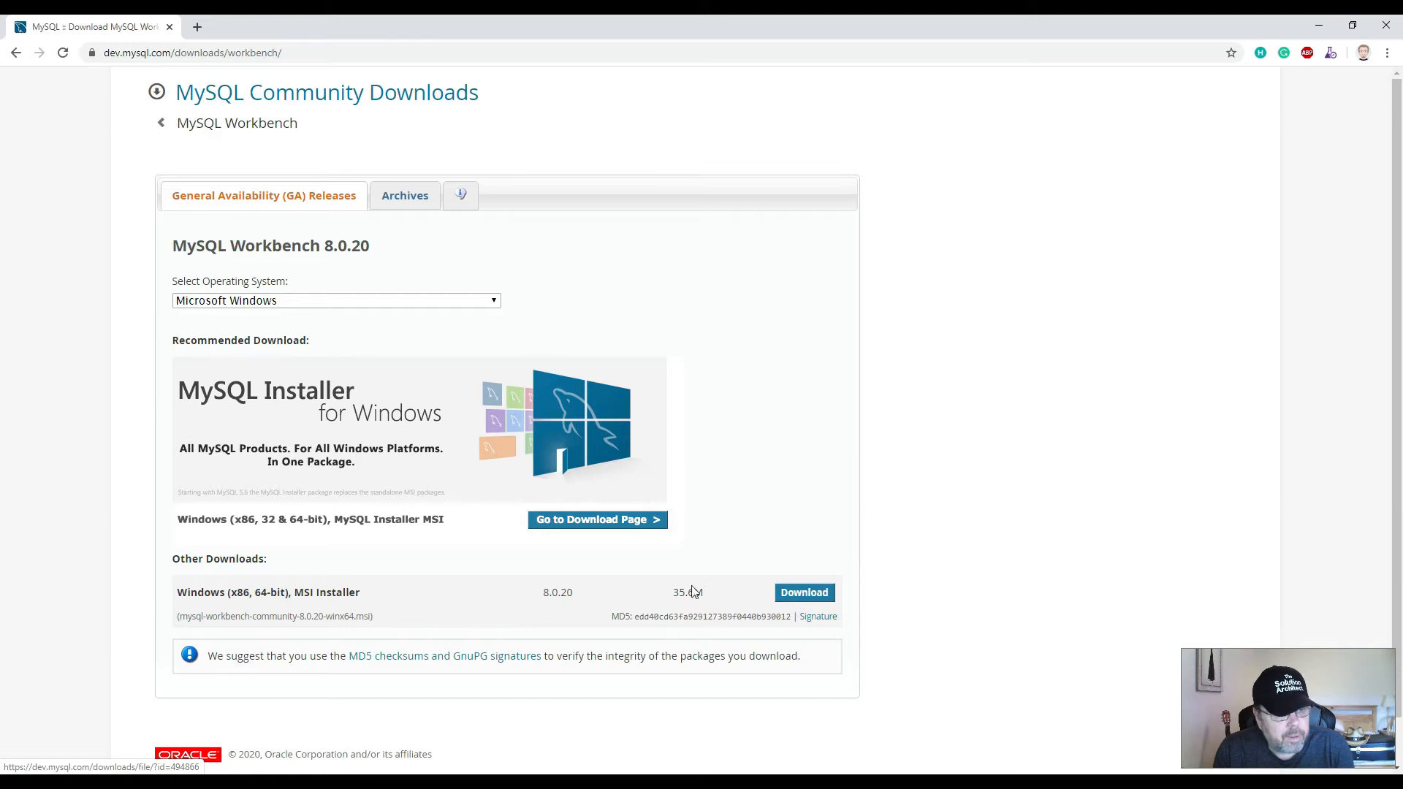
pyautogui.moveTo(367, 614)
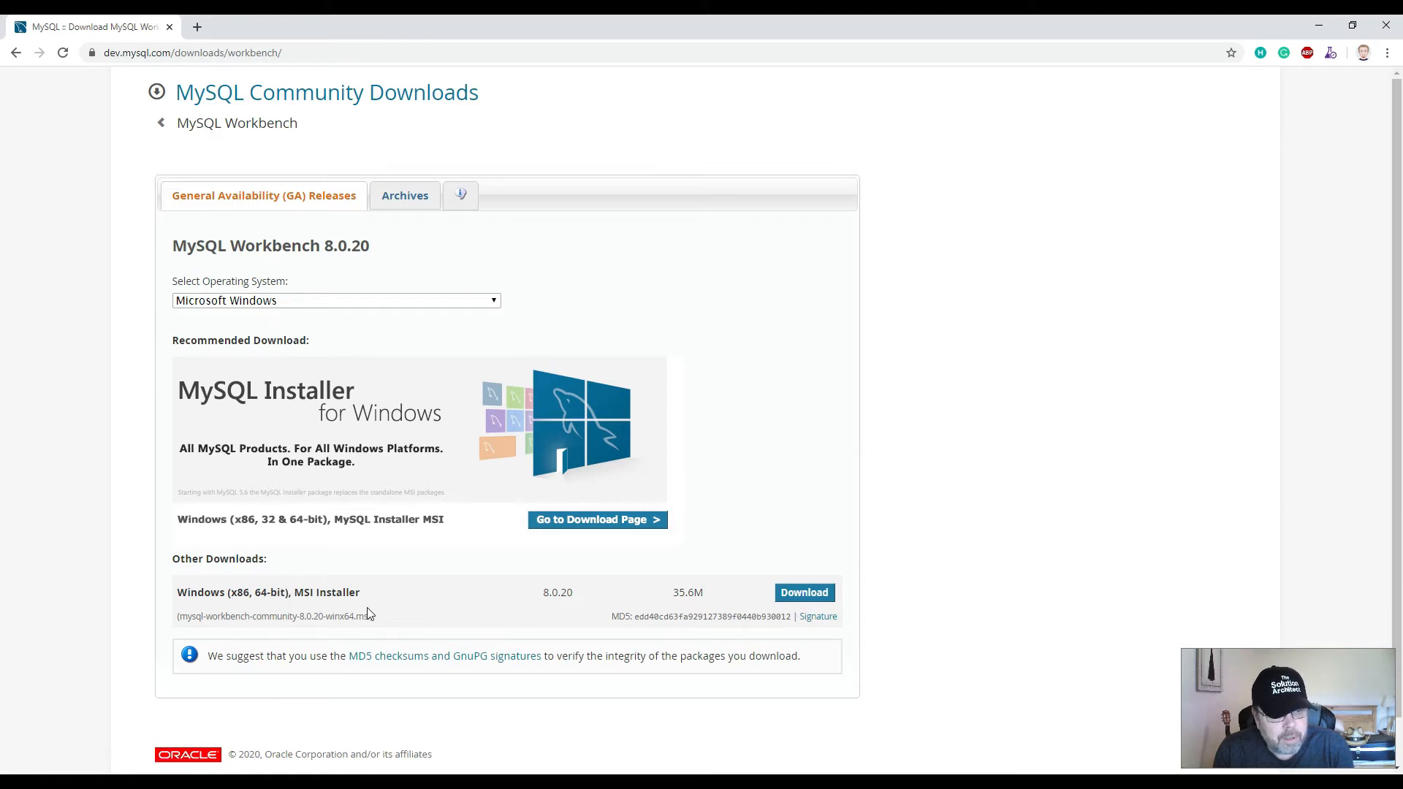
pyautogui.moveTo(448, 603)
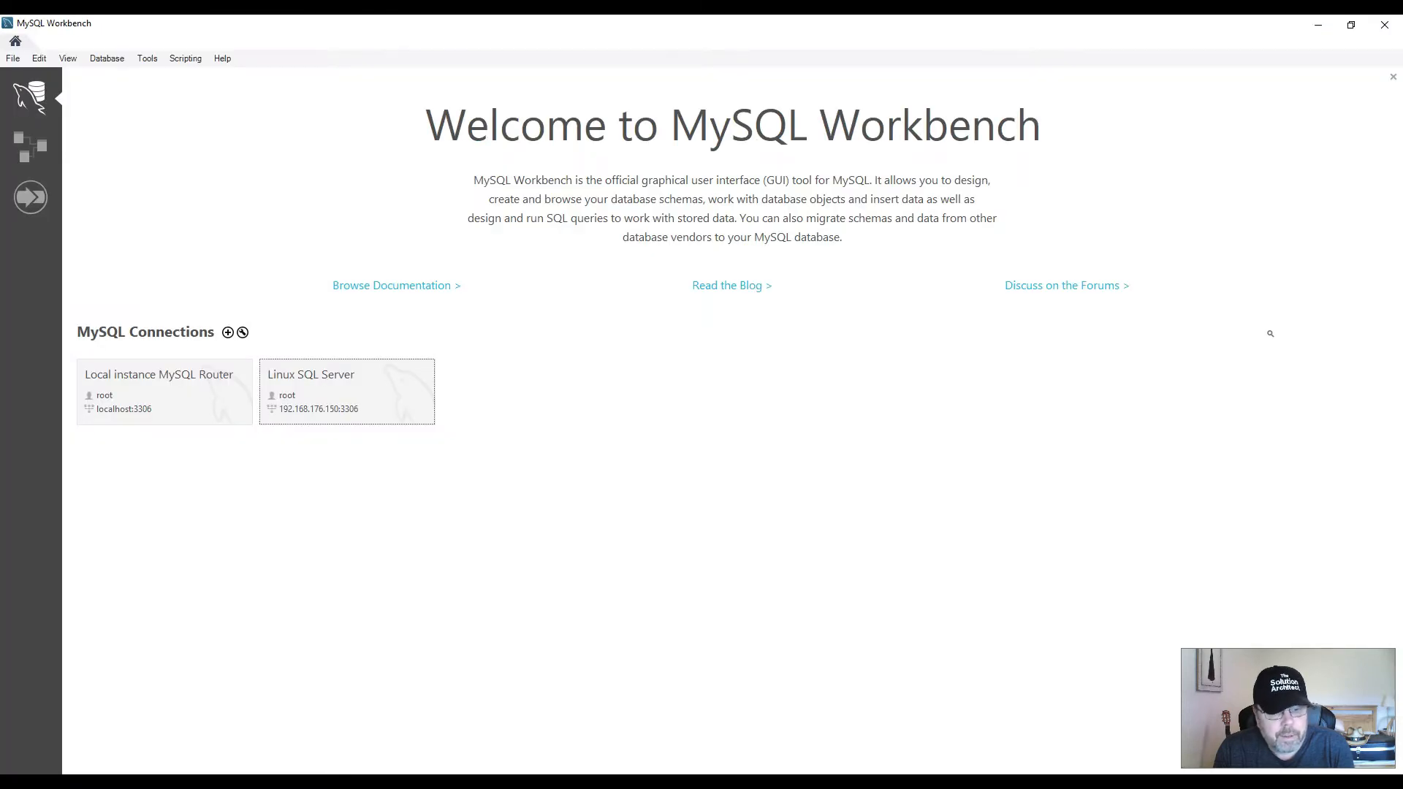
pyautogui.moveTo(580, 427)
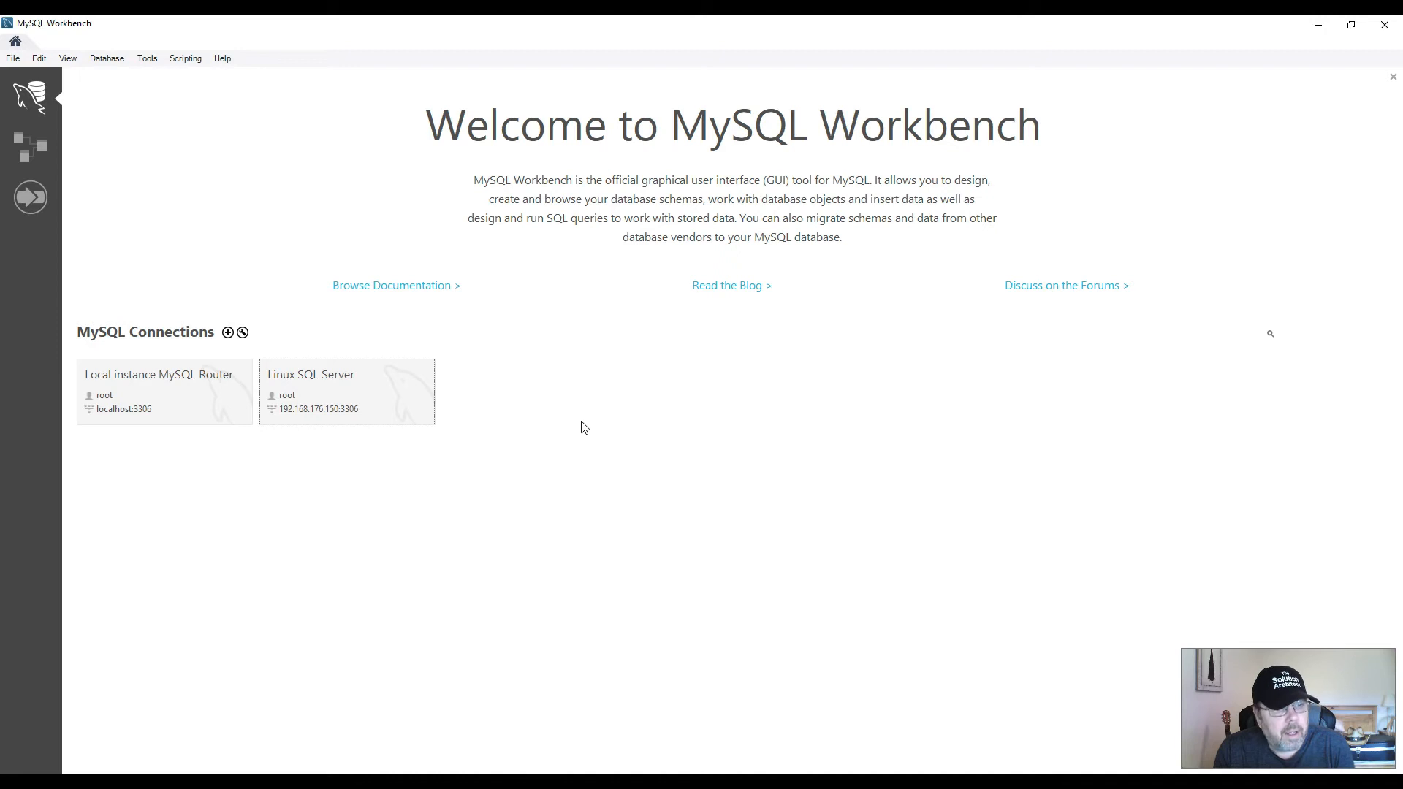
pyautogui.moveTo(301, 430)
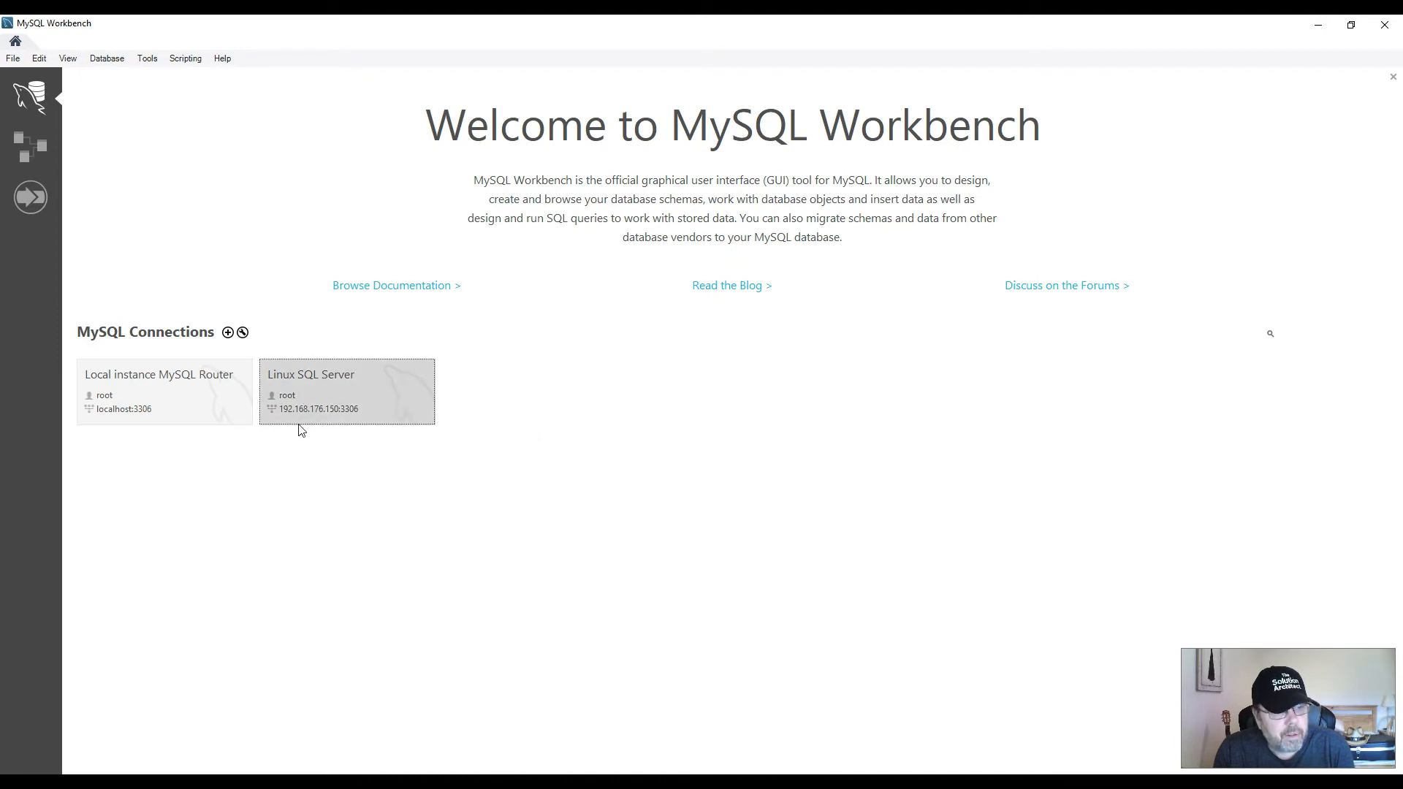
pyautogui.moveTo(414, 394)
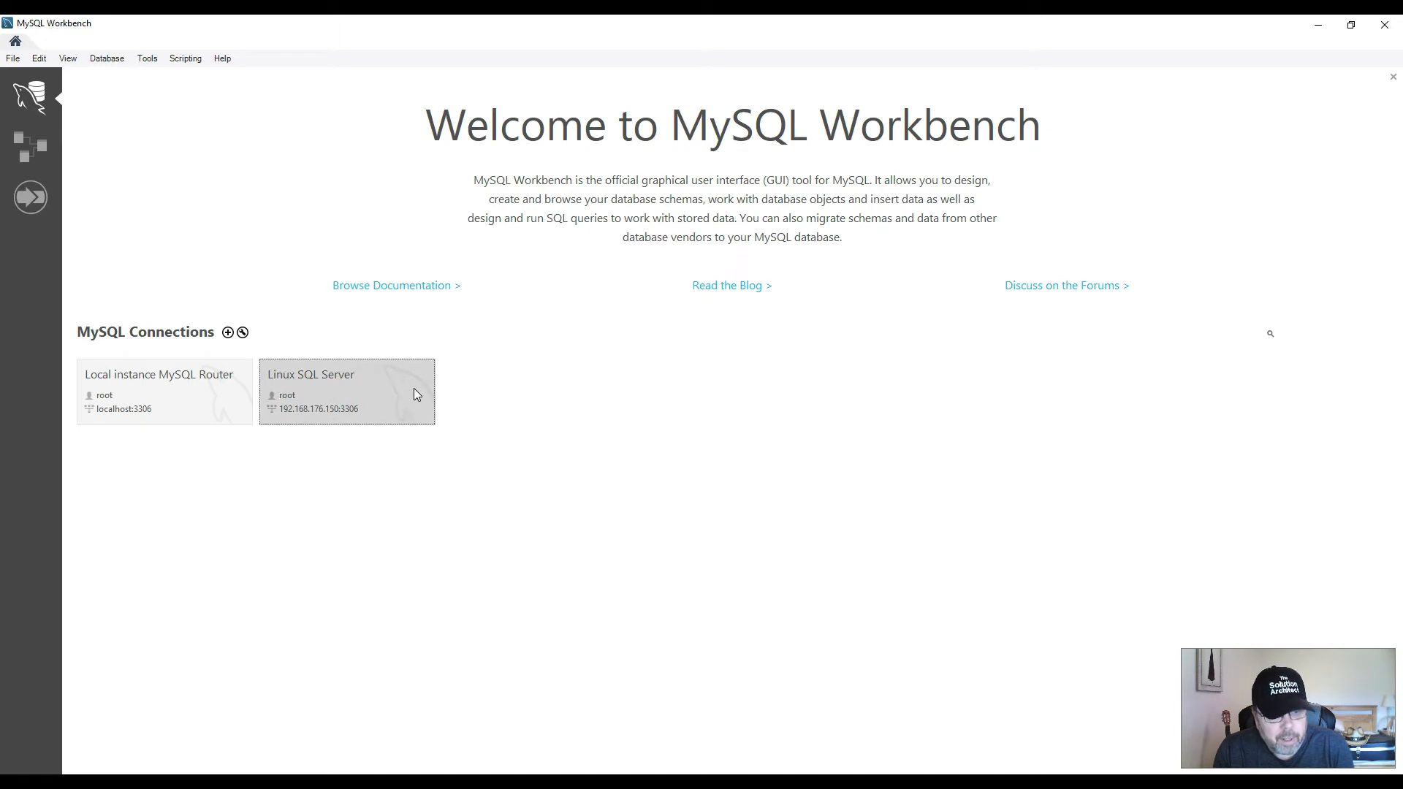
pyautogui.moveTo(601, 585)
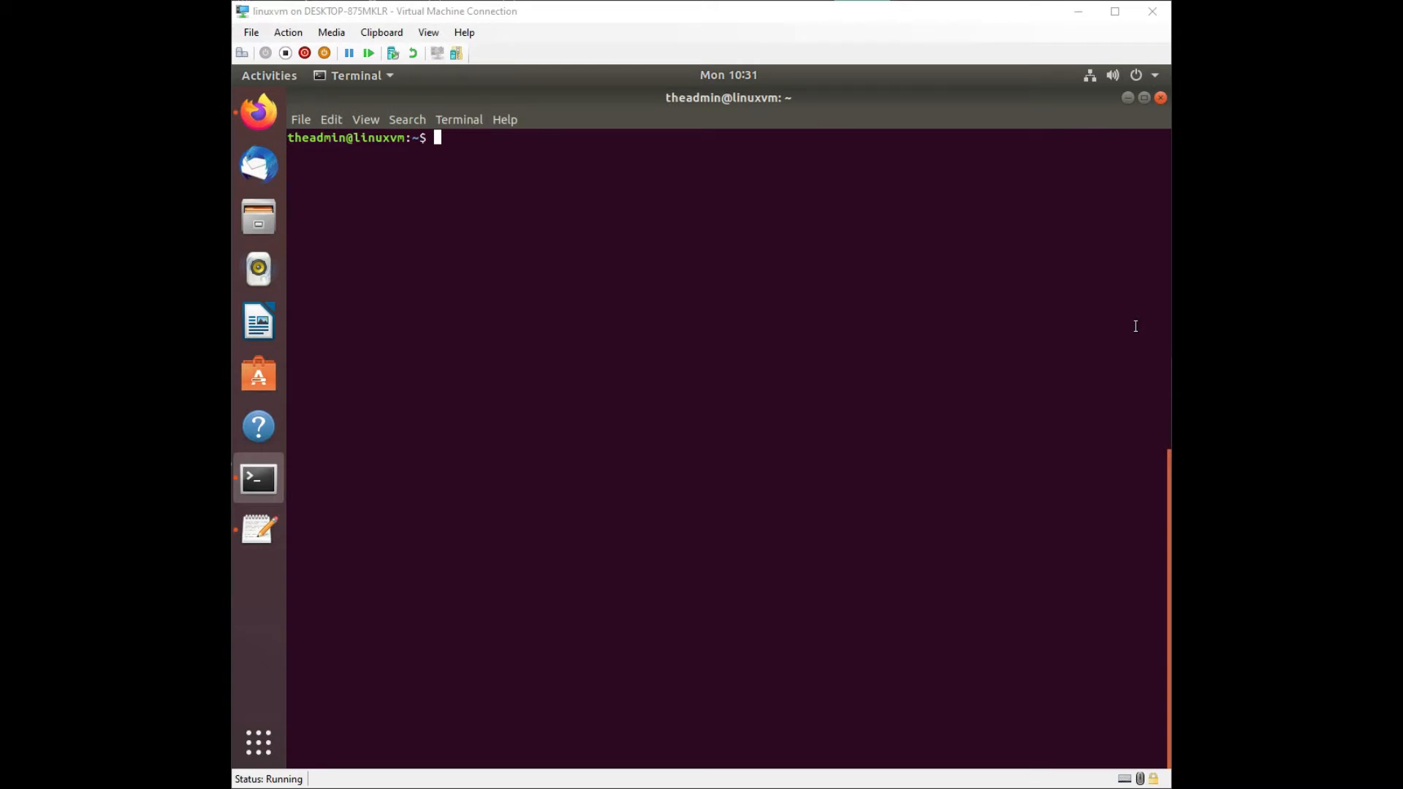
pyautogui.moveTo(427, 158)
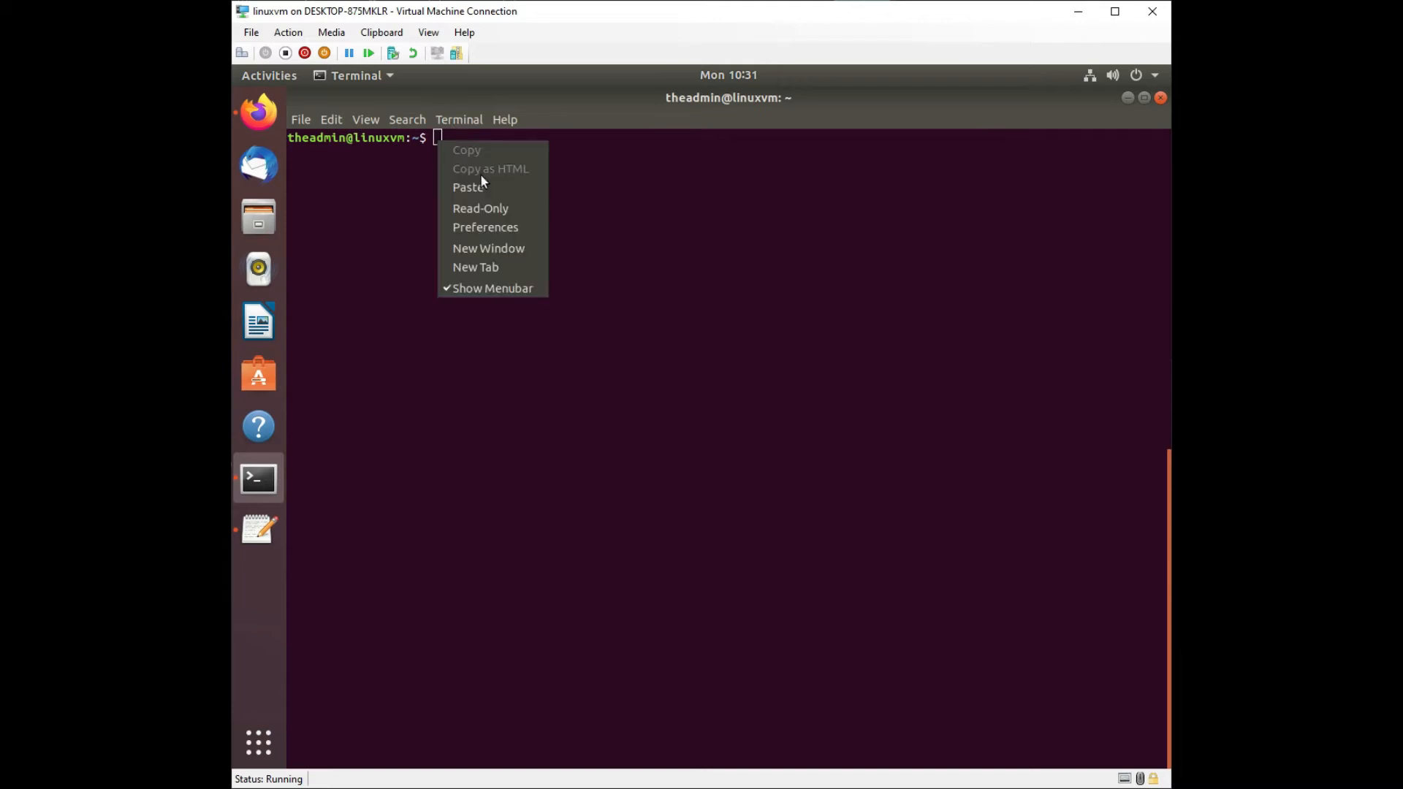
# Run 'sudo nano /etc/mysql/mysql.conf.d/mysqld.cnf' to edit the MySQL config as administrator.
pyautogui.click(468, 187)
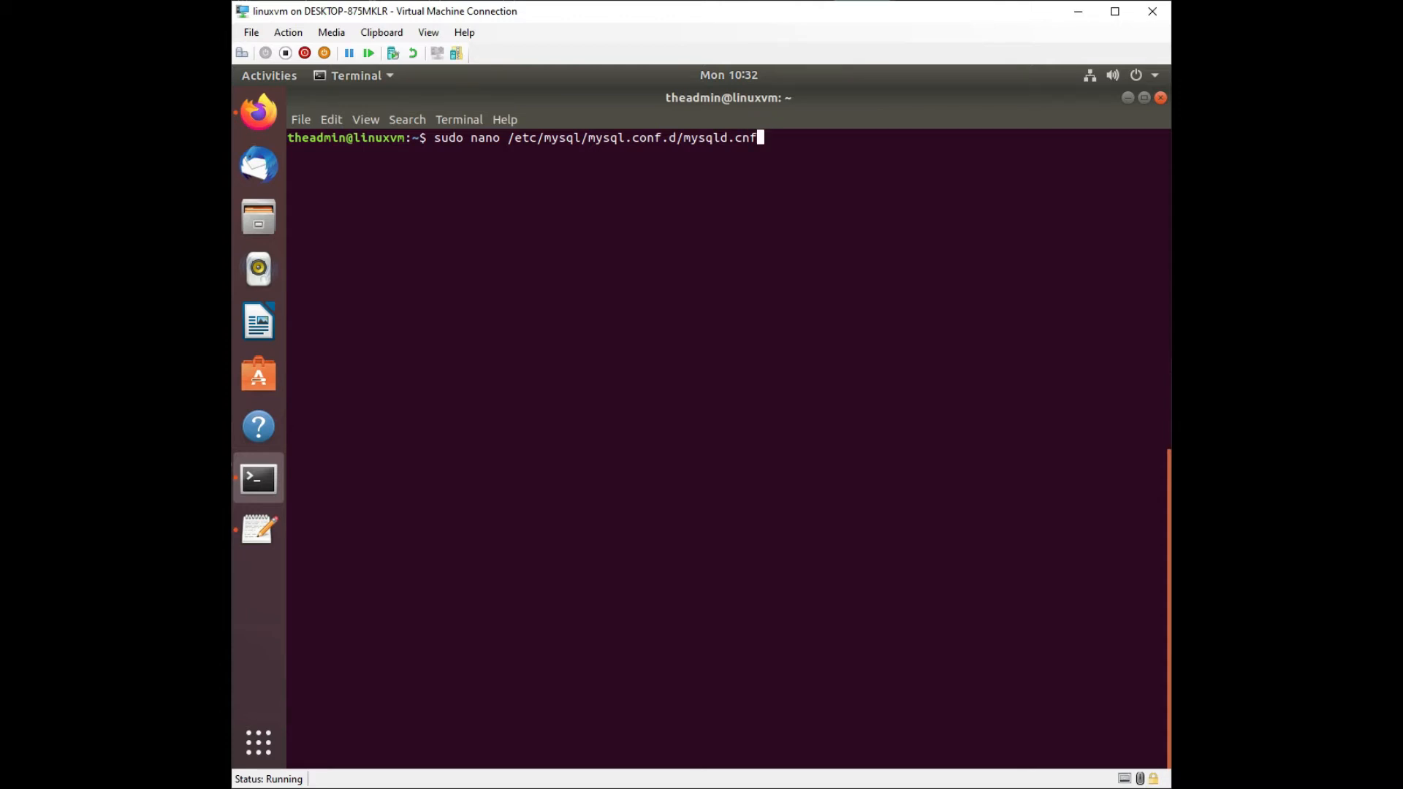
pyautogui.press('Return')
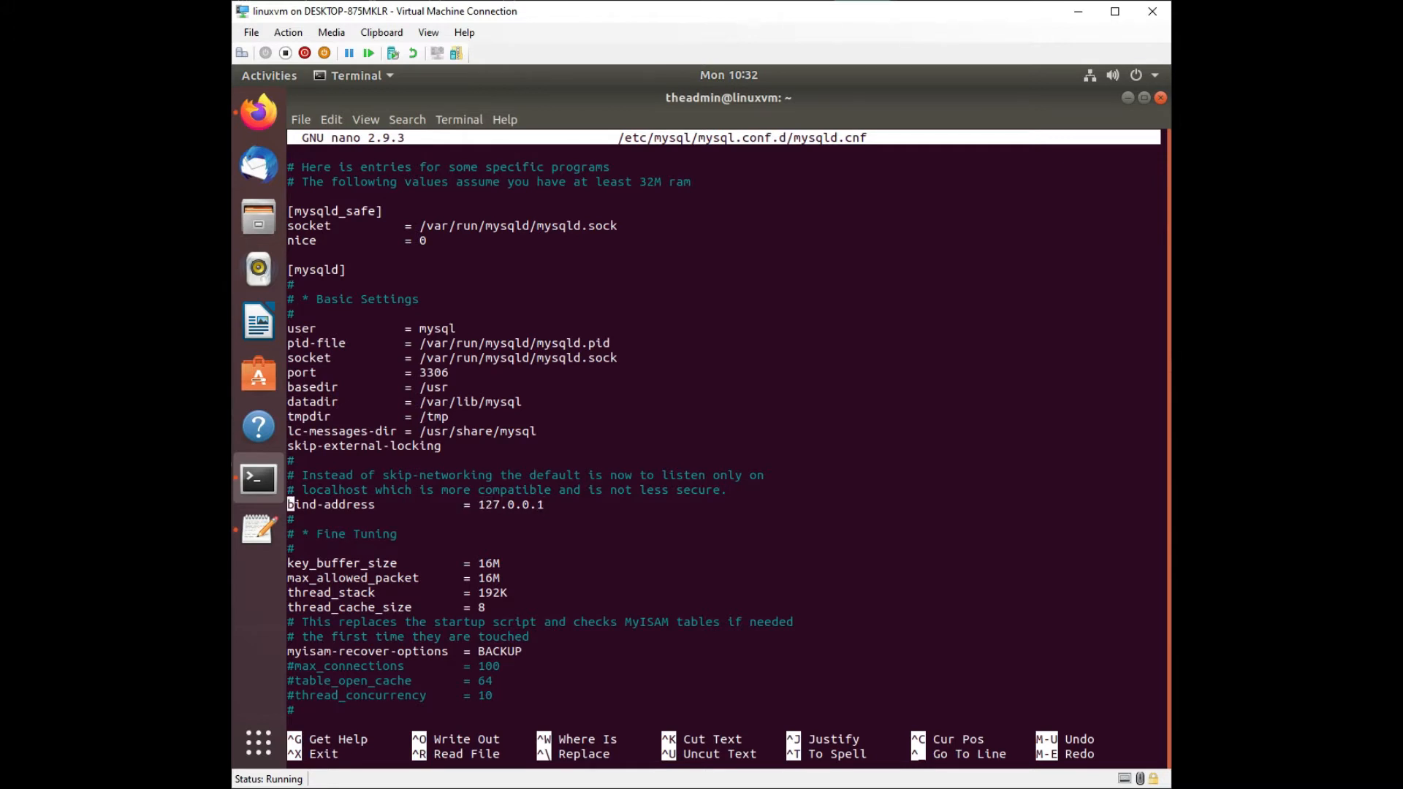
# Comment out the bind-address 127.0.0.1 line with #, save mysqld.cnf and exit nano.
pyautogui.write('#')
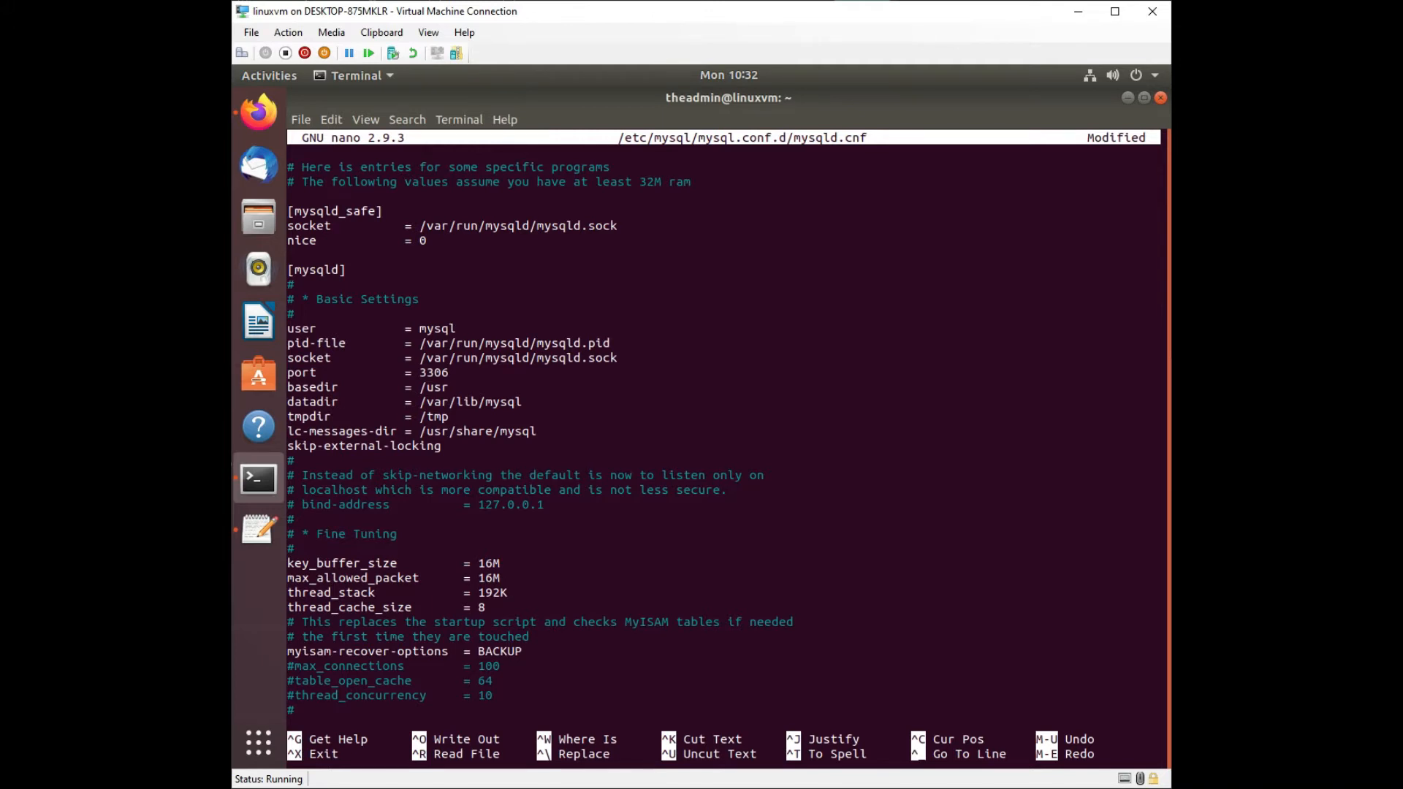
pyautogui.click(304, 504)
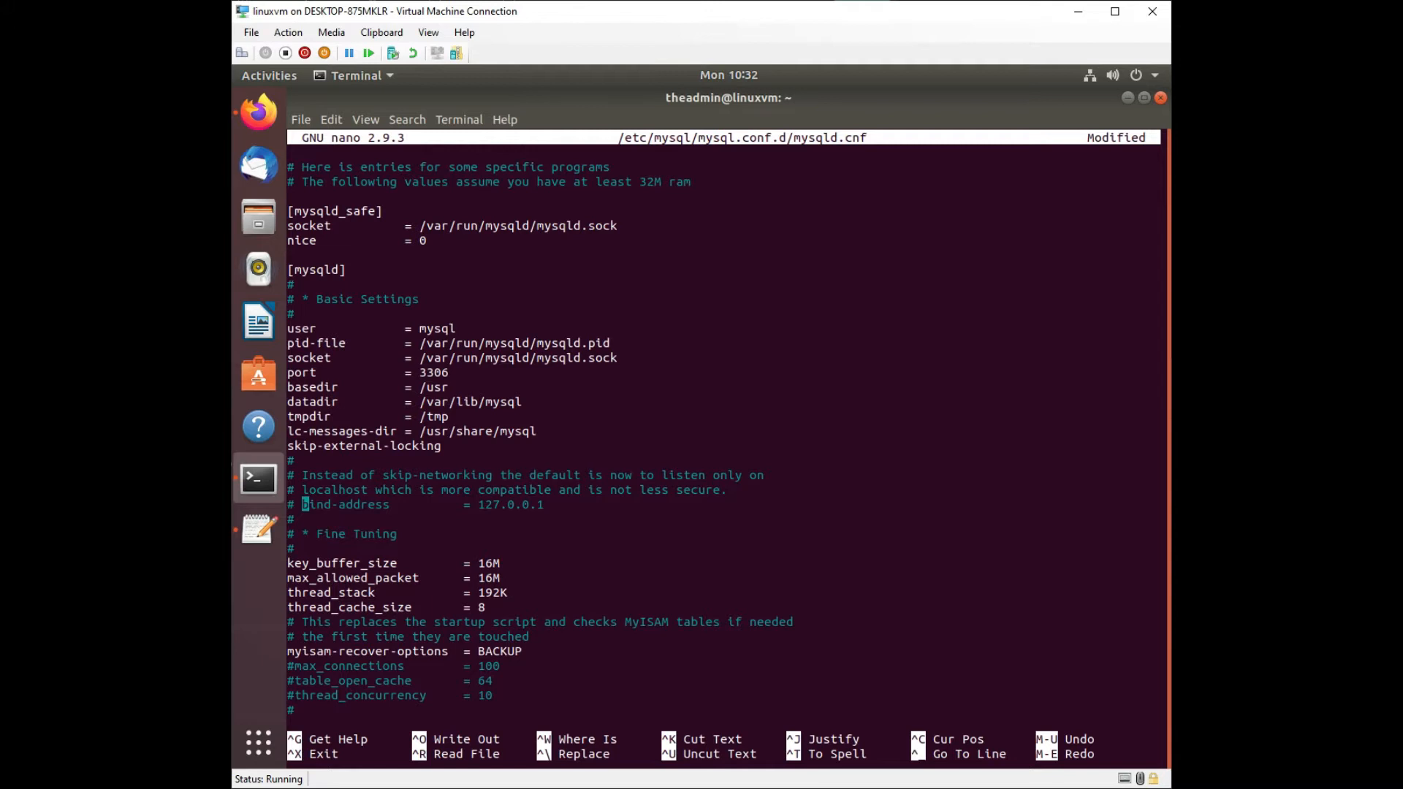
pyautogui.press('ctrl+x')
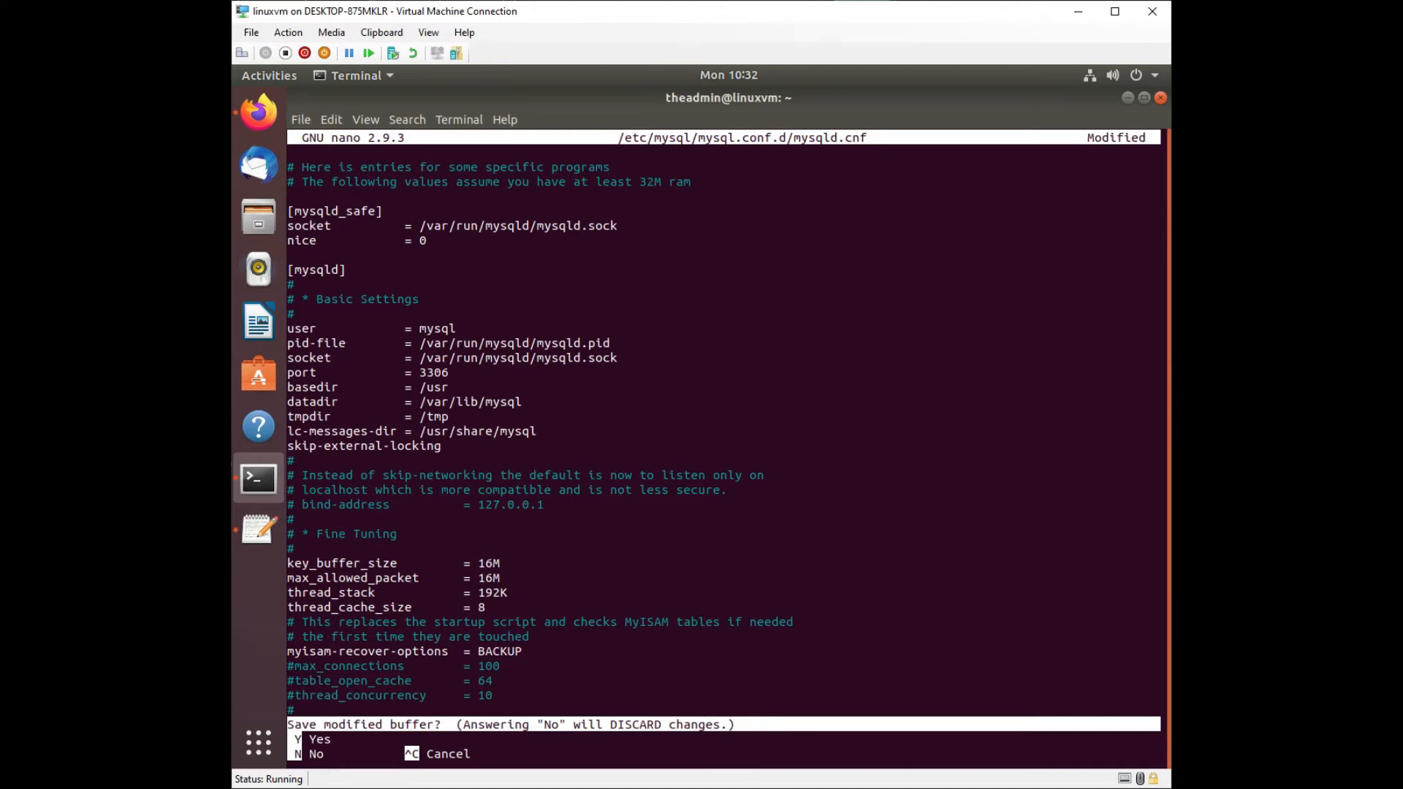
pyautogui.press('y')
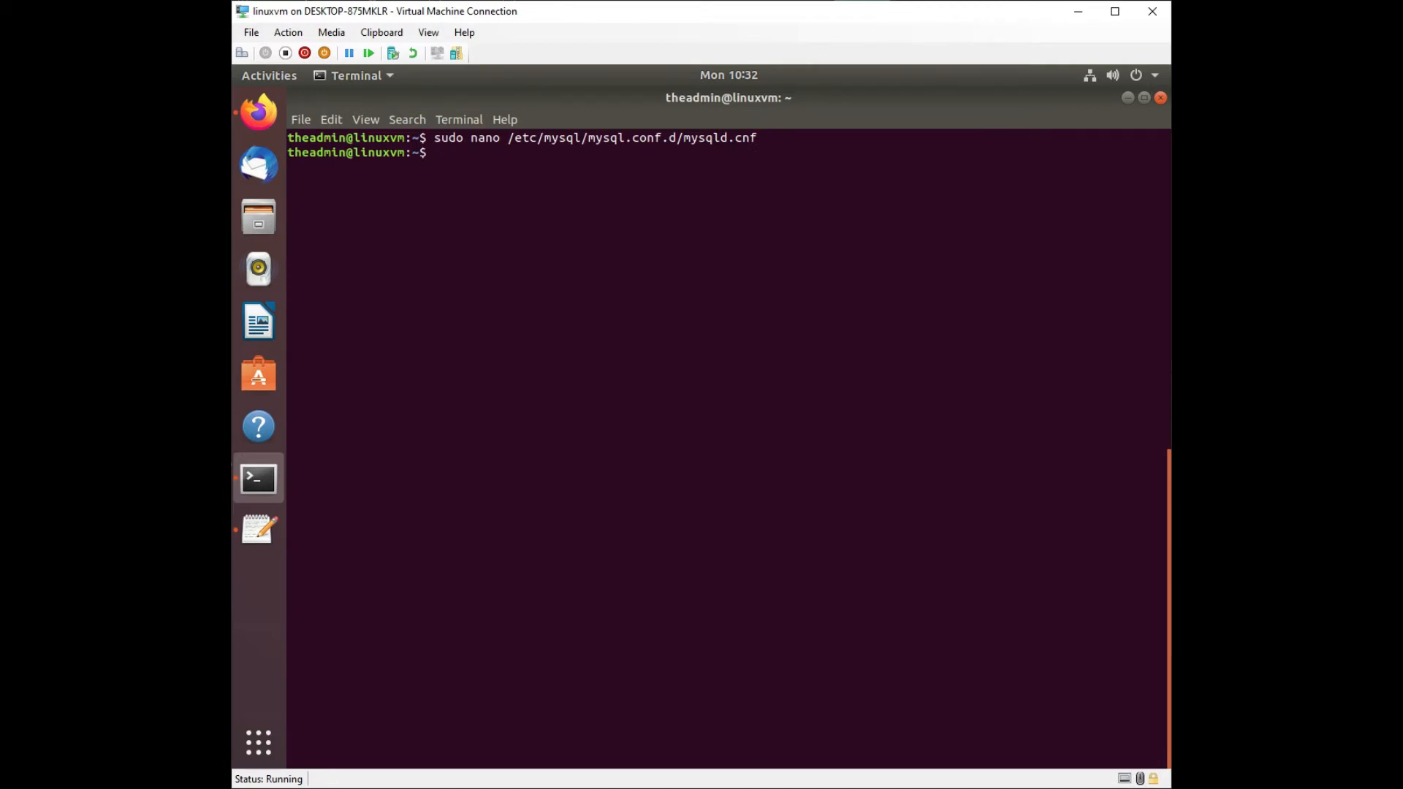
# Run 'sudo service mysql restart' so the edited configuration takes effect.
pyautogui.write('sudo service')
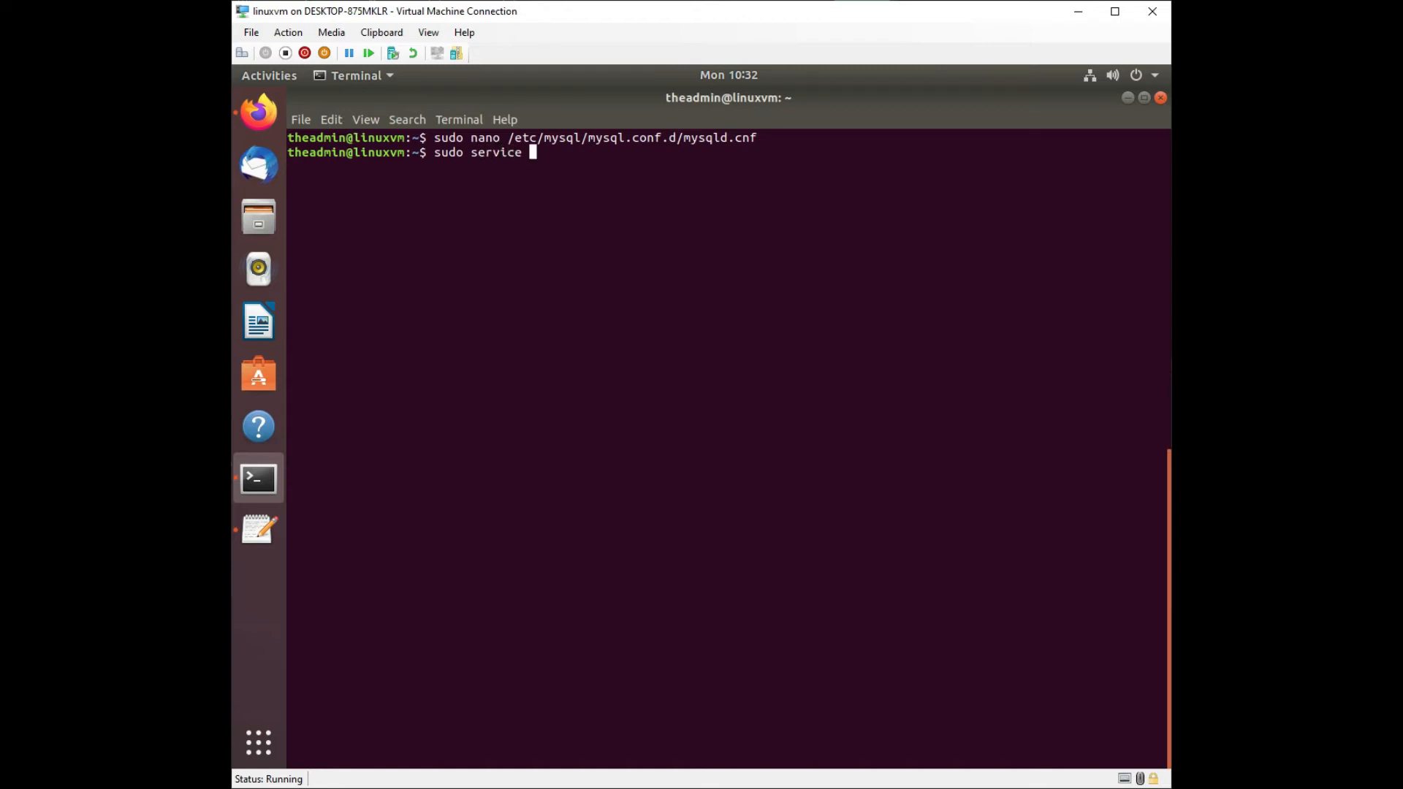
pyautogui.write('mysql')
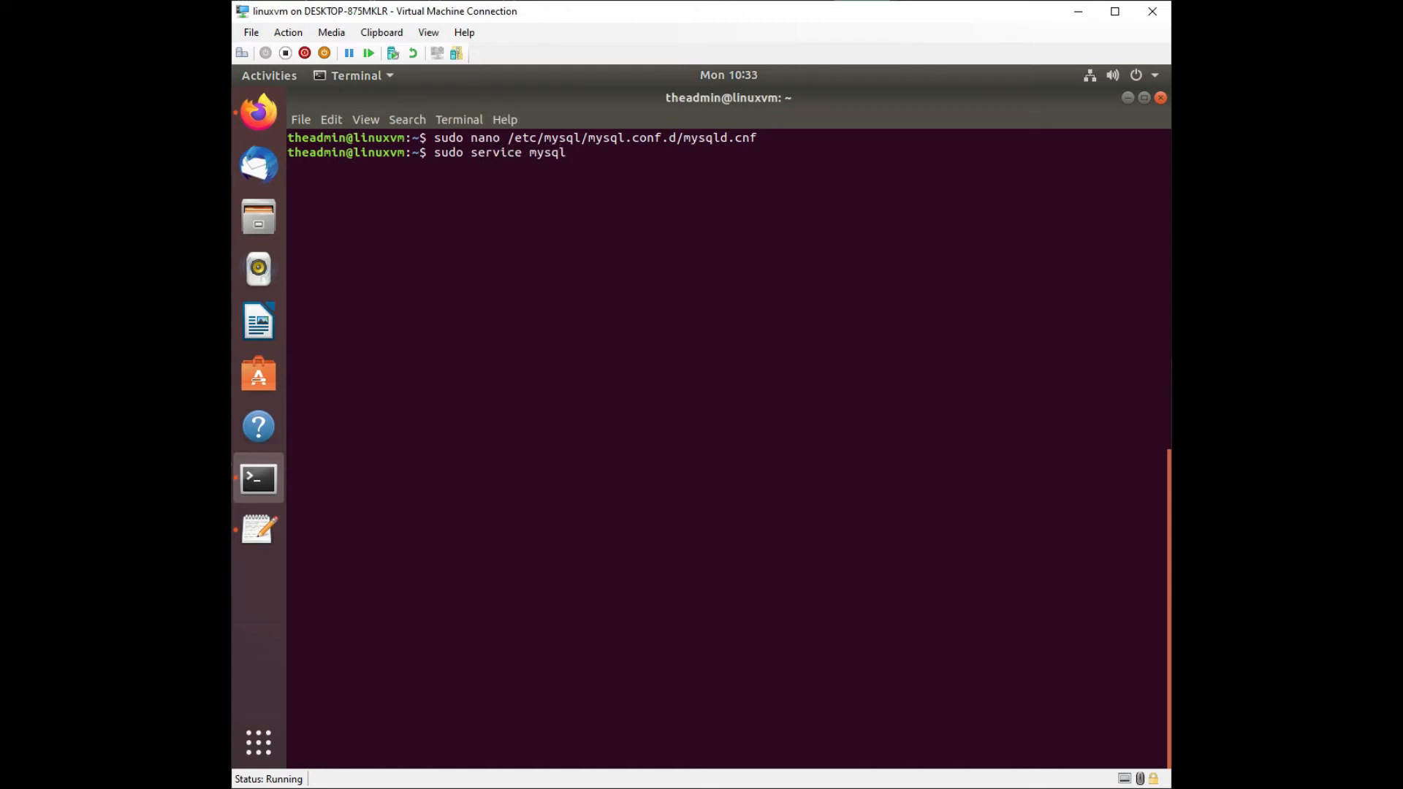
pyautogui.write('restart')
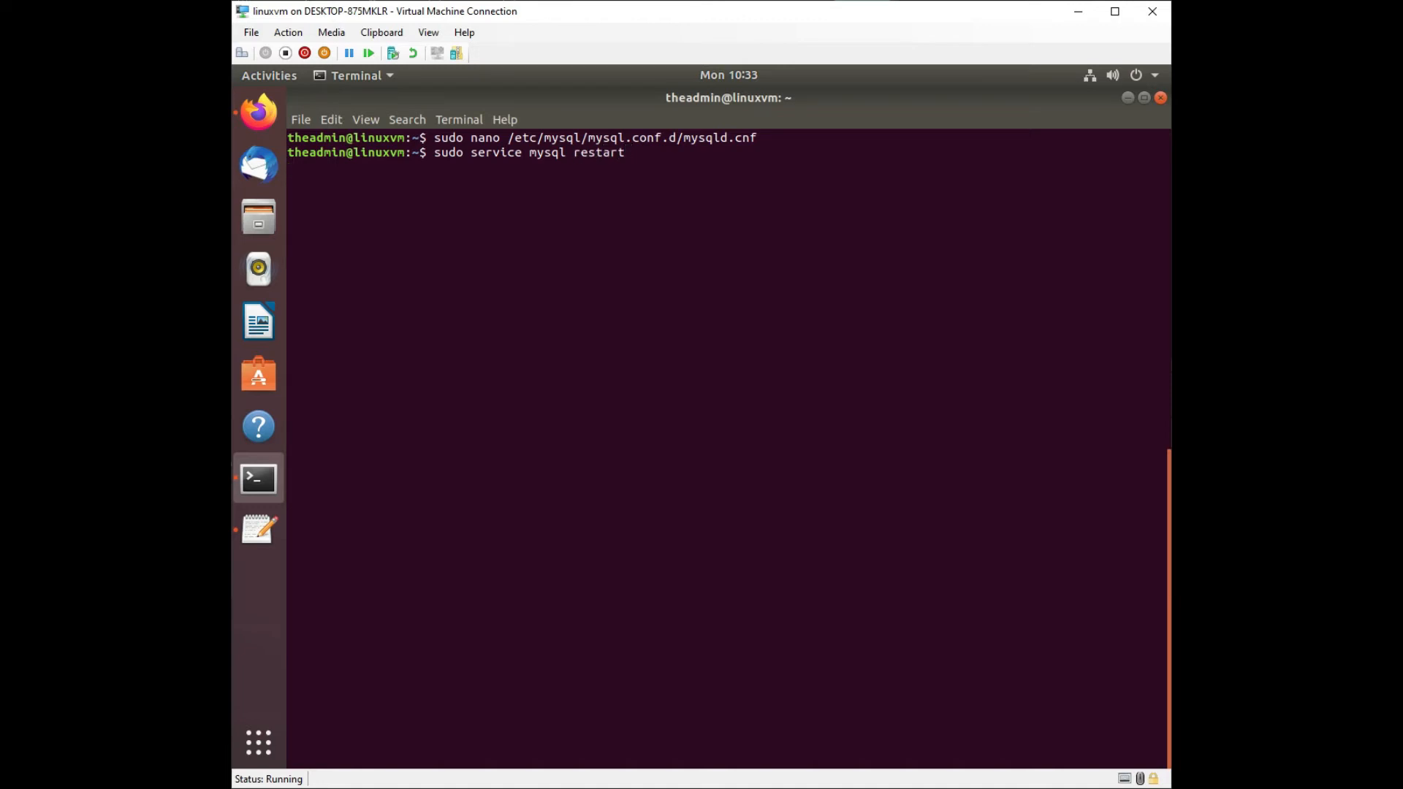
pyautogui.press('Return')
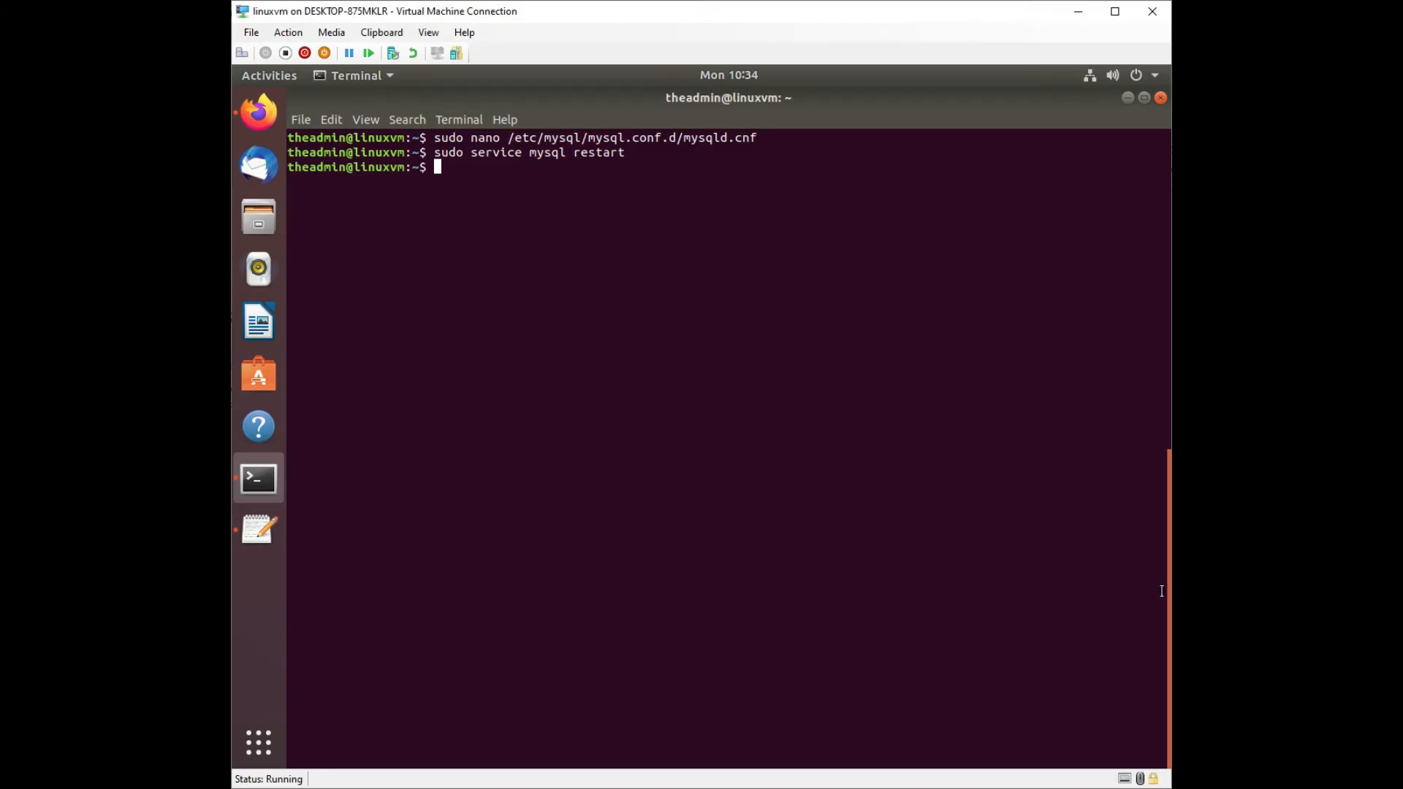
pyautogui.moveTo(872, 422)
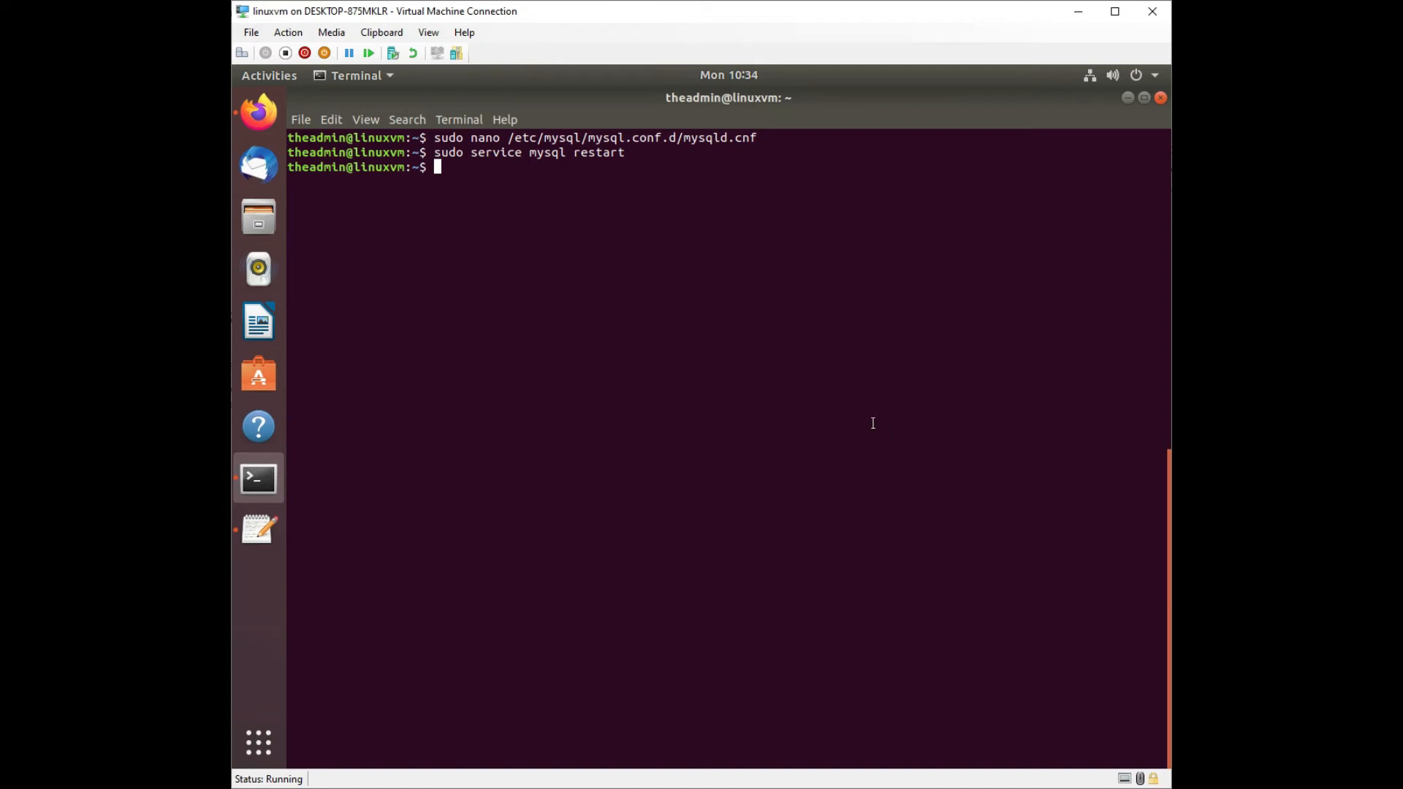
# Run ifconfig to read the VM's eth0 address 192.168.176.150.
pyautogui.write('ifcon')
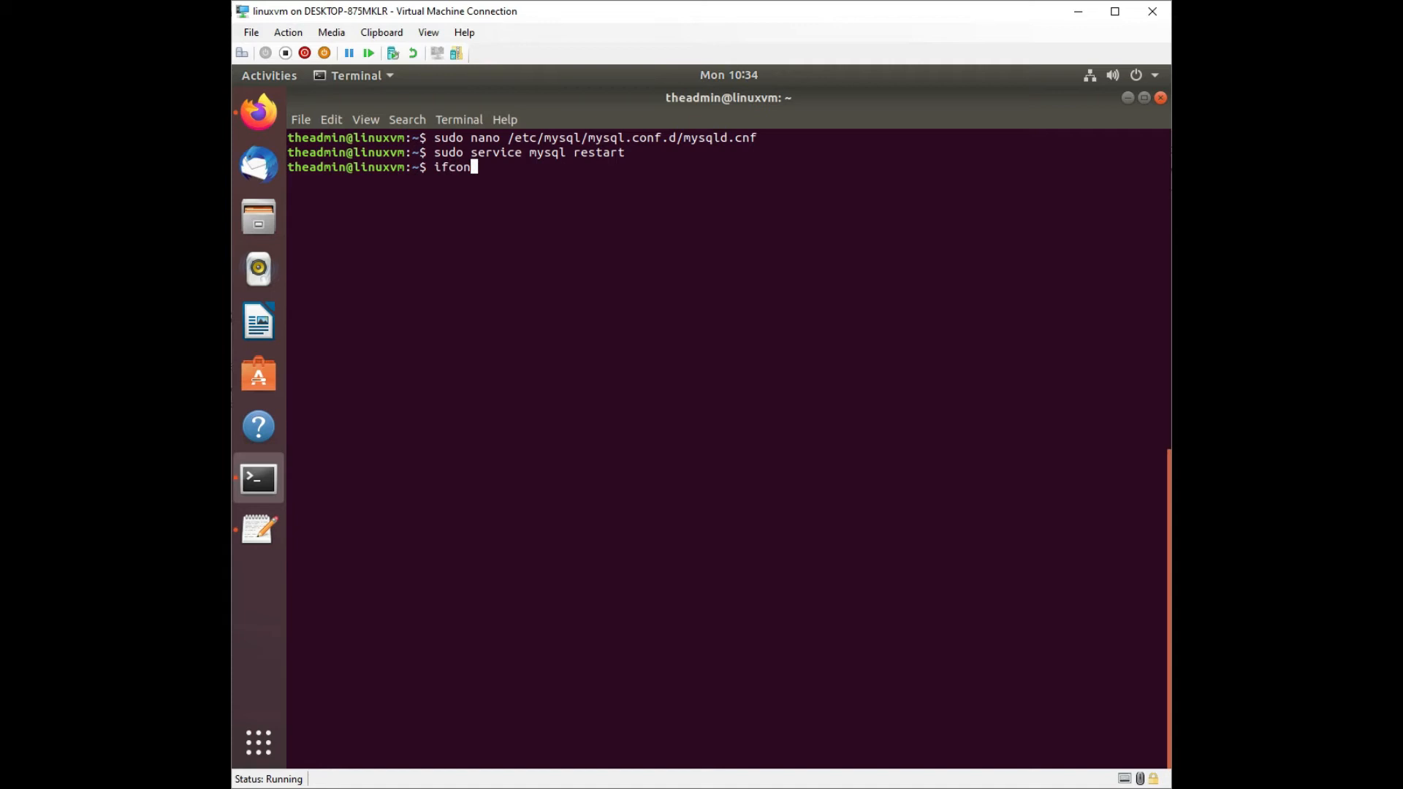
pyautogui.press('Return')
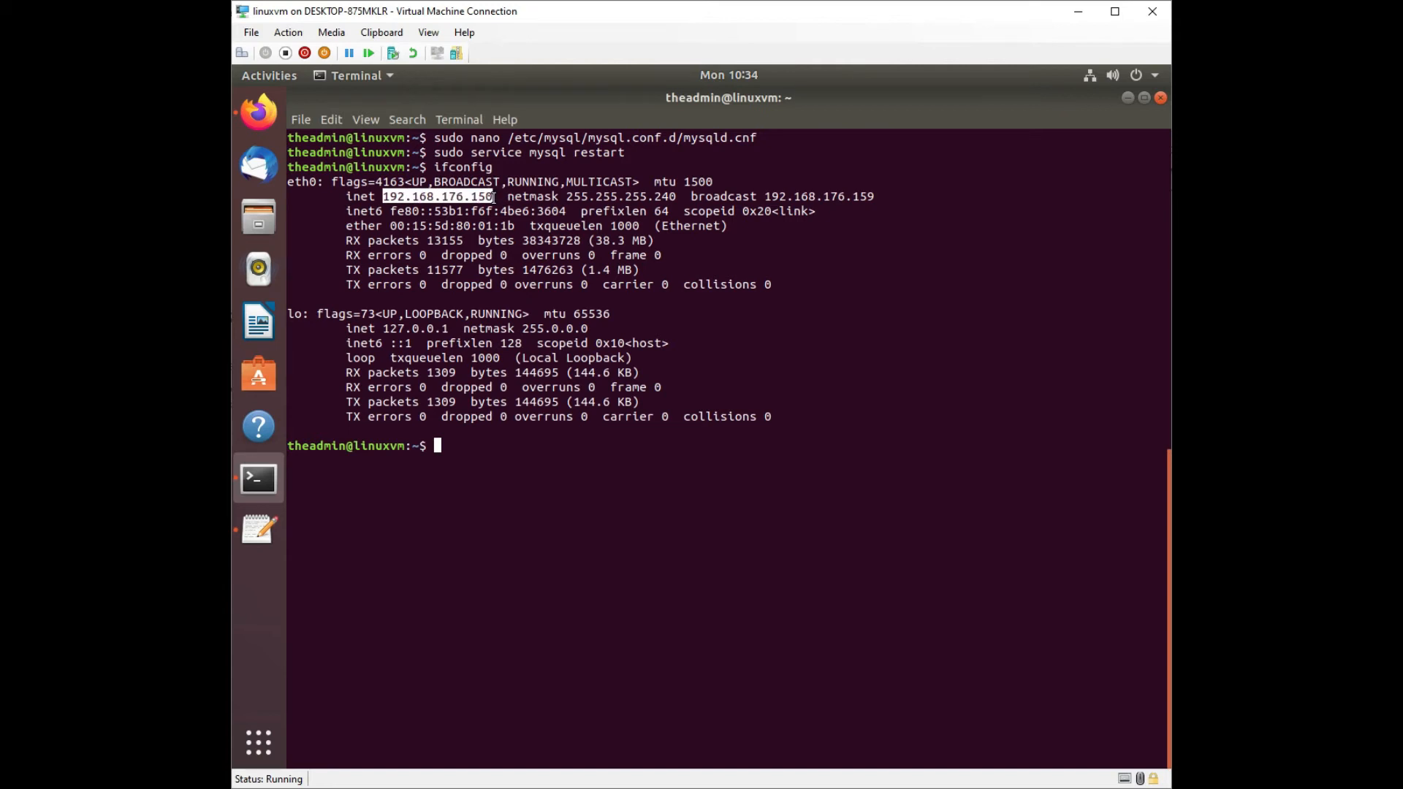
pyautogui.moveTo(836, 380)
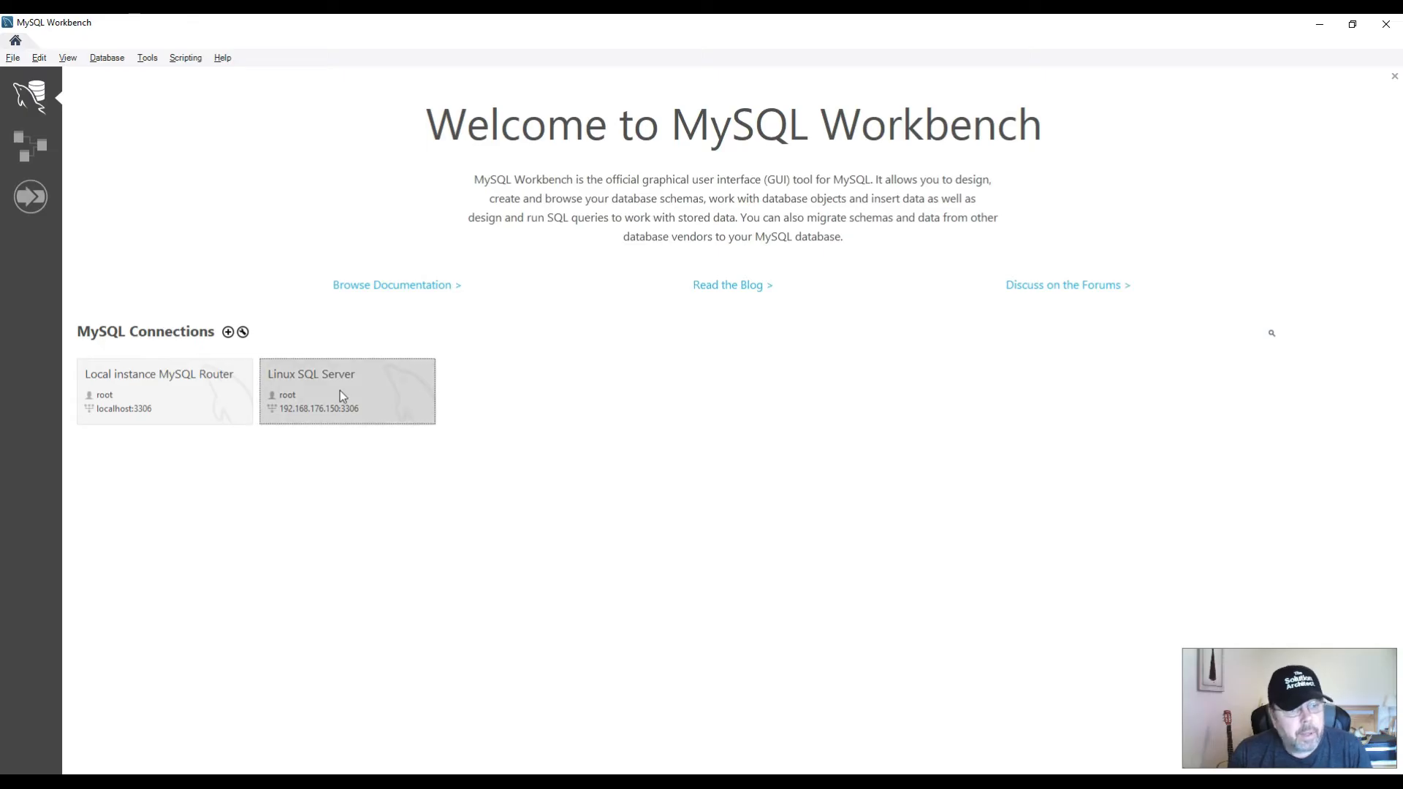
# Edit the Linux SQL Server connection and confirm hostname 192.168.176.150 and port 3306.
pyautogui.rightClick(345, 393)
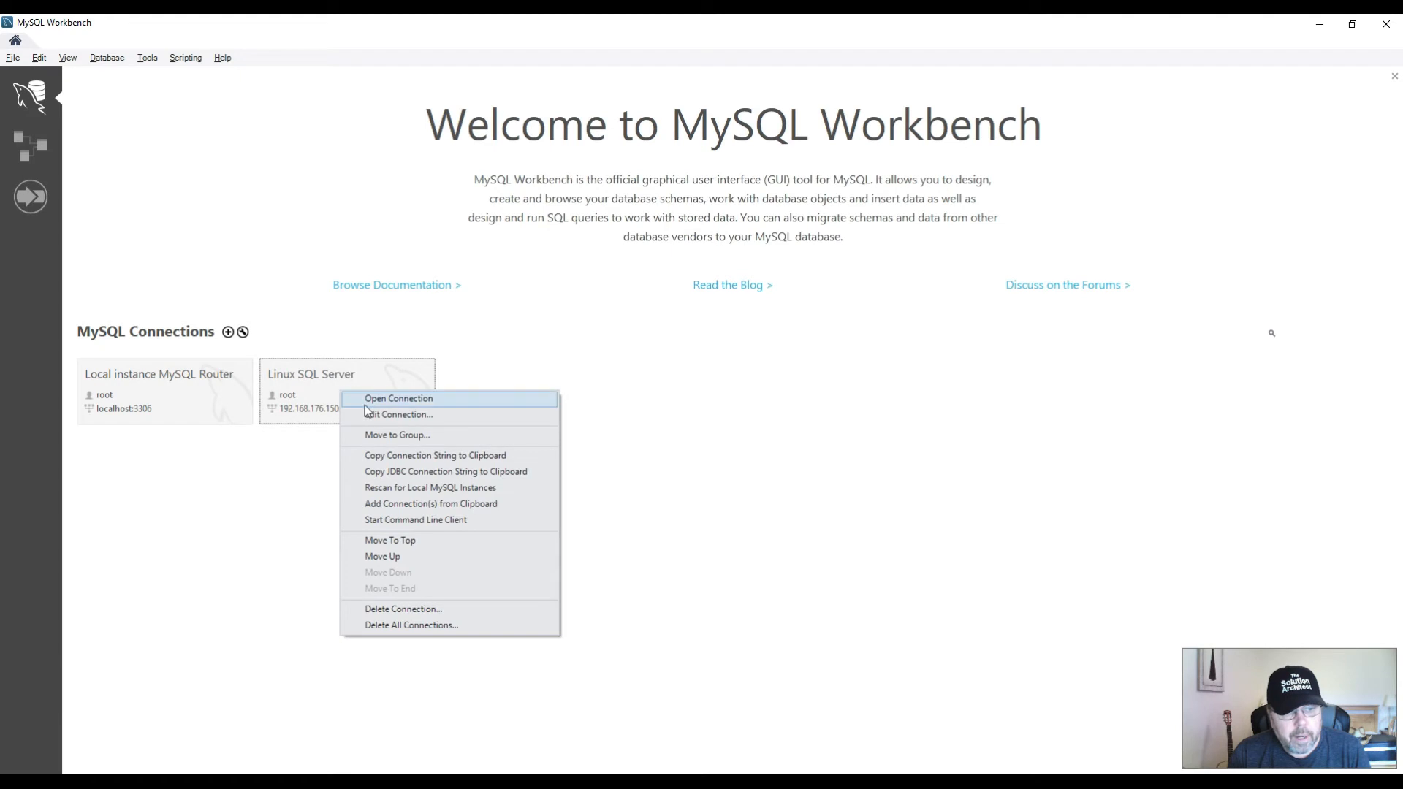
pyautogui.click(399, 413)
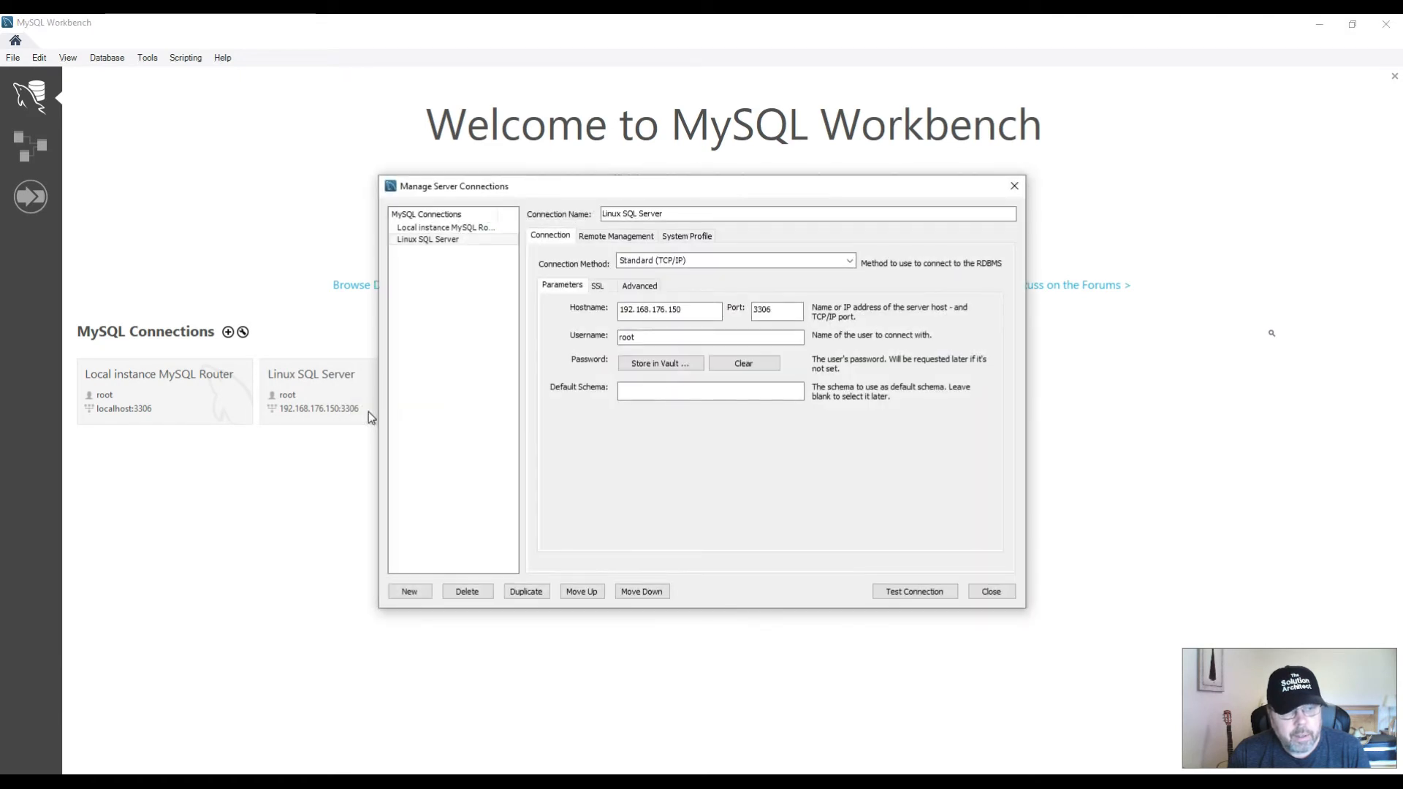
pyautogui.moveTo(268, 461)
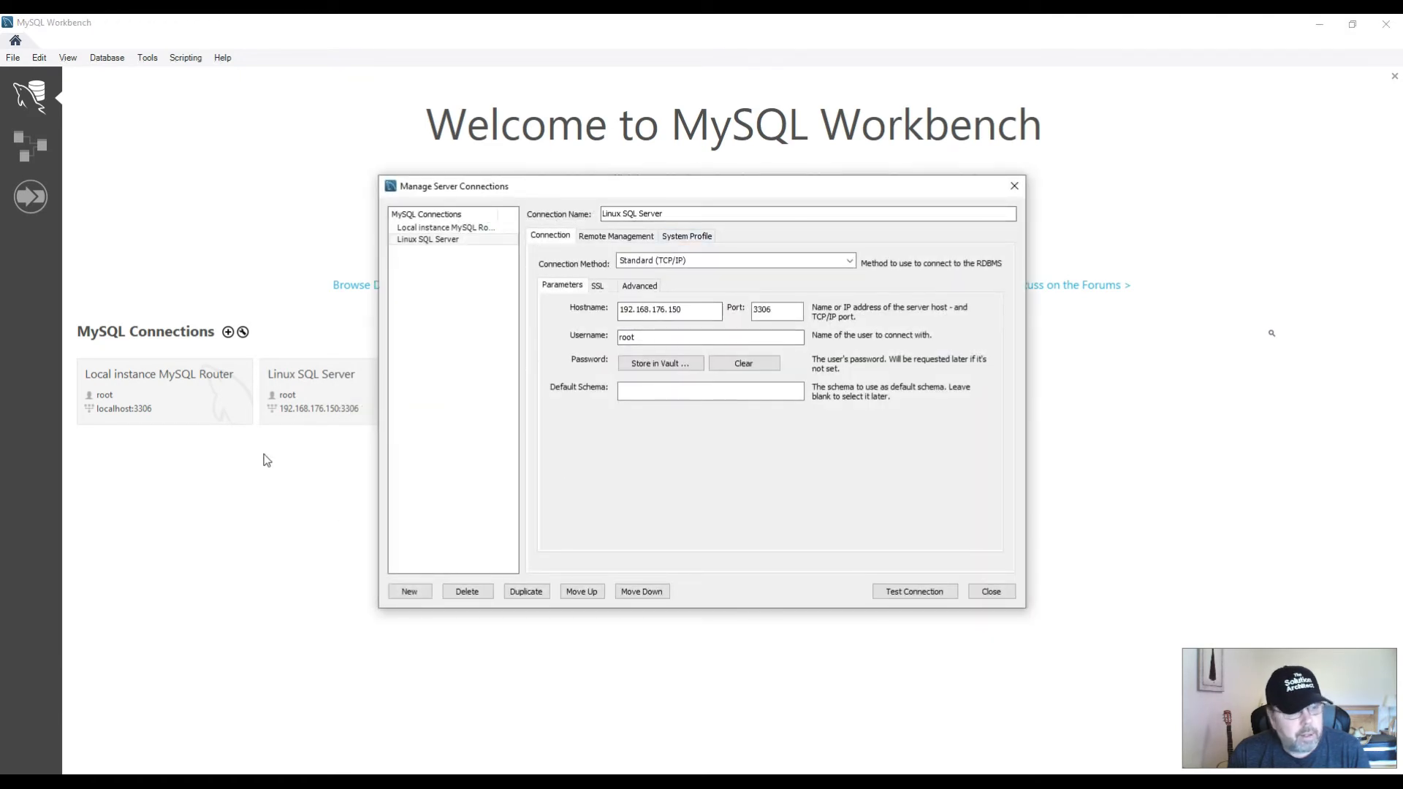
pyautogui.moveTo(215, 425)
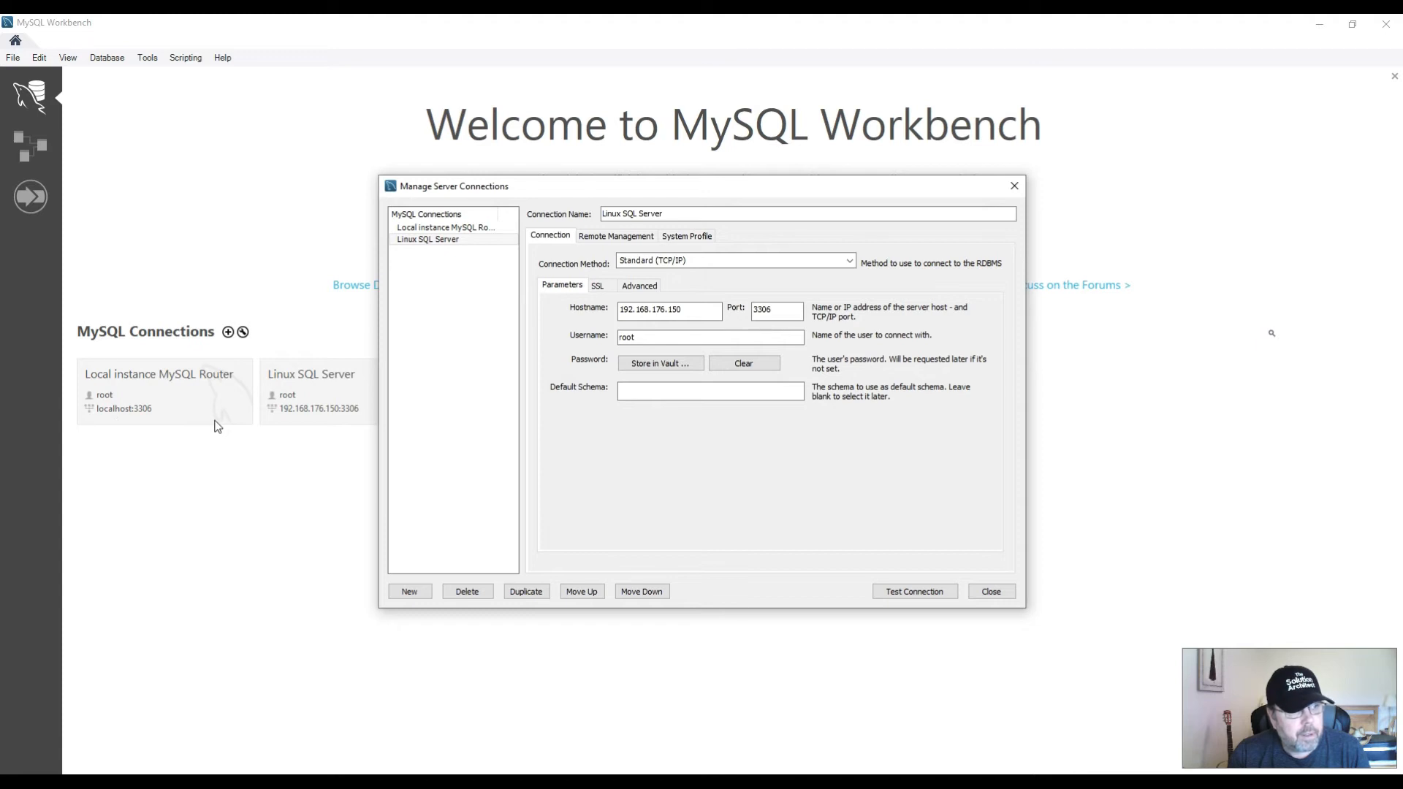
pyautogui.moveTo(587, 319)
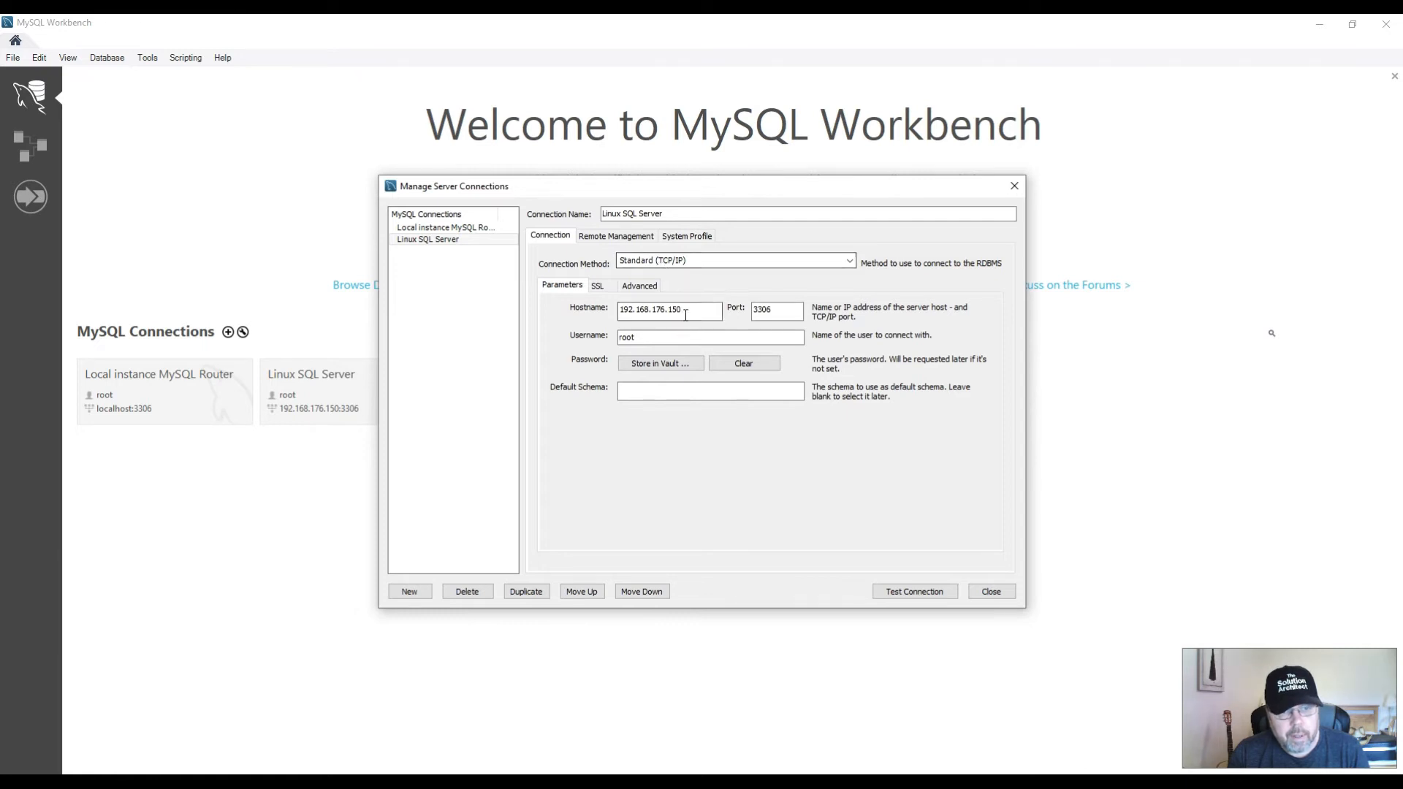
pyautogui.click(775, 309)
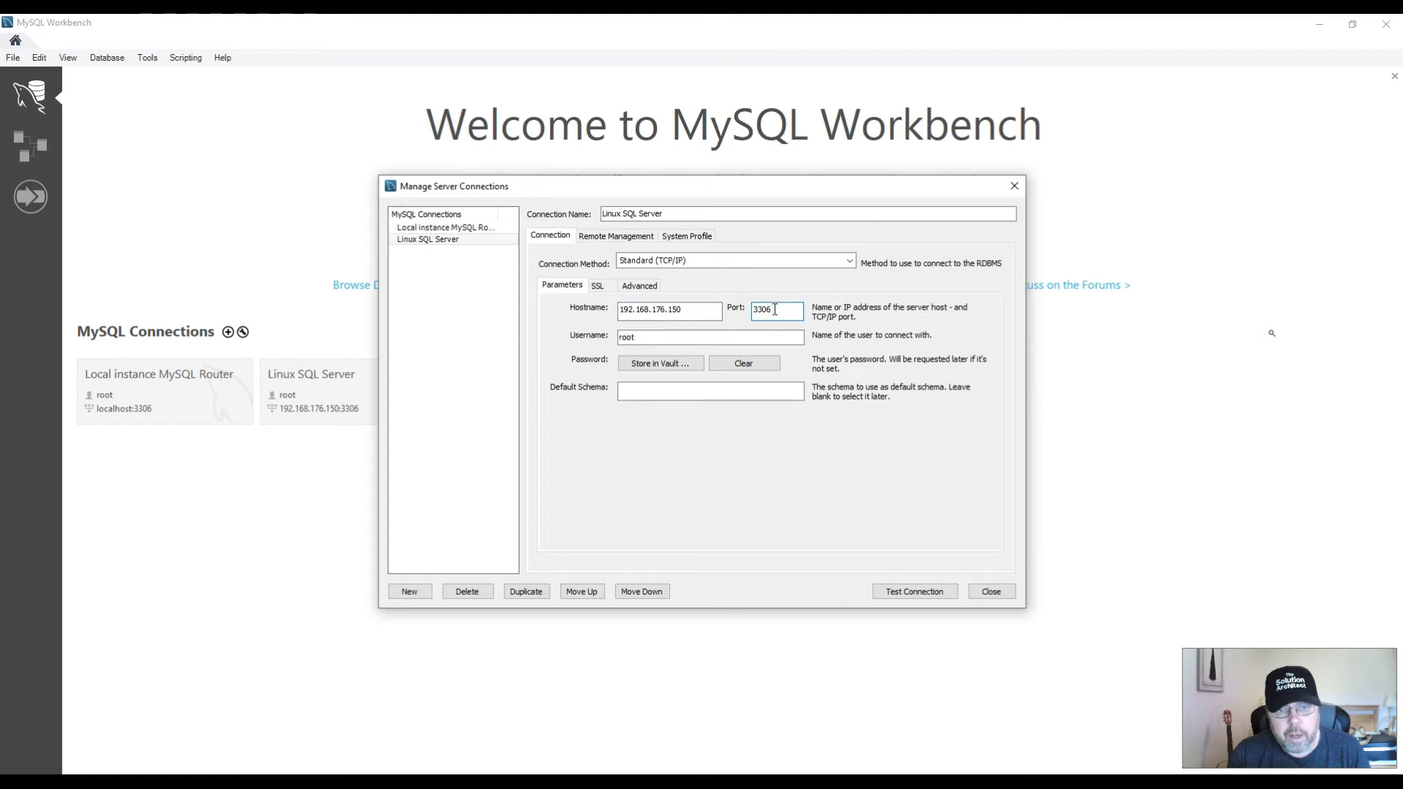
pyautogui.tripleClick(776, 310)
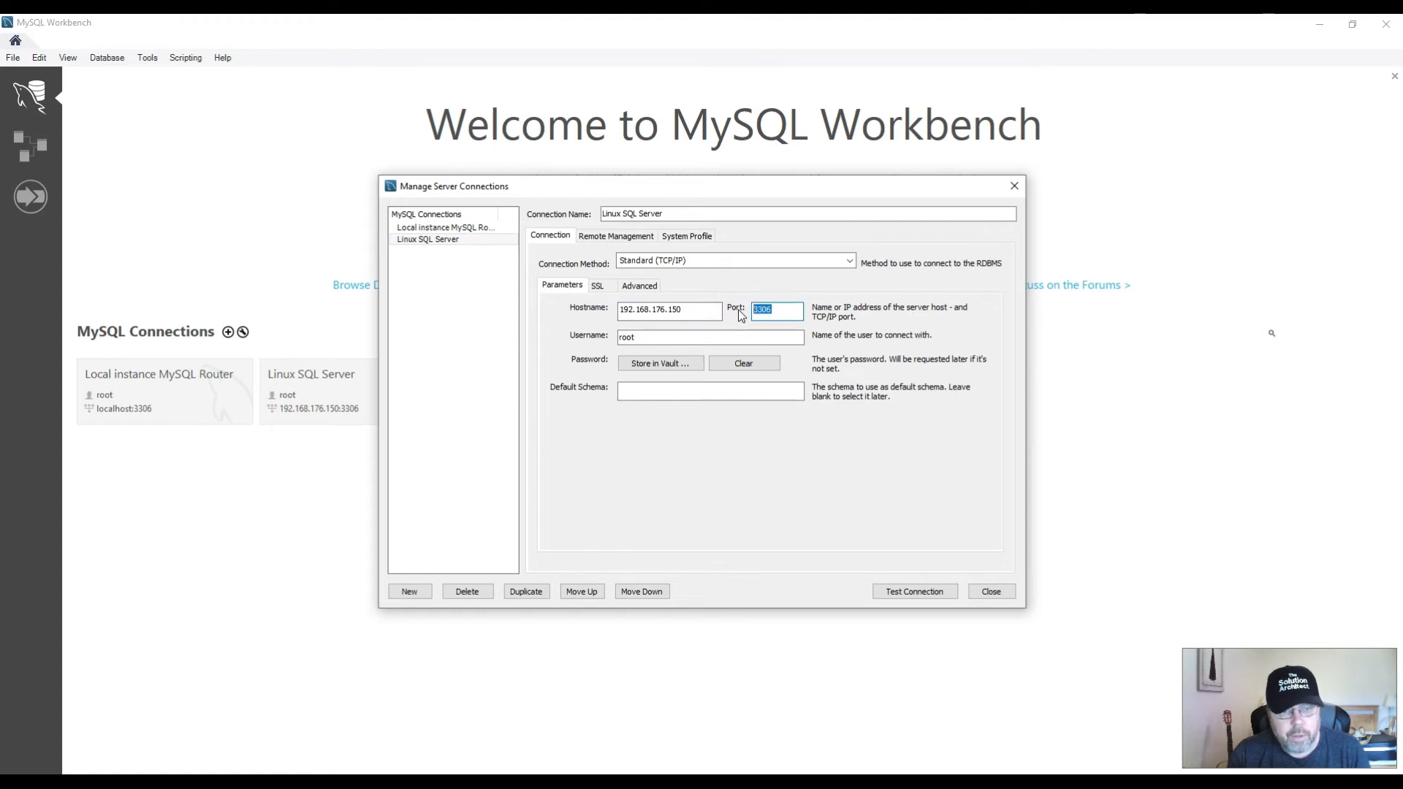
pyautogui.click(710, 337)
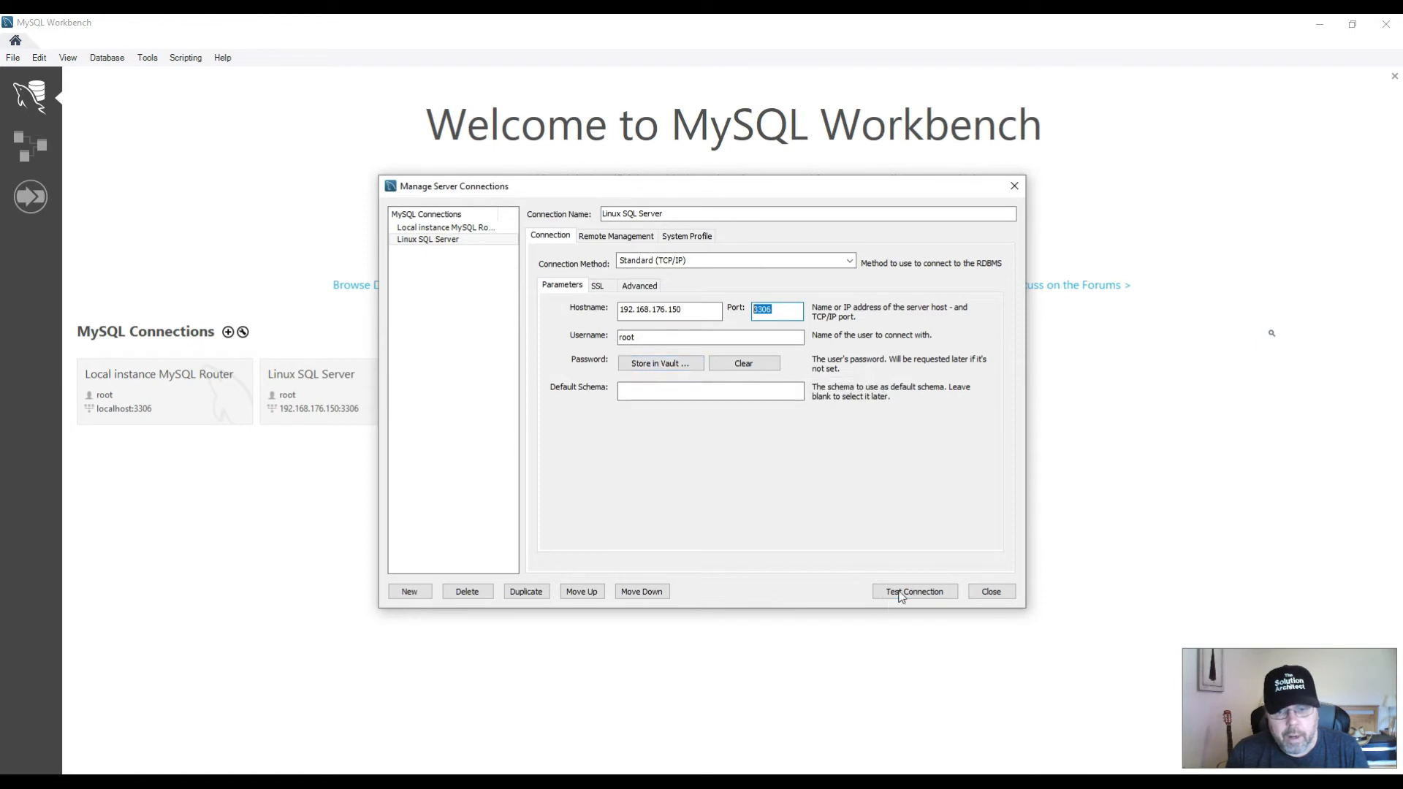
# Test the Linux SQL Server connection and dismiss the host-not-allowed failure message.
pyautogui.click(913, 590)
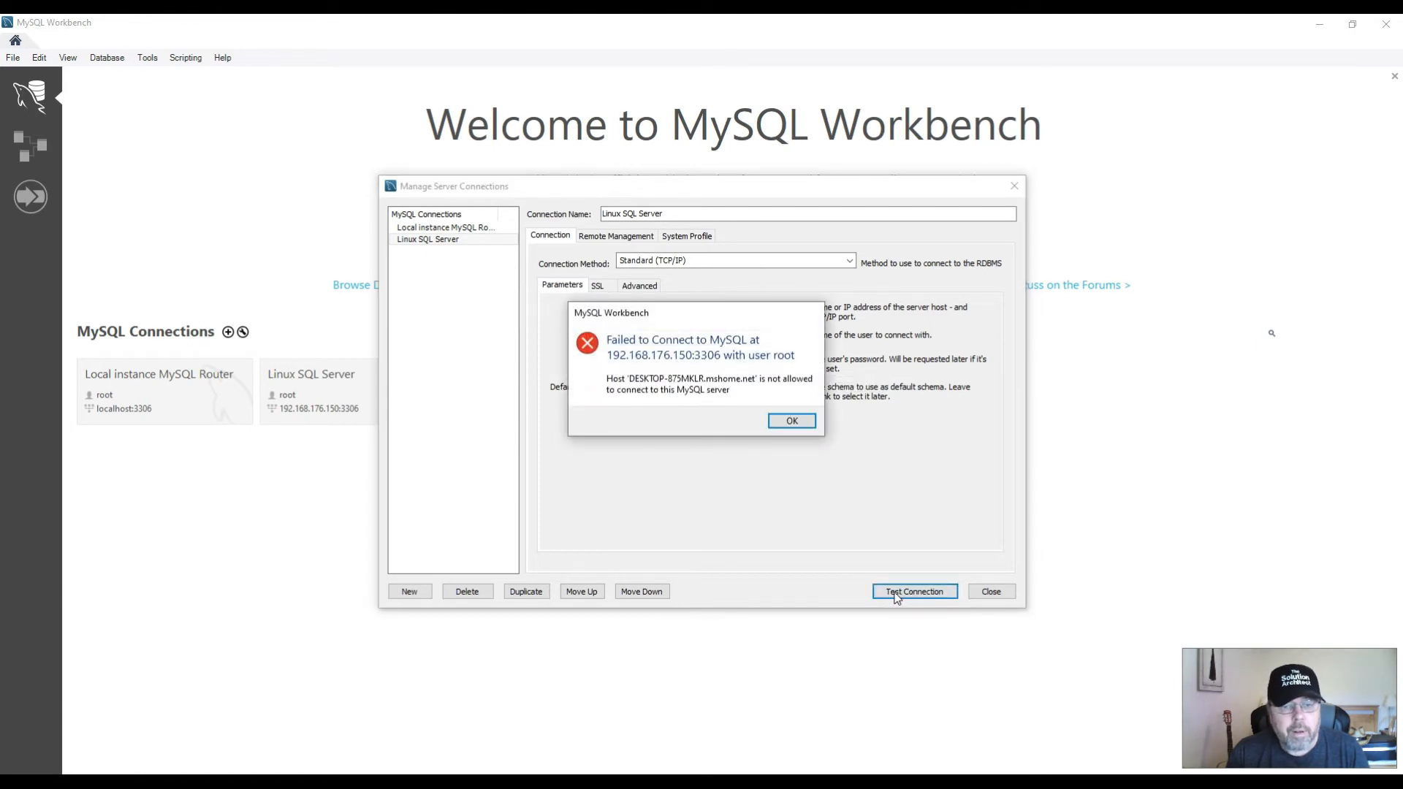
pyautogui.moveTo(712, 447)
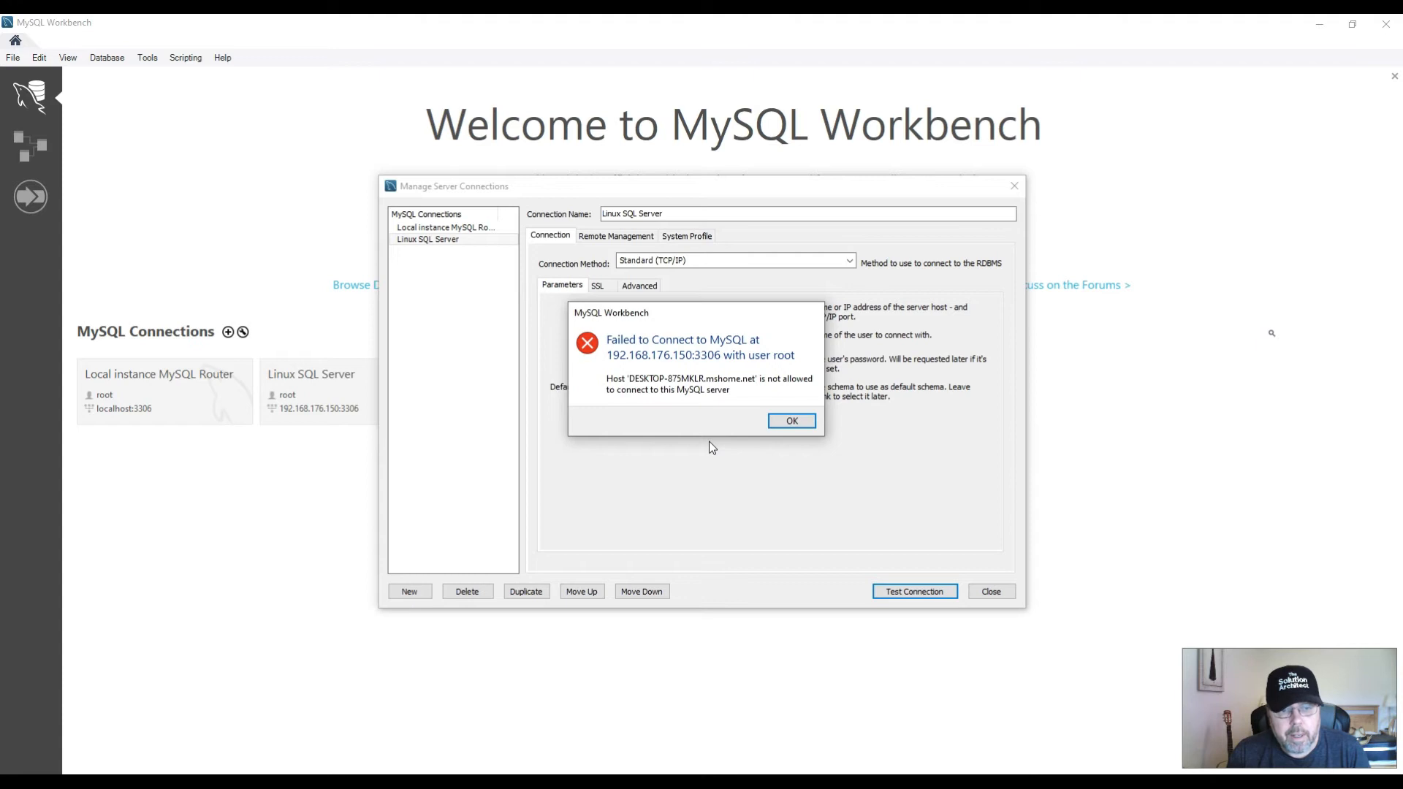
pyautogui.moveTo(633, 386)
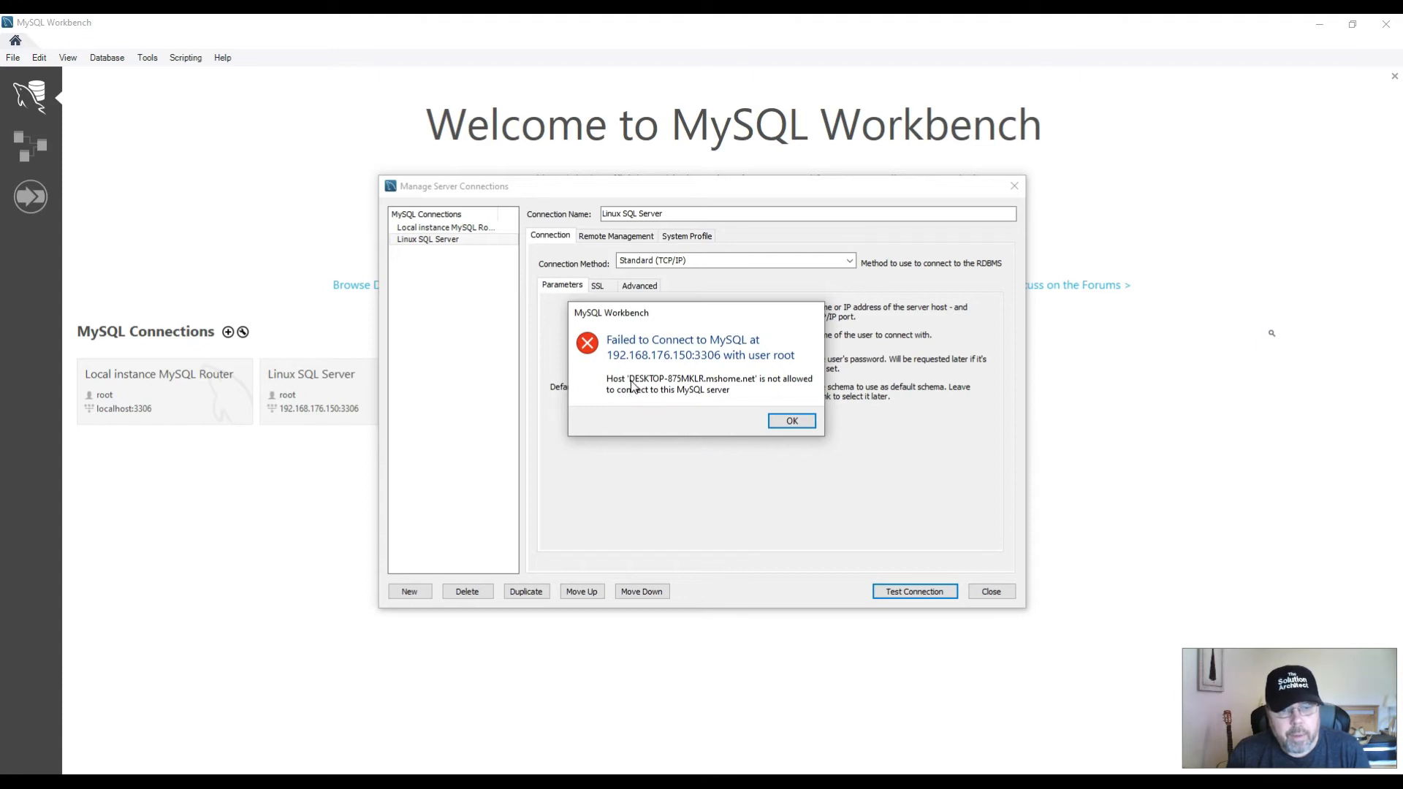
pyautogui.moveTo(710, 384)
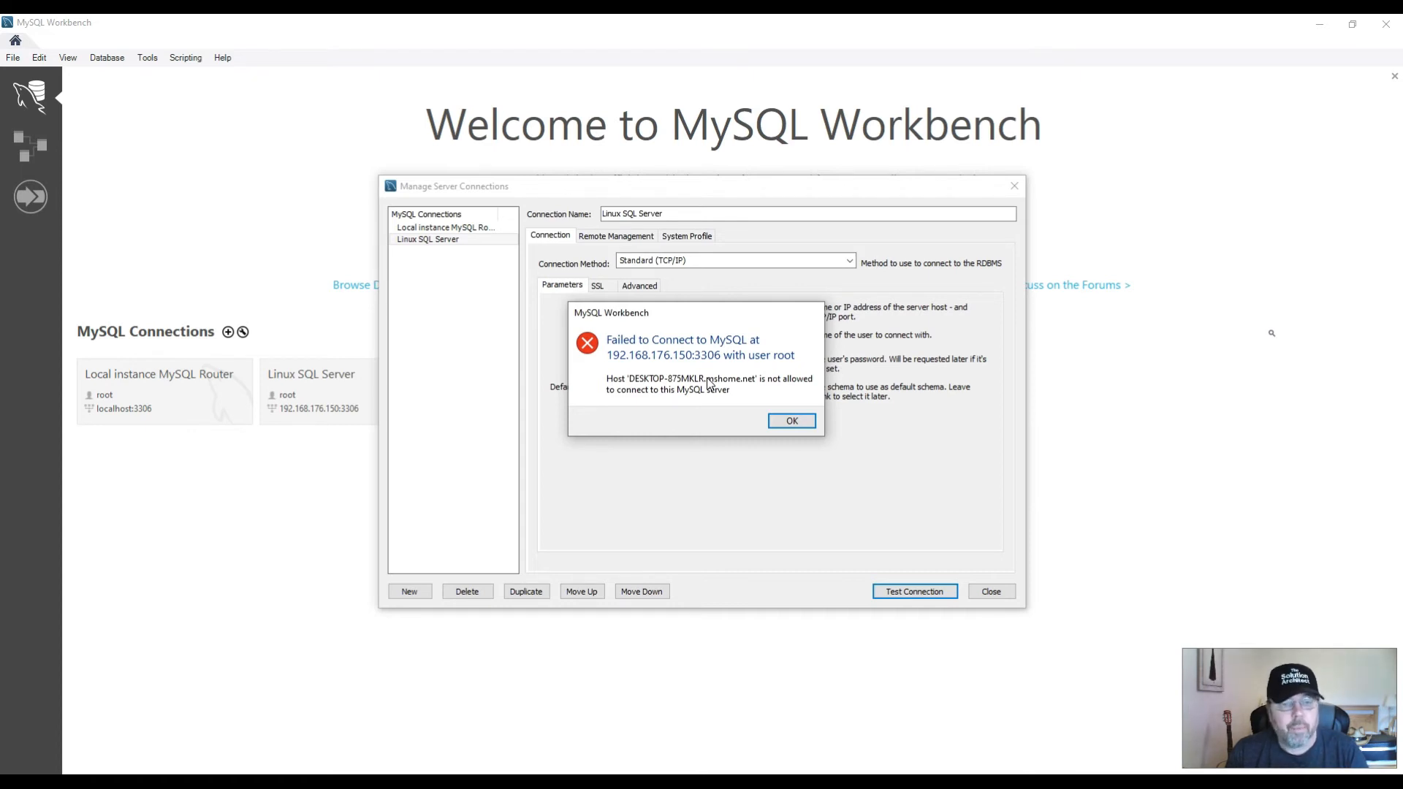
pyautogui.moveTo(636, 387)
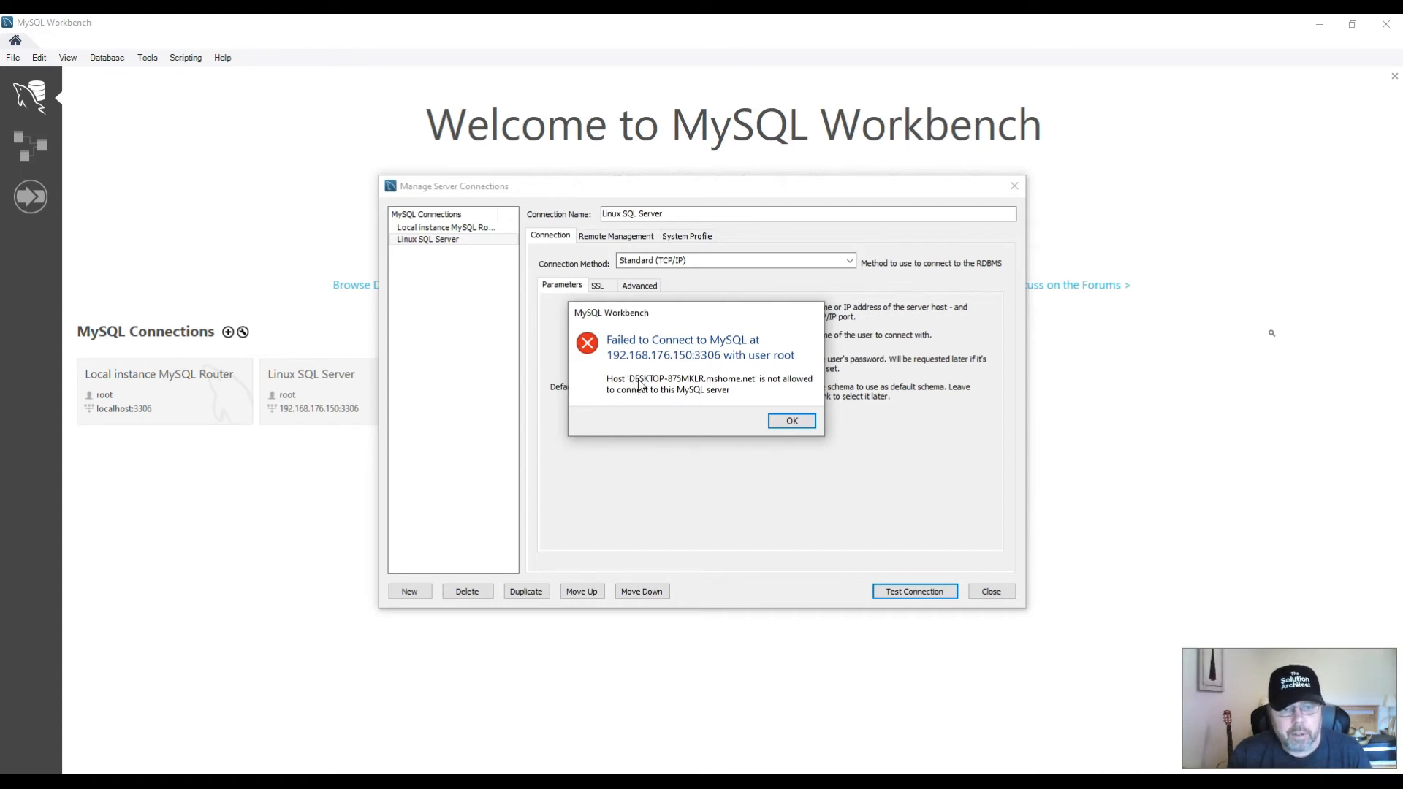
pyautogui.moveTo(764, 385)
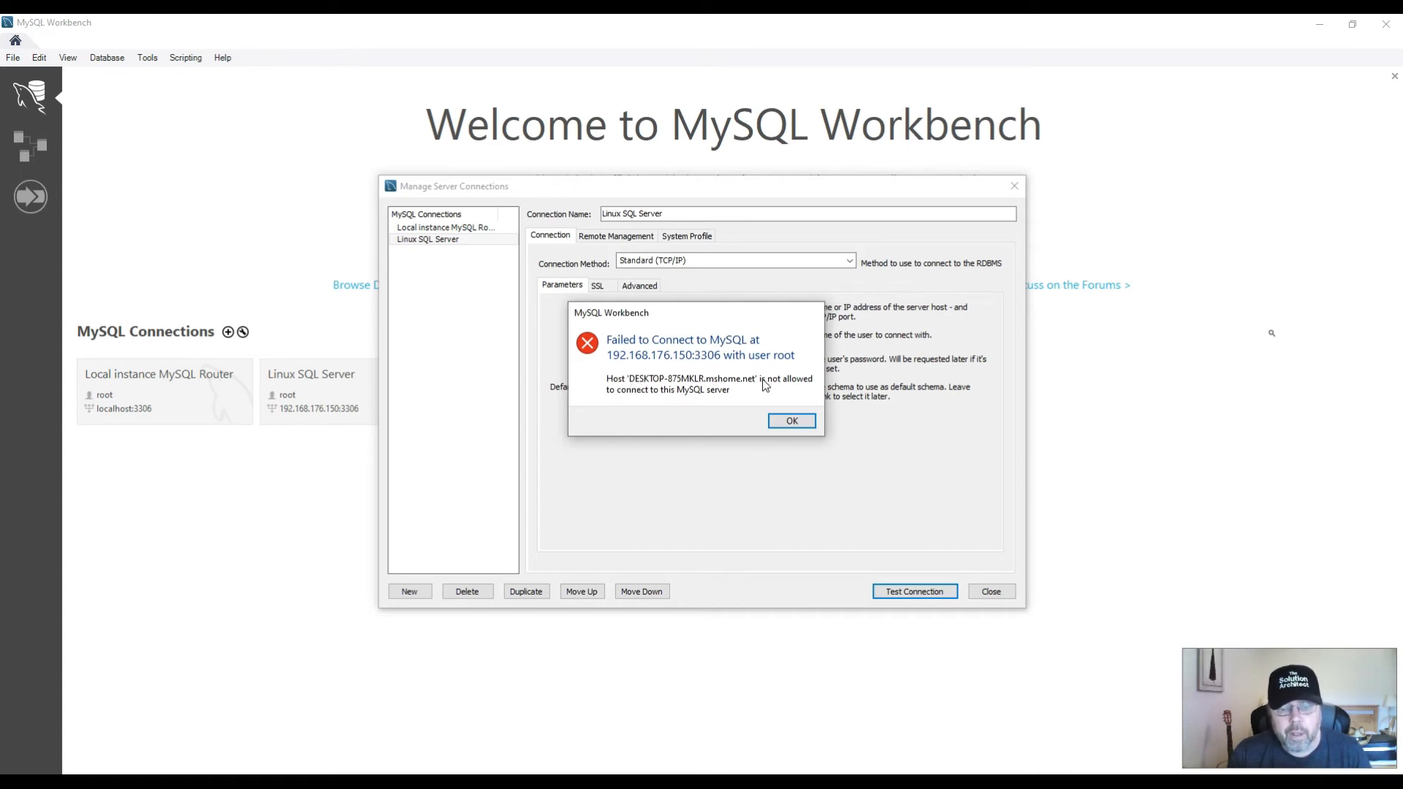
pyautogui.moveTo(759, 380)
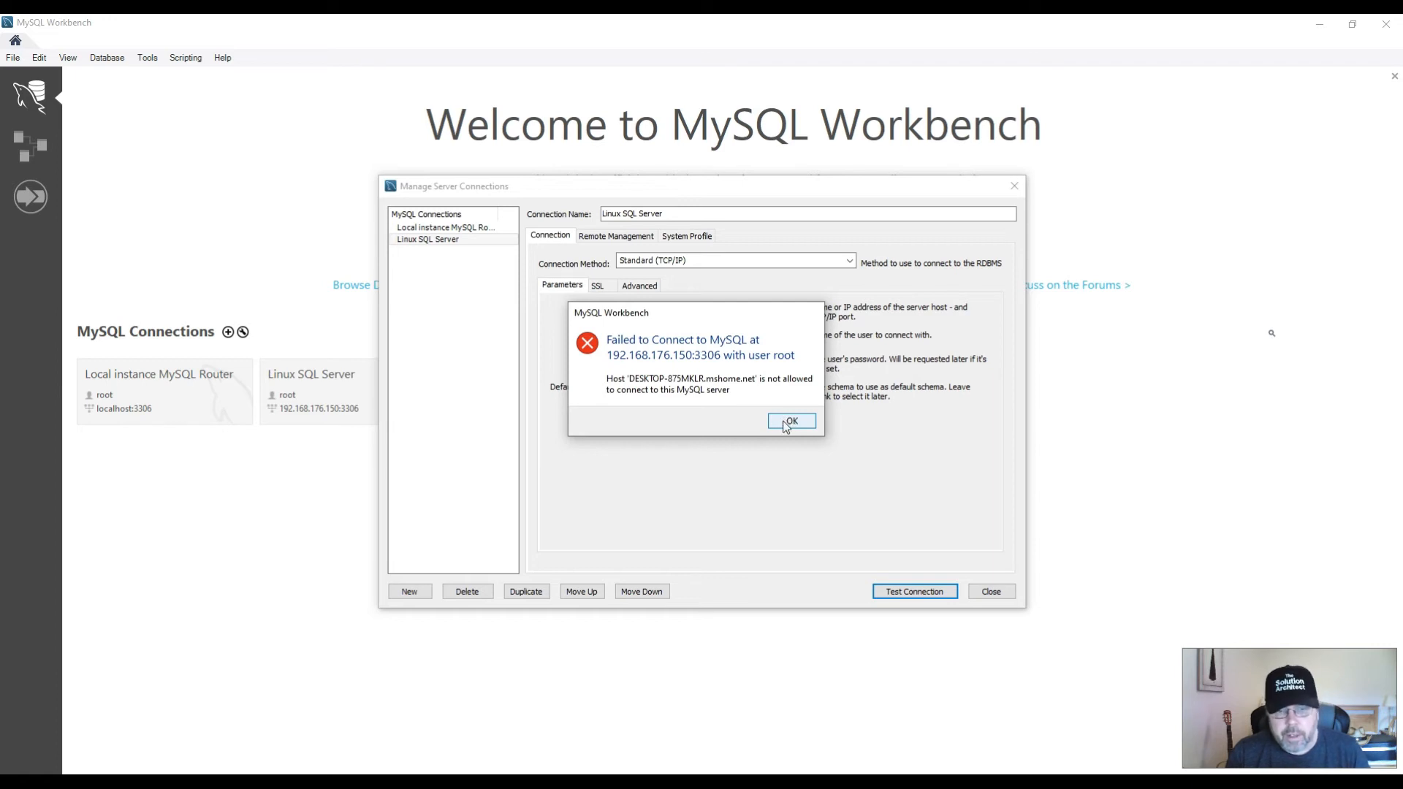
pyautogui.moveTo(784, 430)
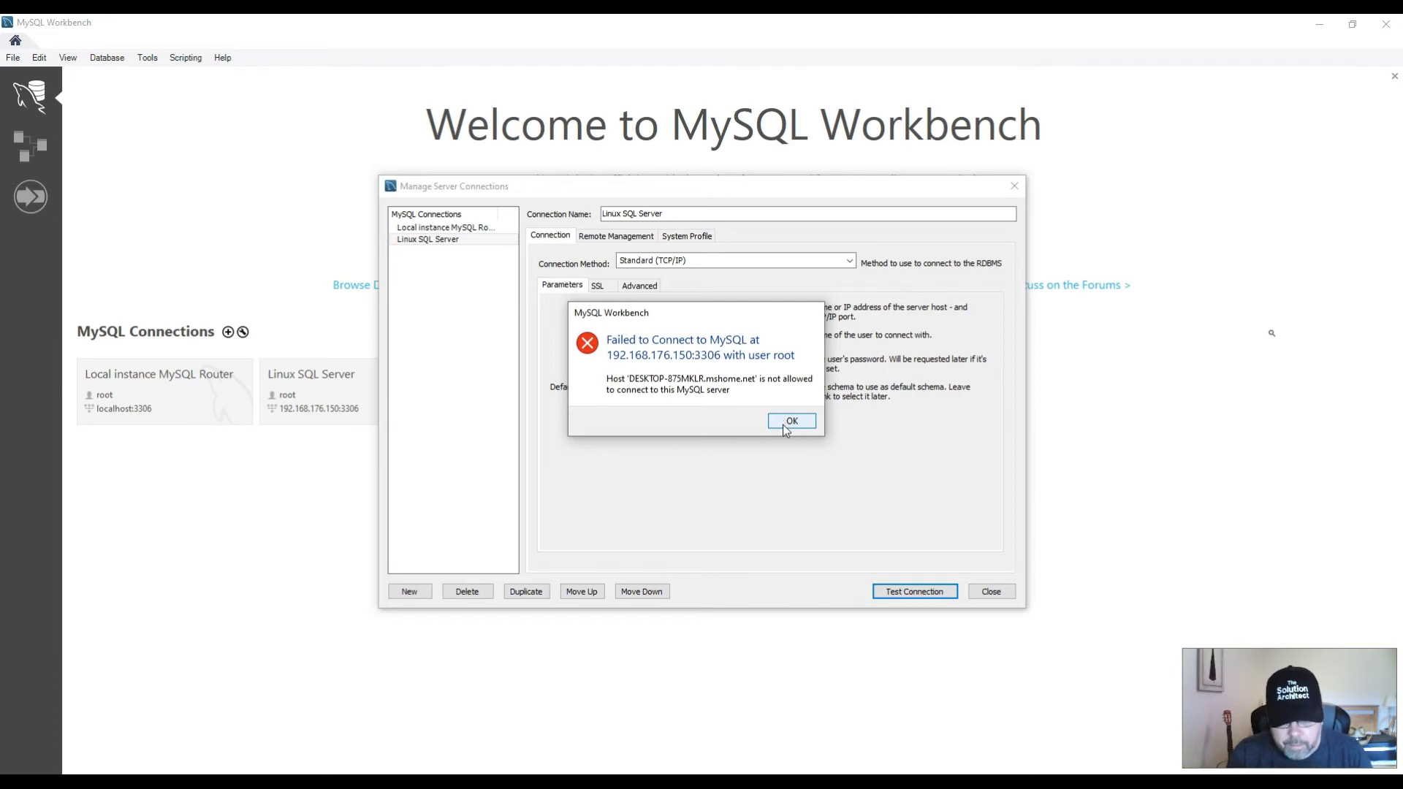
pyautogui.click(790, 420)
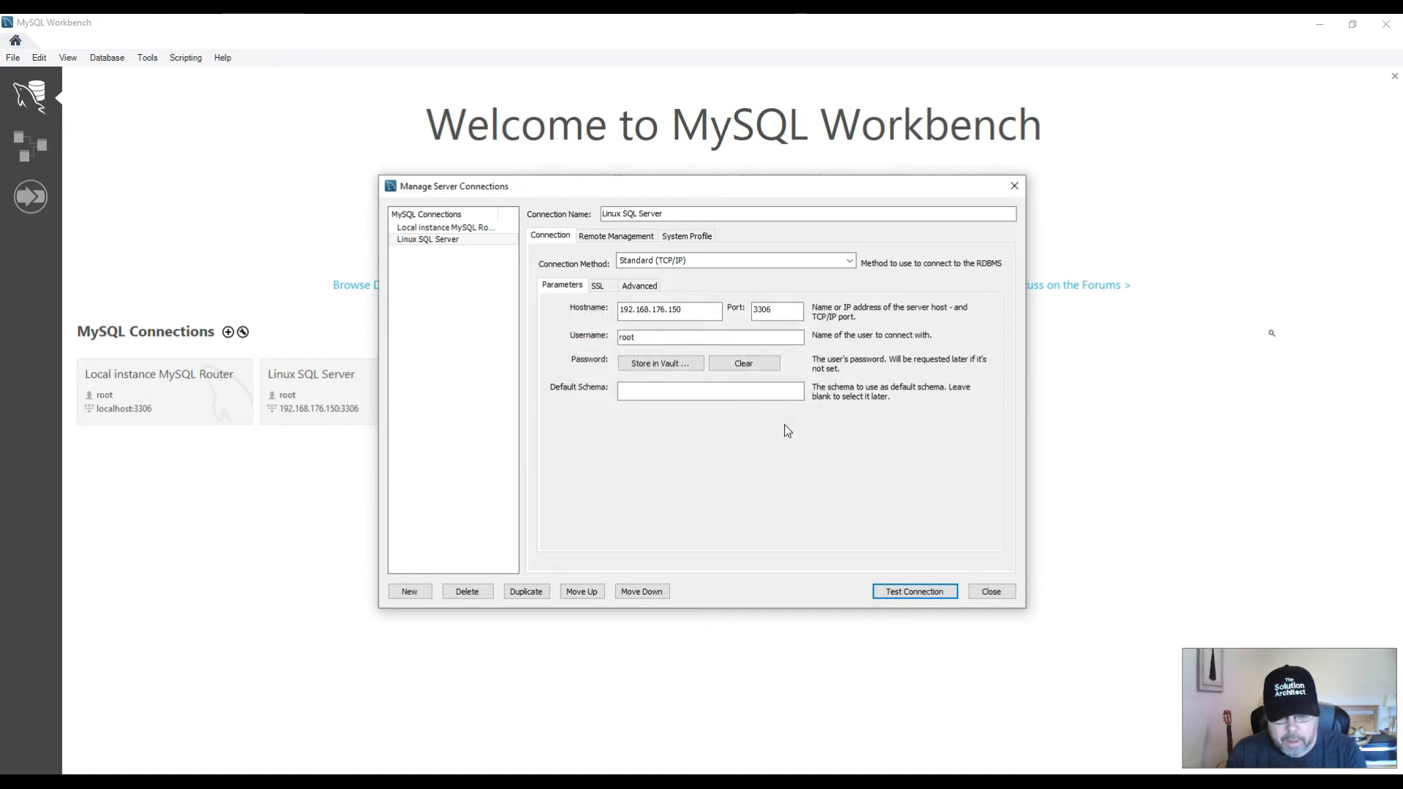
pyautogui.moveTo(803, 608)
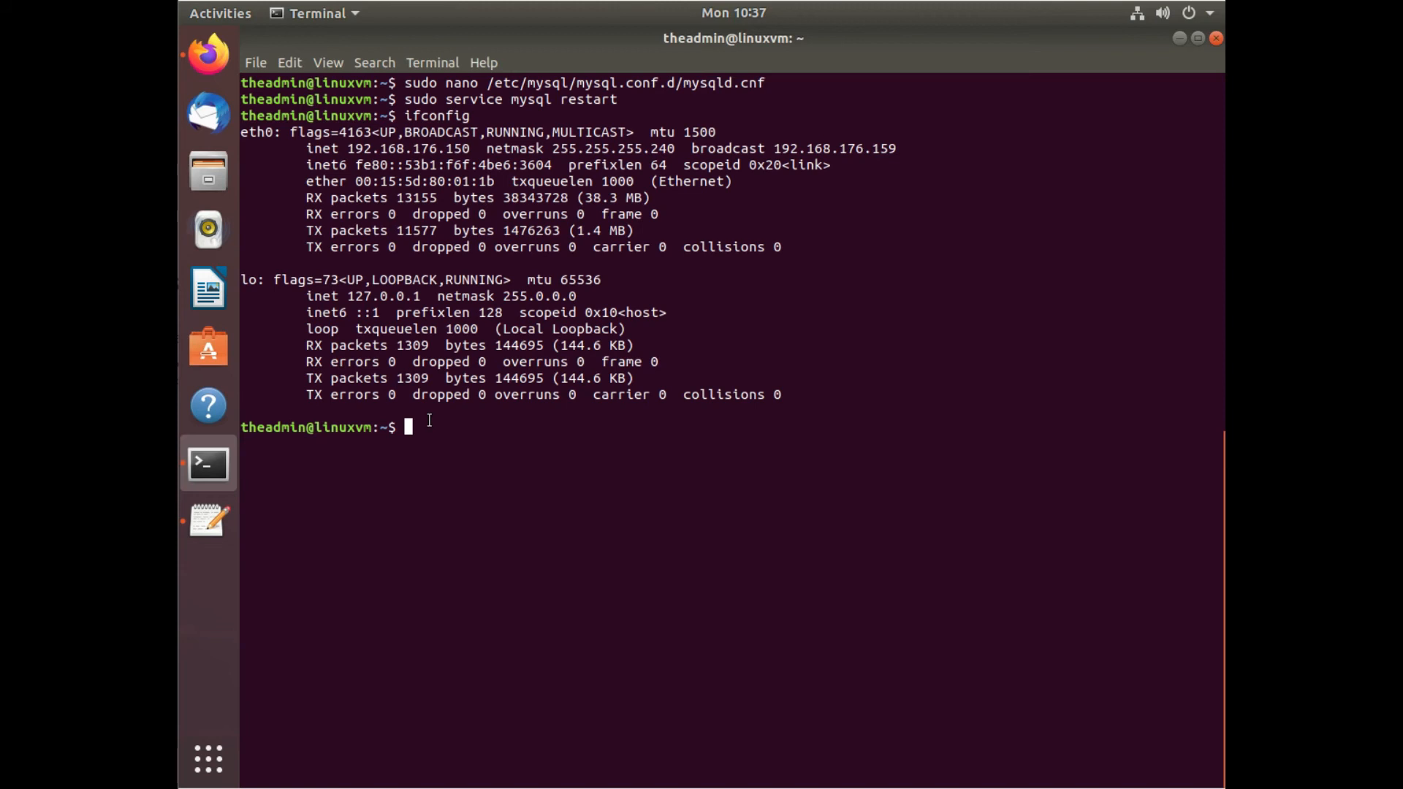
# Log in to the MySQL monitor with 'sudo mysql -u root -p' and the root password.
pyautogui.write('sudo mysql')
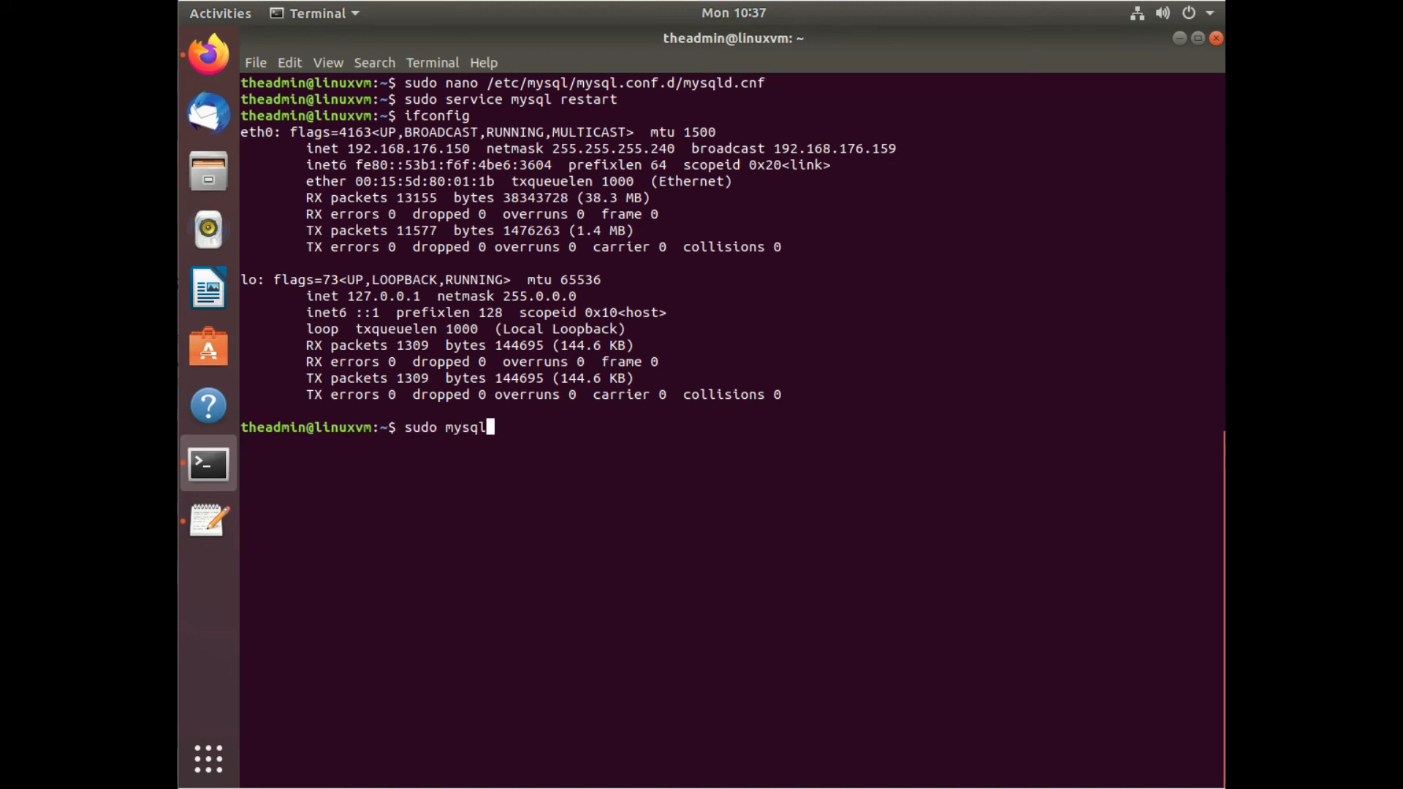
pyautogui.write('-u')
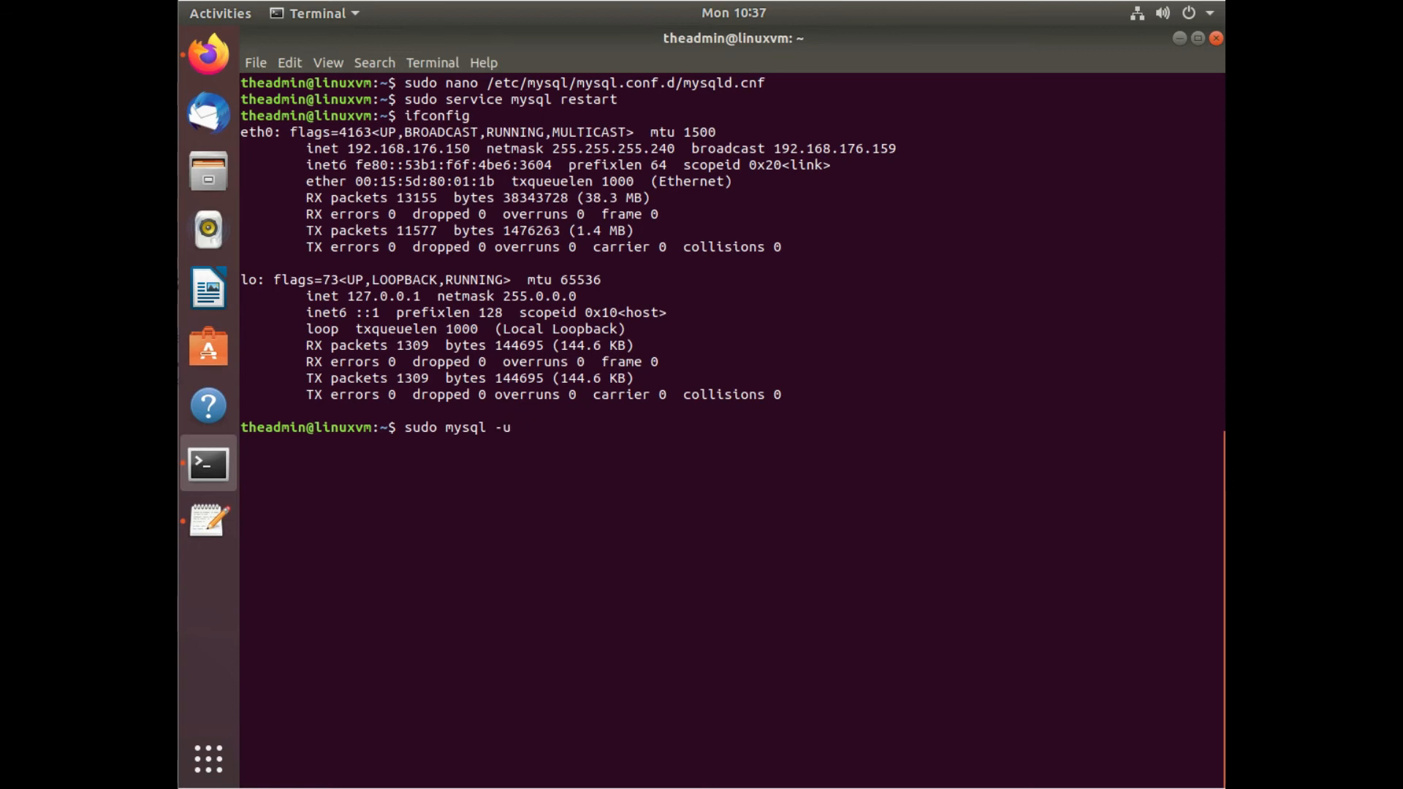
pyautogui.write('root -p')
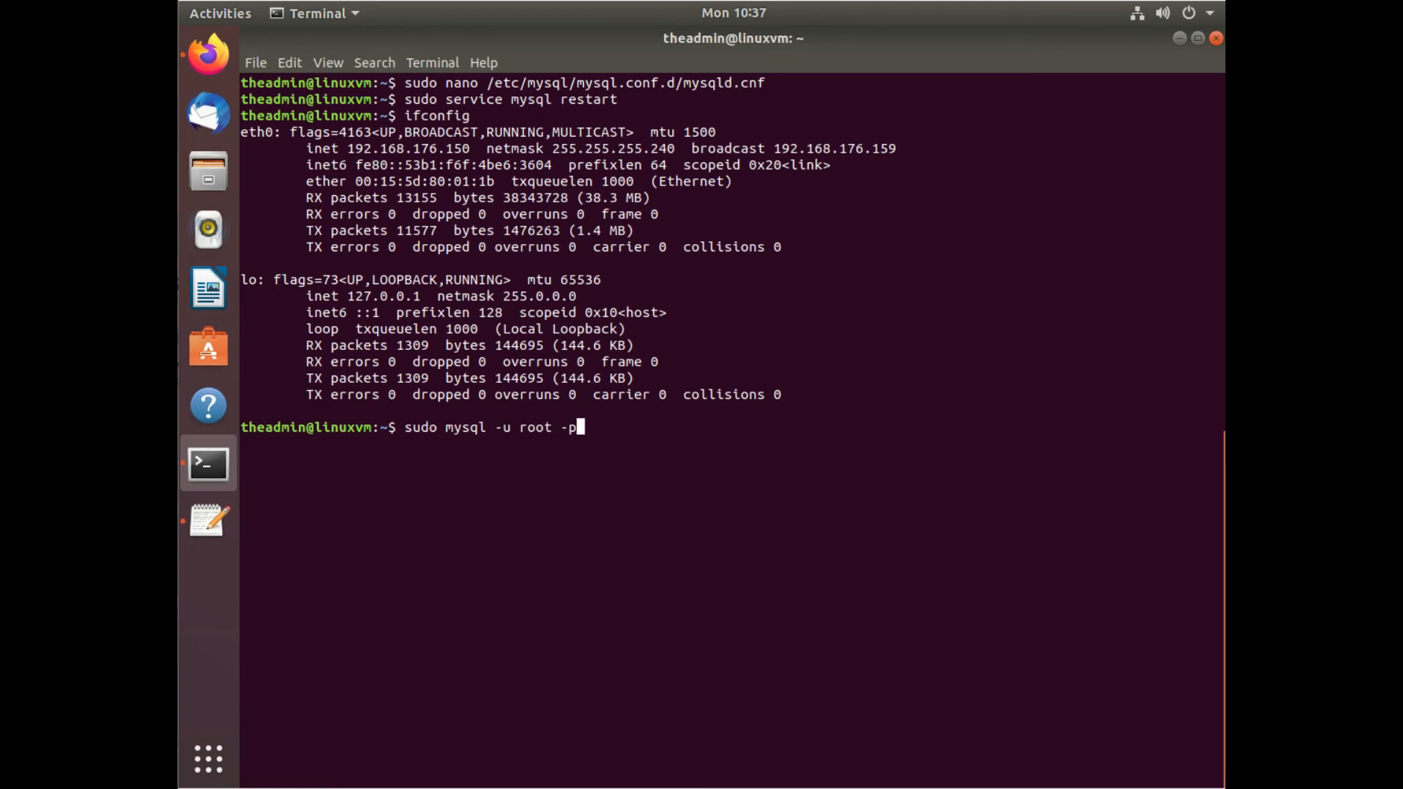
pyautogui.press('Return')
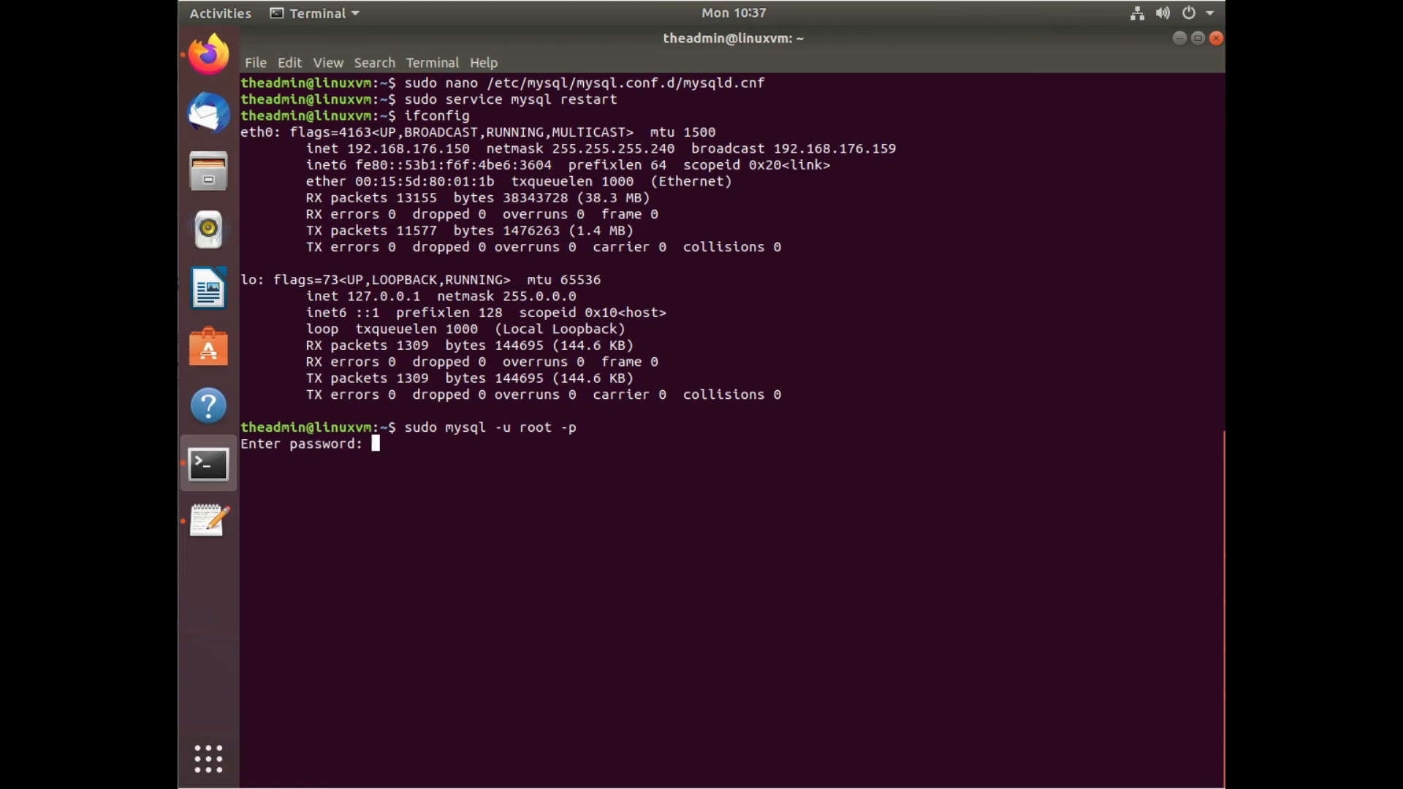
pyautogui.press('Return')
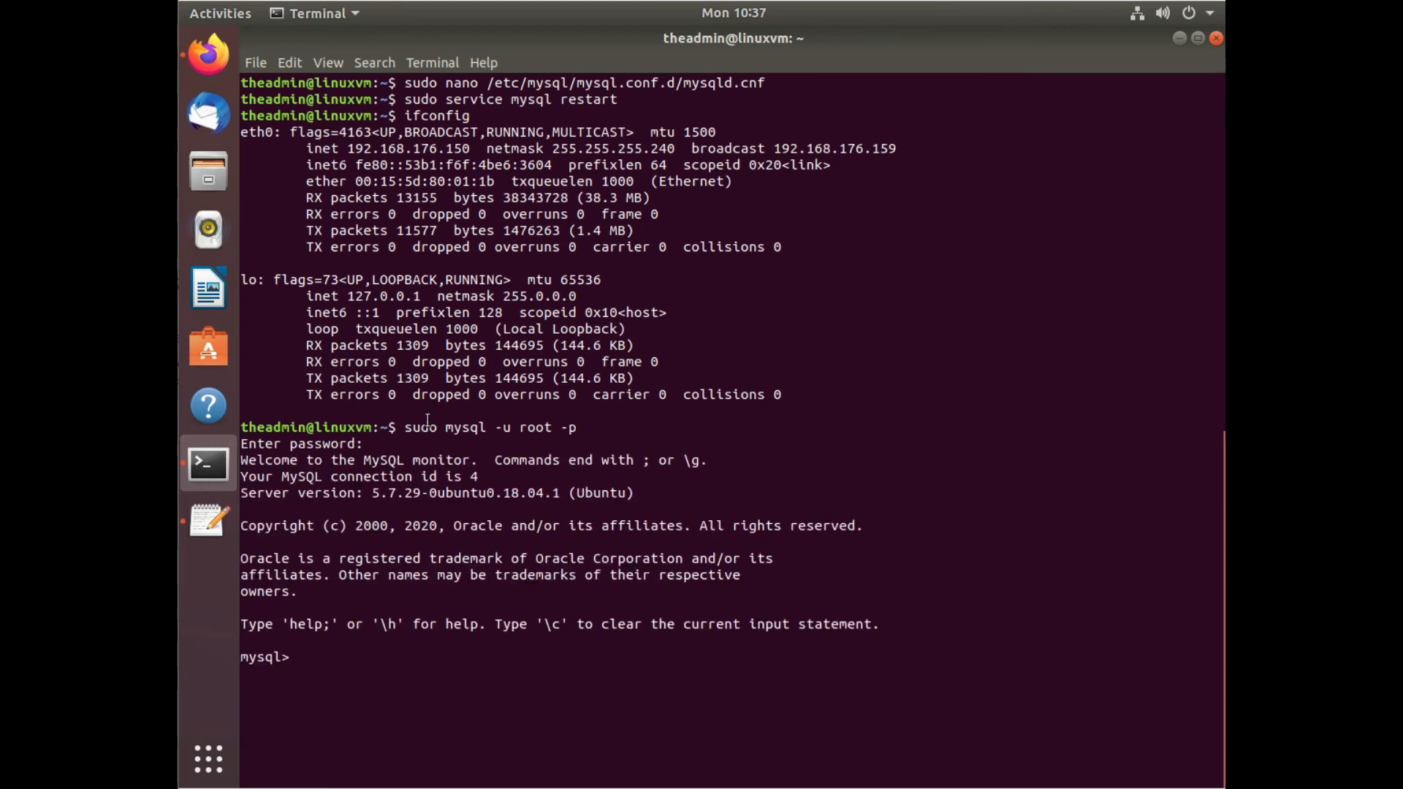
# Compose GRANT ALL ON *.* to root@'<desktop host>', pasting in the copied Windows host name.
pyautogui.write('GRANT')
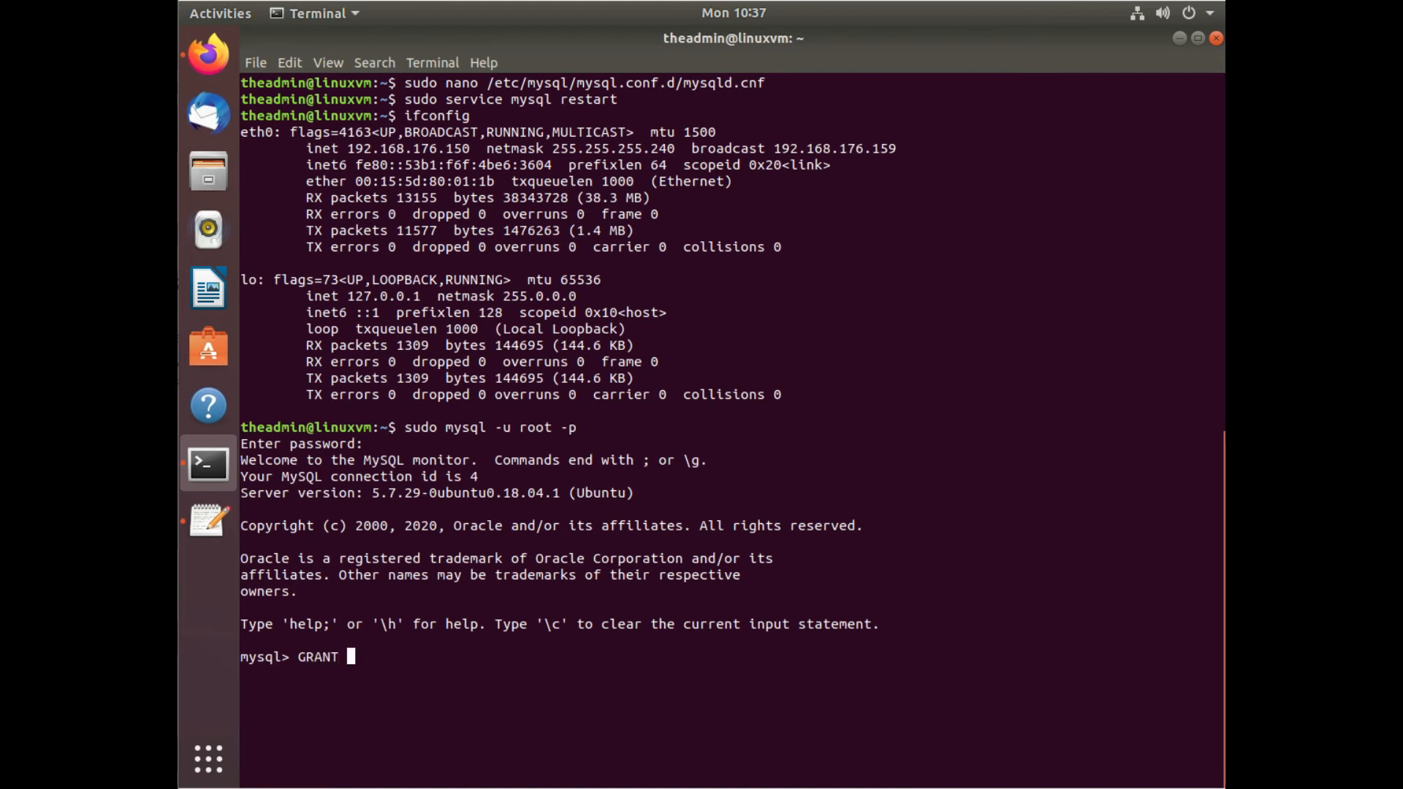
pyautogui.write('A')
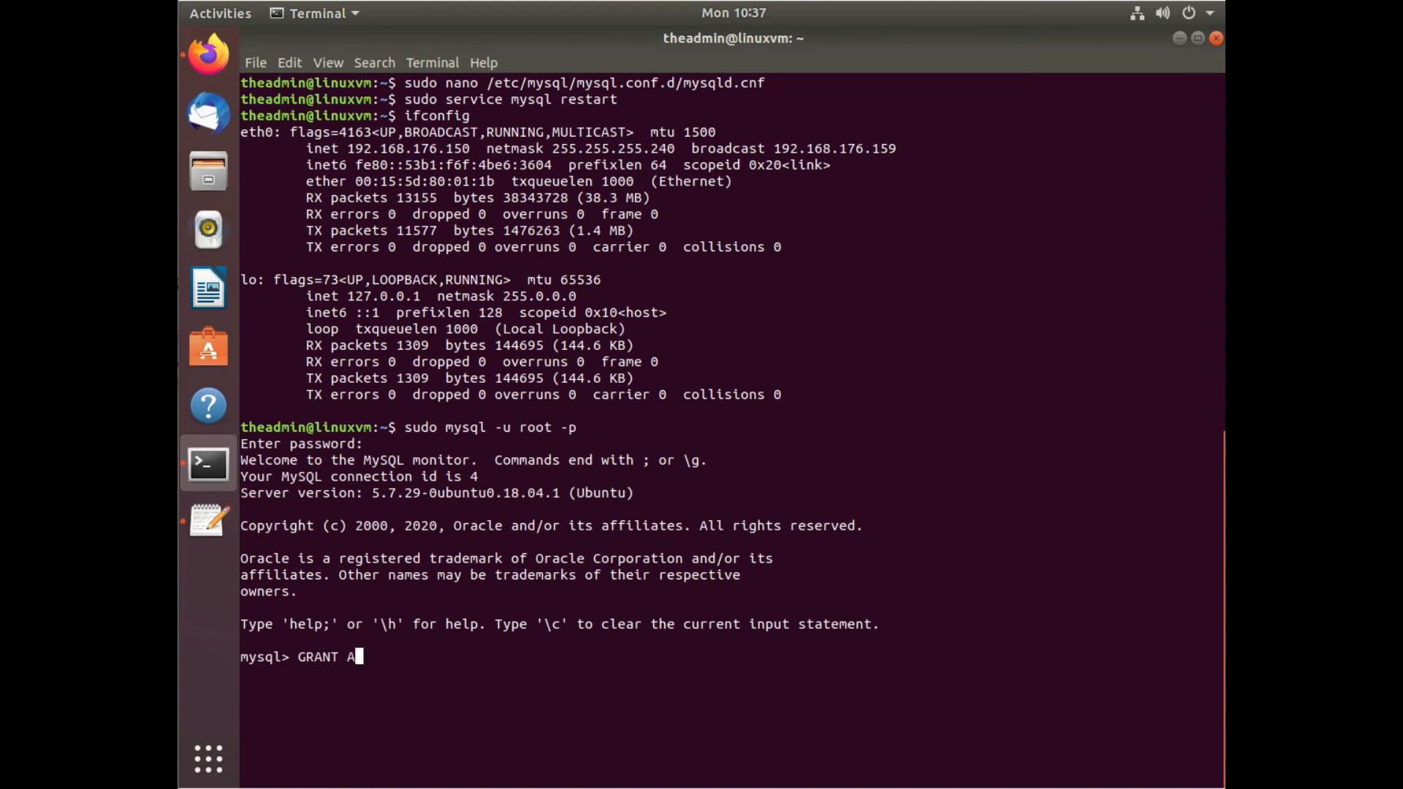
pyautogui.write('LL ON')
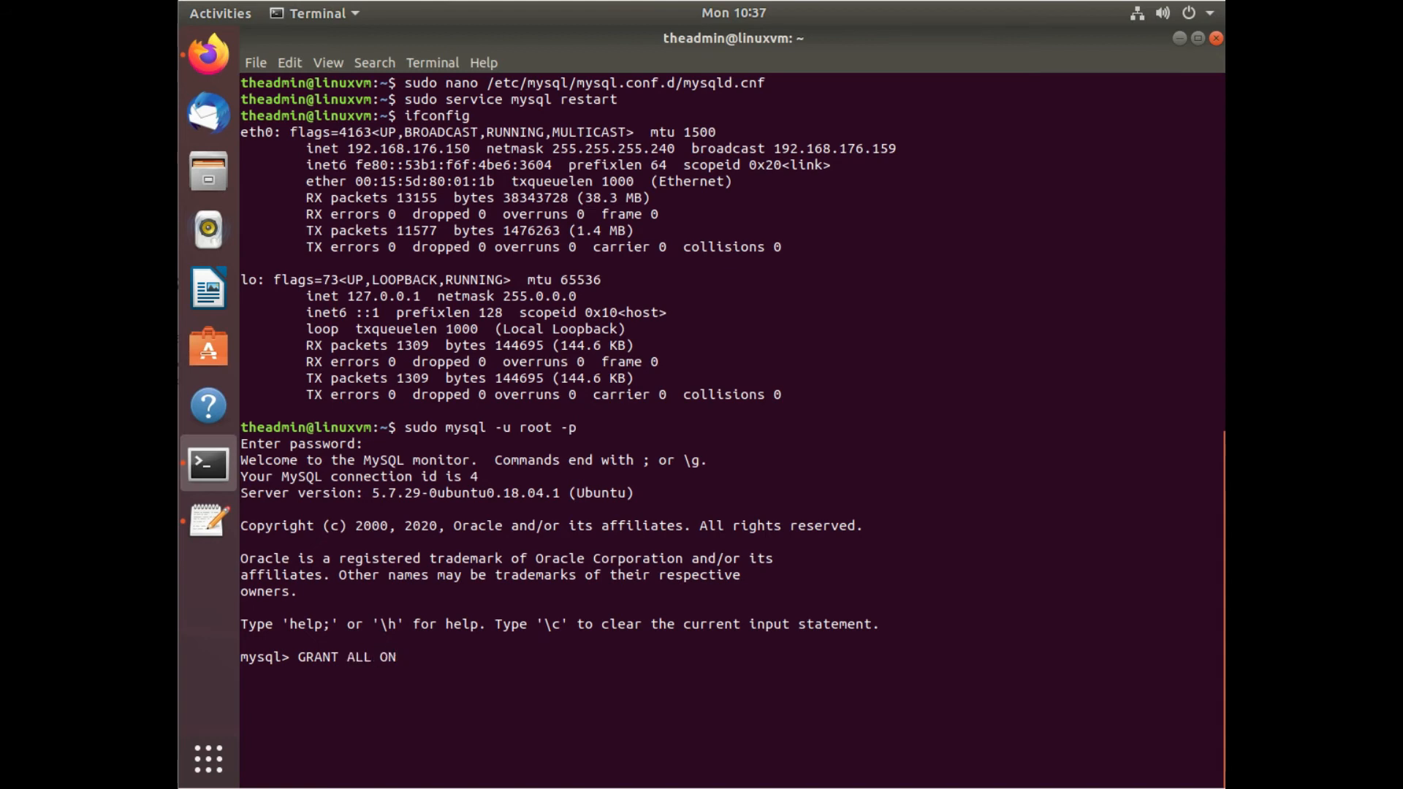
pyautogui.write('*.* to')
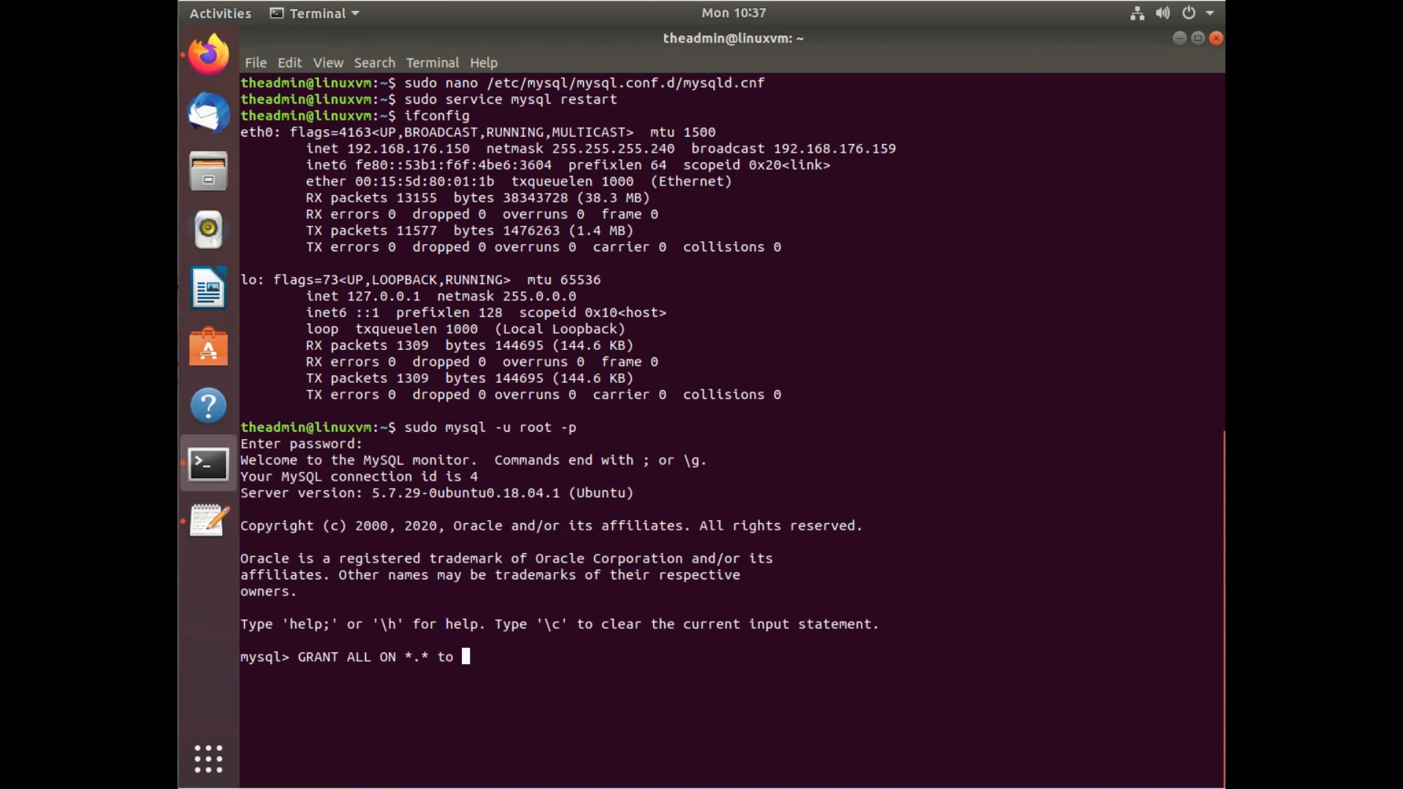
pyautogui.write('root')
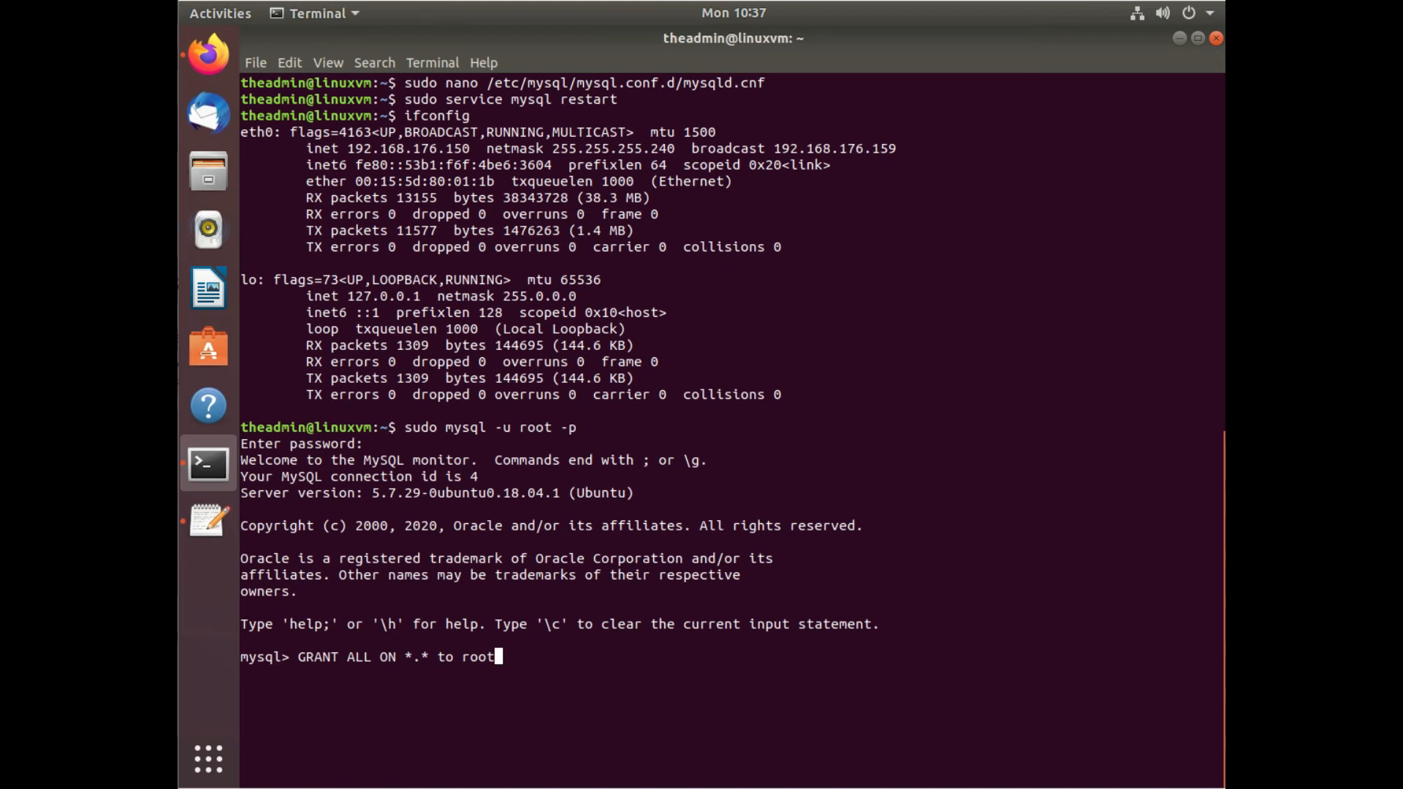
pyautogui.moveTo(975, 14)
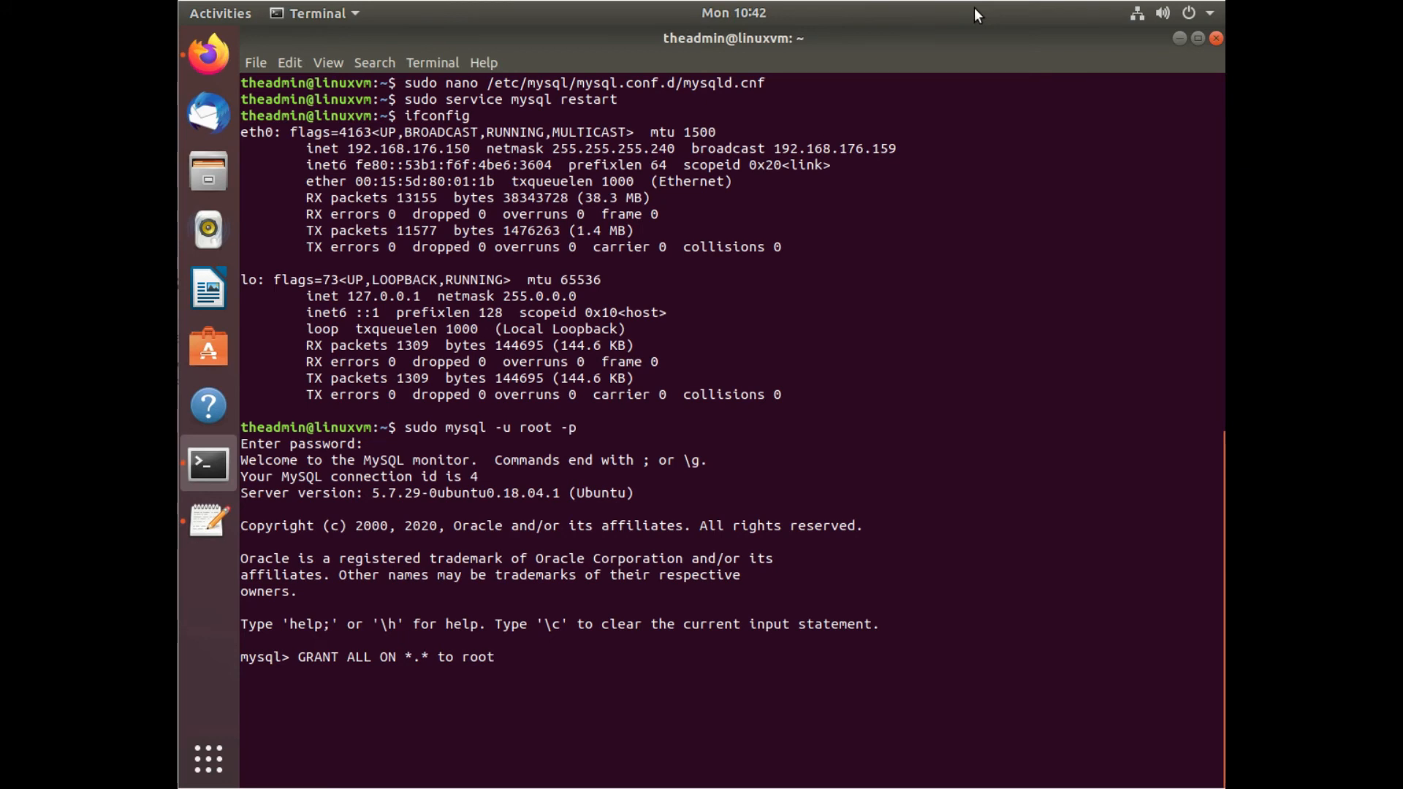
pyautogui.write('@')
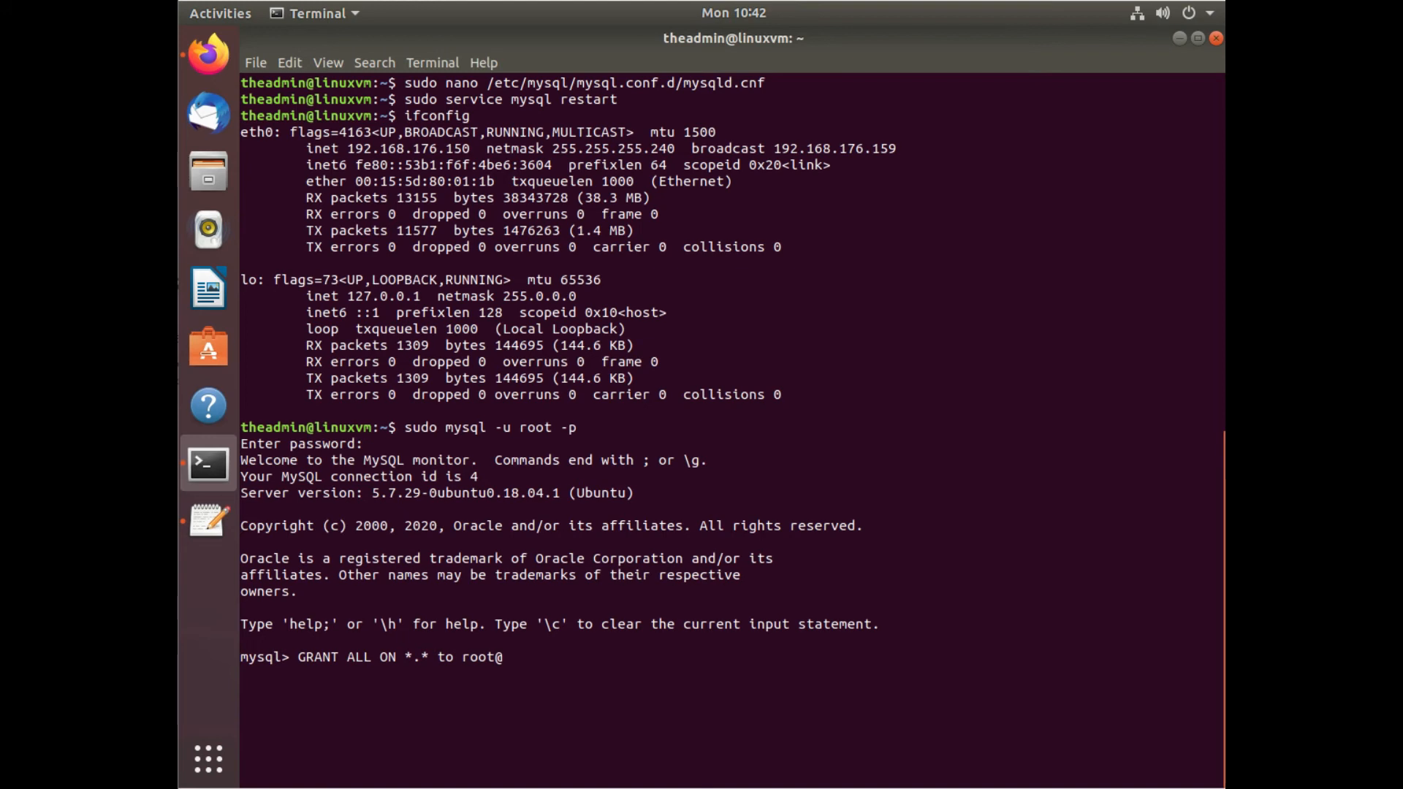
pyautogui.write("'")
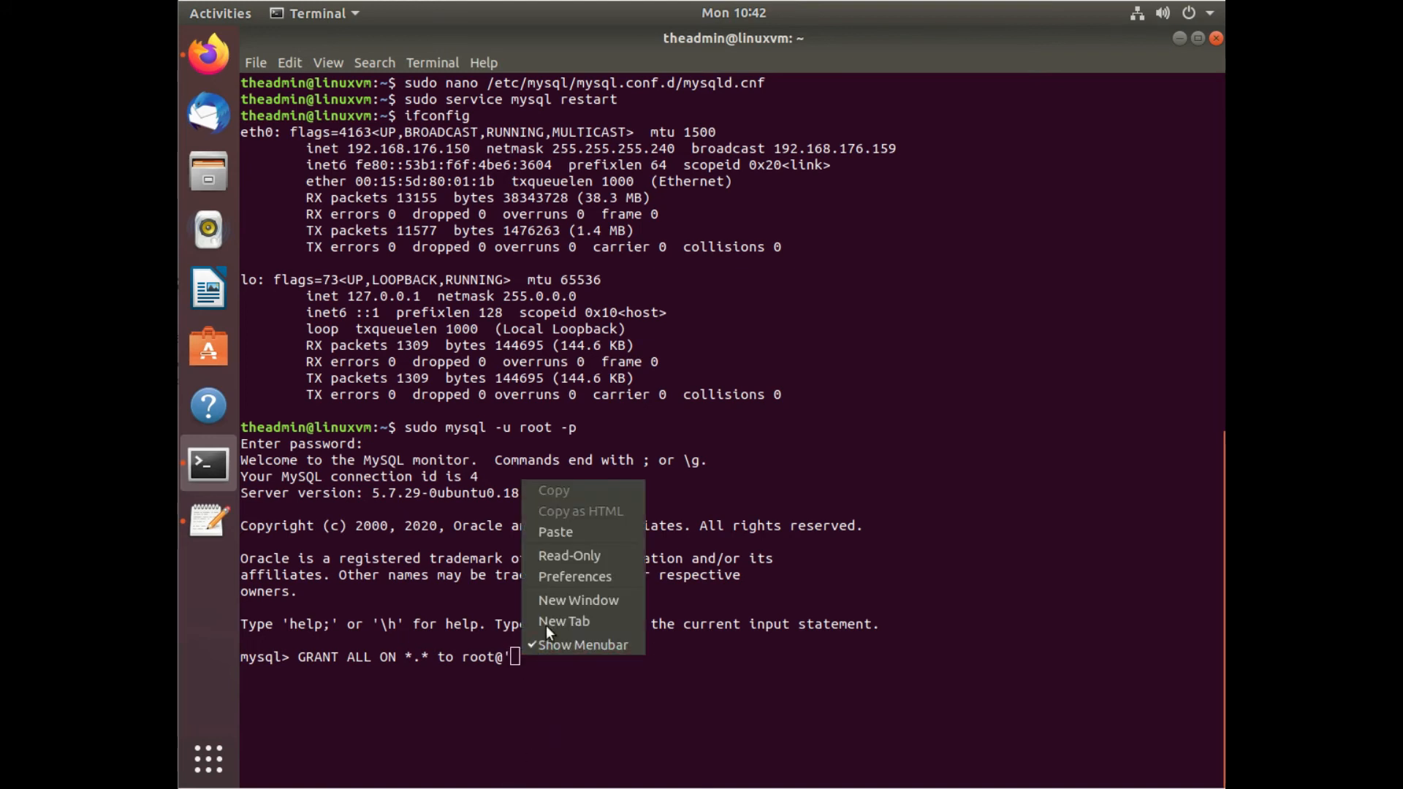
pyautogui.click(555, 532)
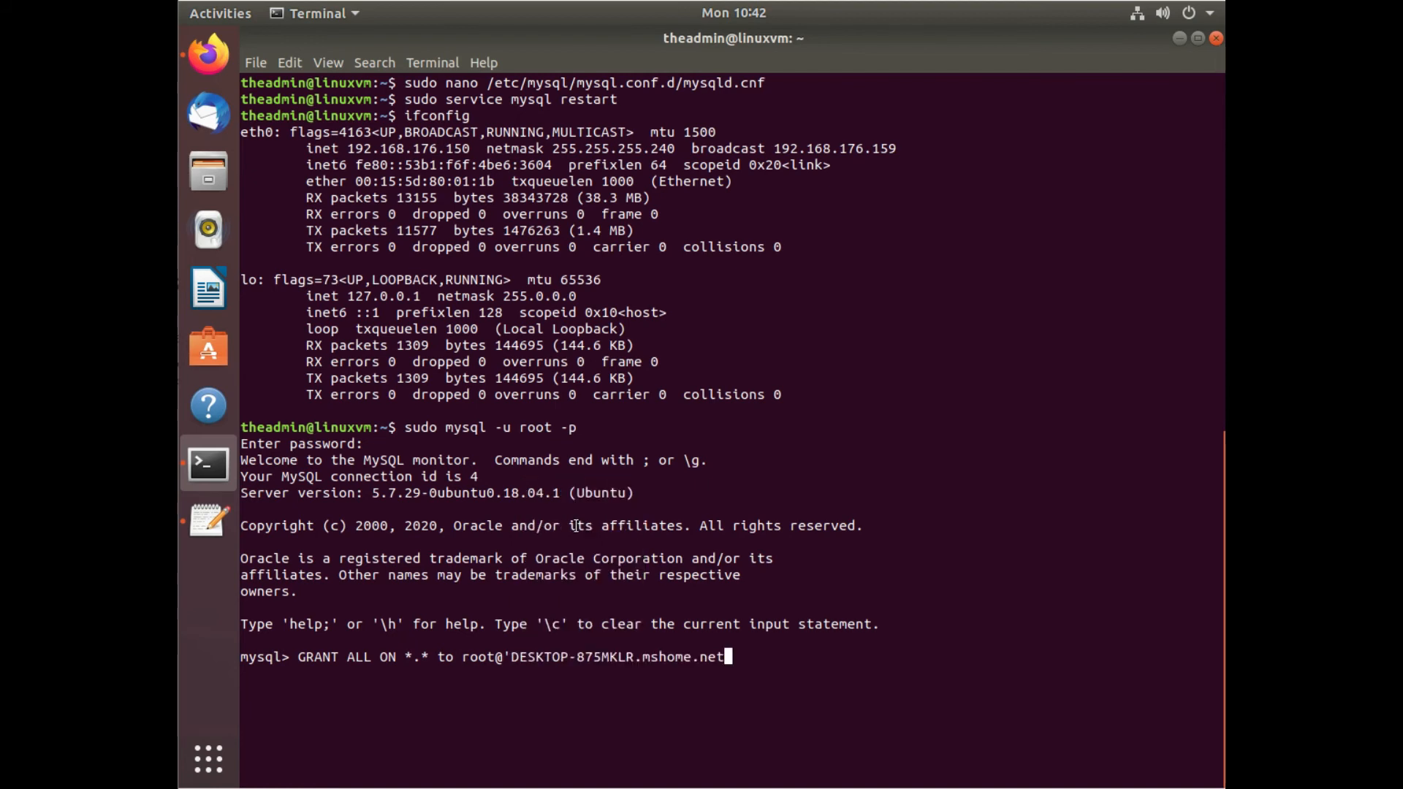
pyautogui.write("'")
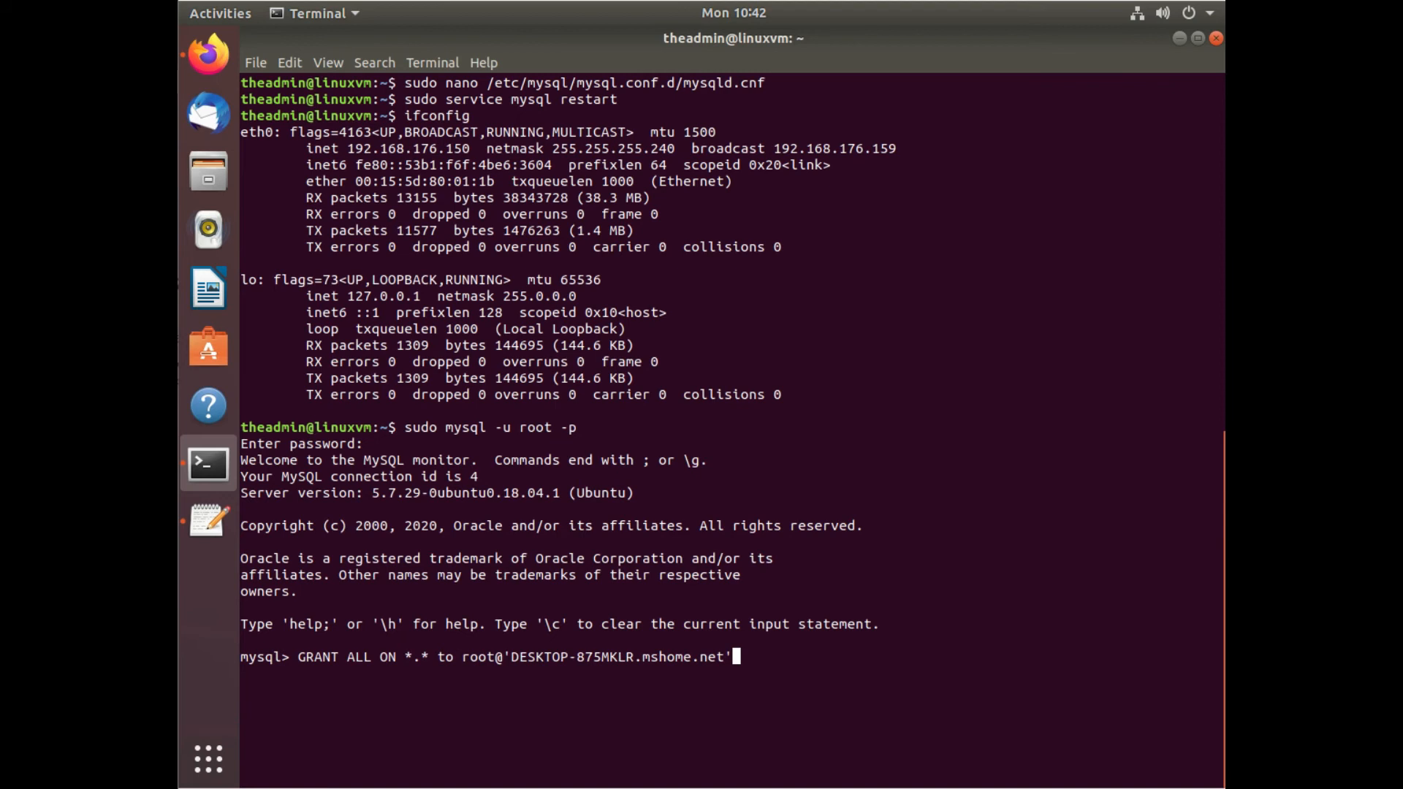
pyautogui.moveTo(574, 525)
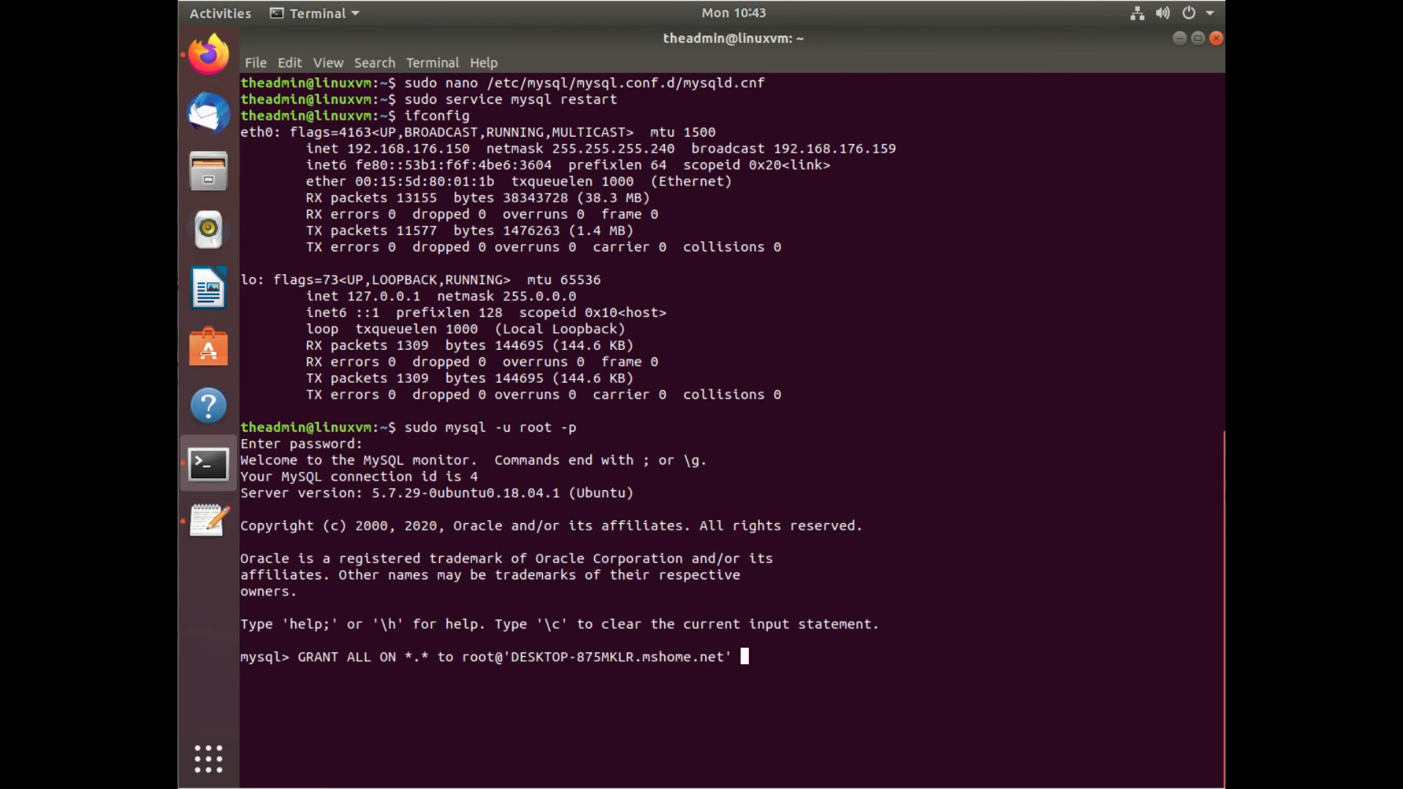
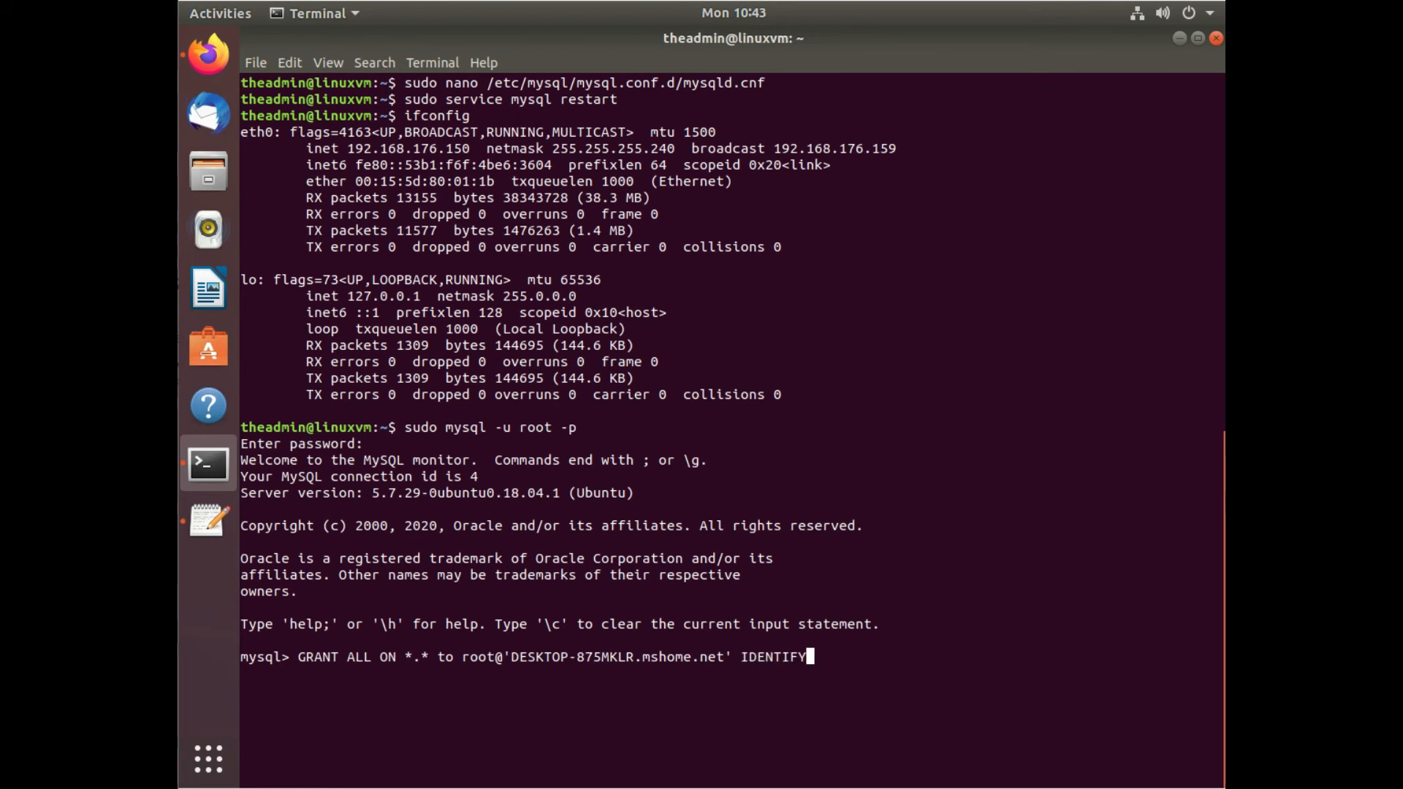
pyautogui.press('Backspace')
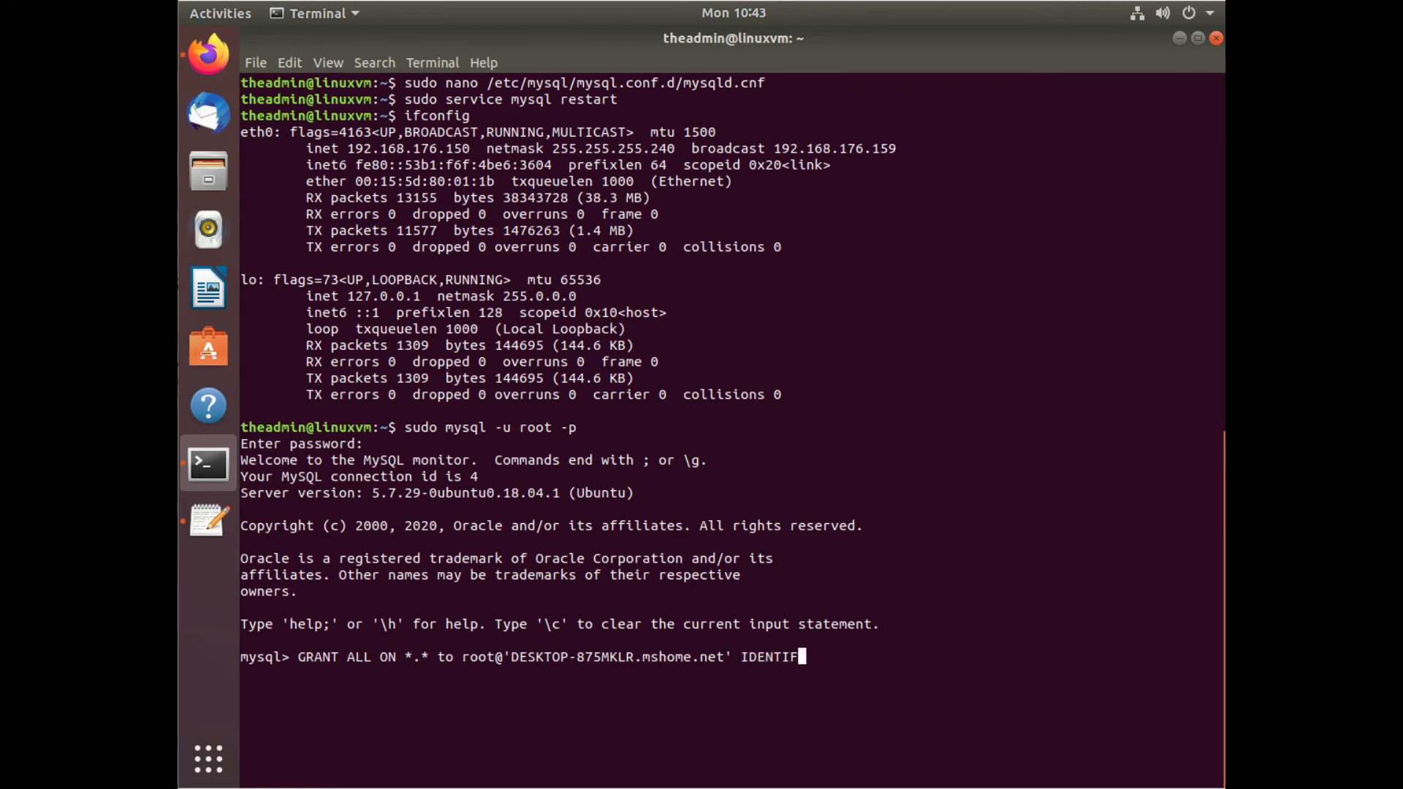
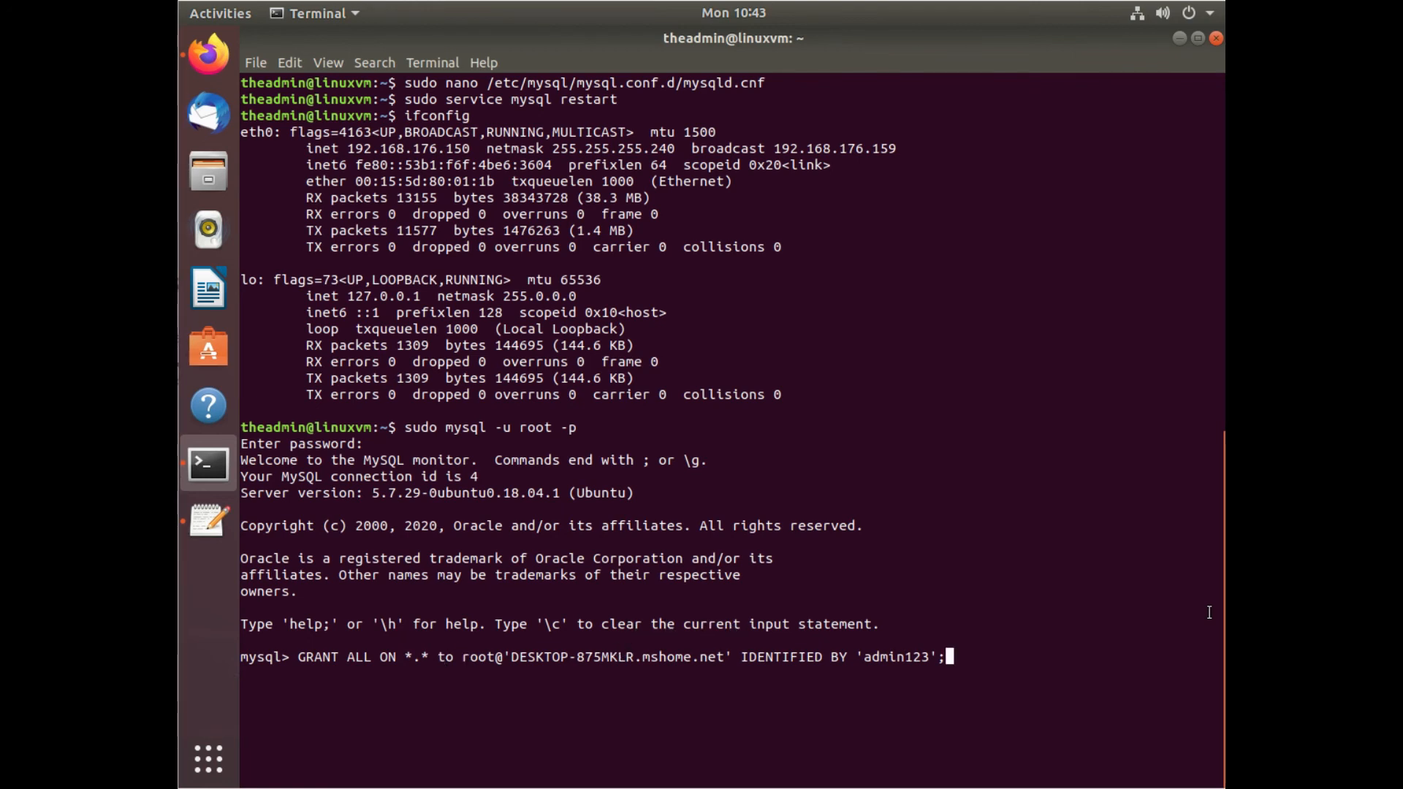
pyautogui.moveTo(1040, 649)
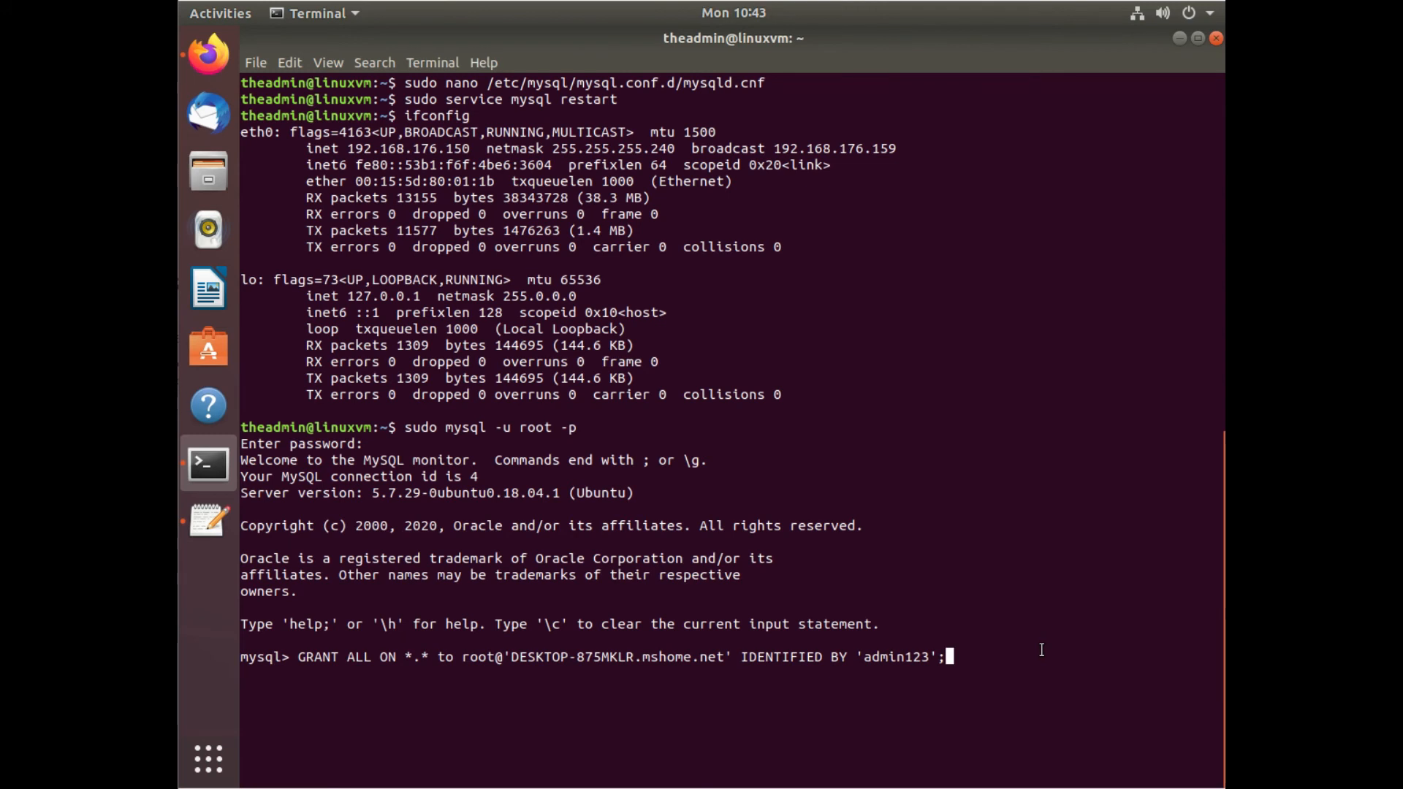
pyautogui.press('Return')
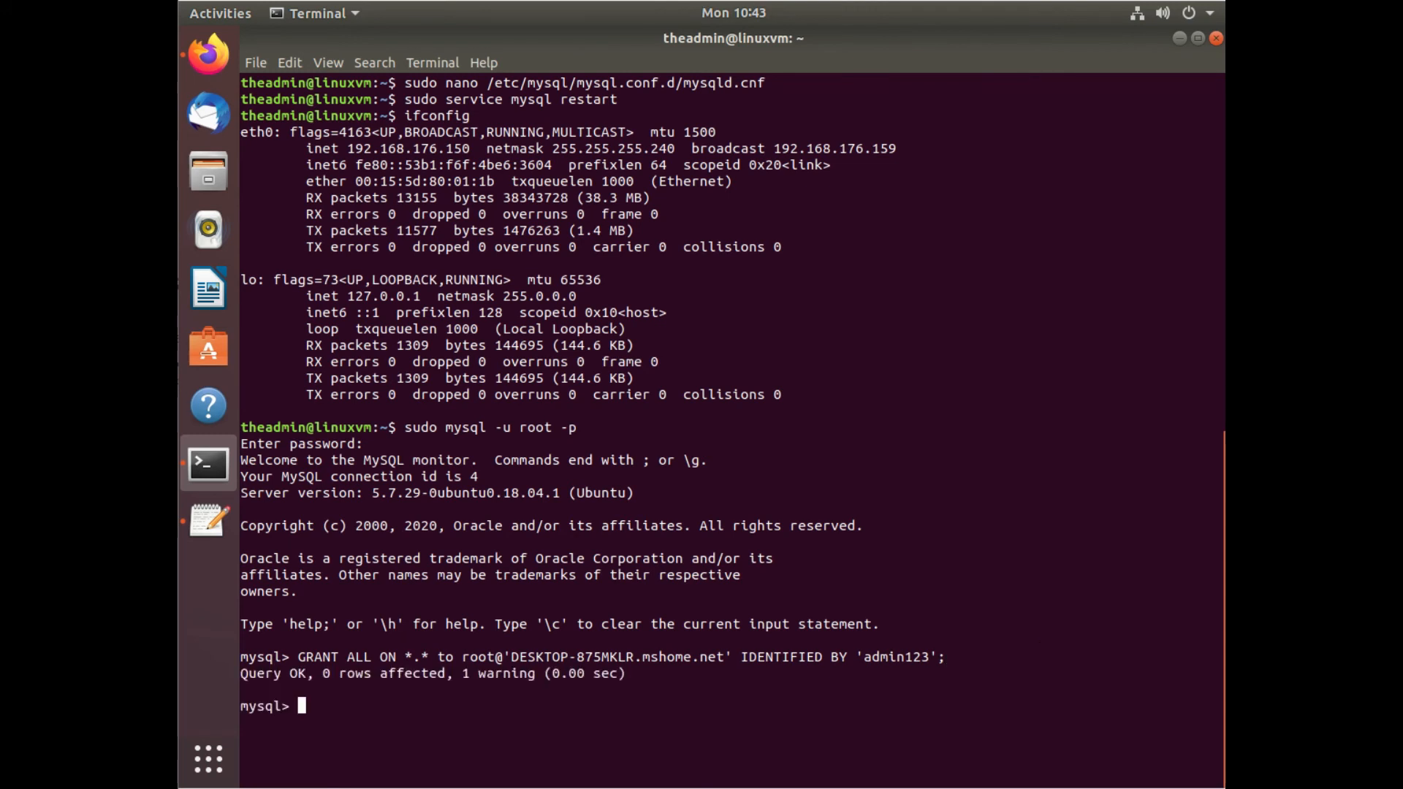
# Run FLUSH PRIVILEGES; then EXIT the MySQL monitor.
pyautogui.write('fl')
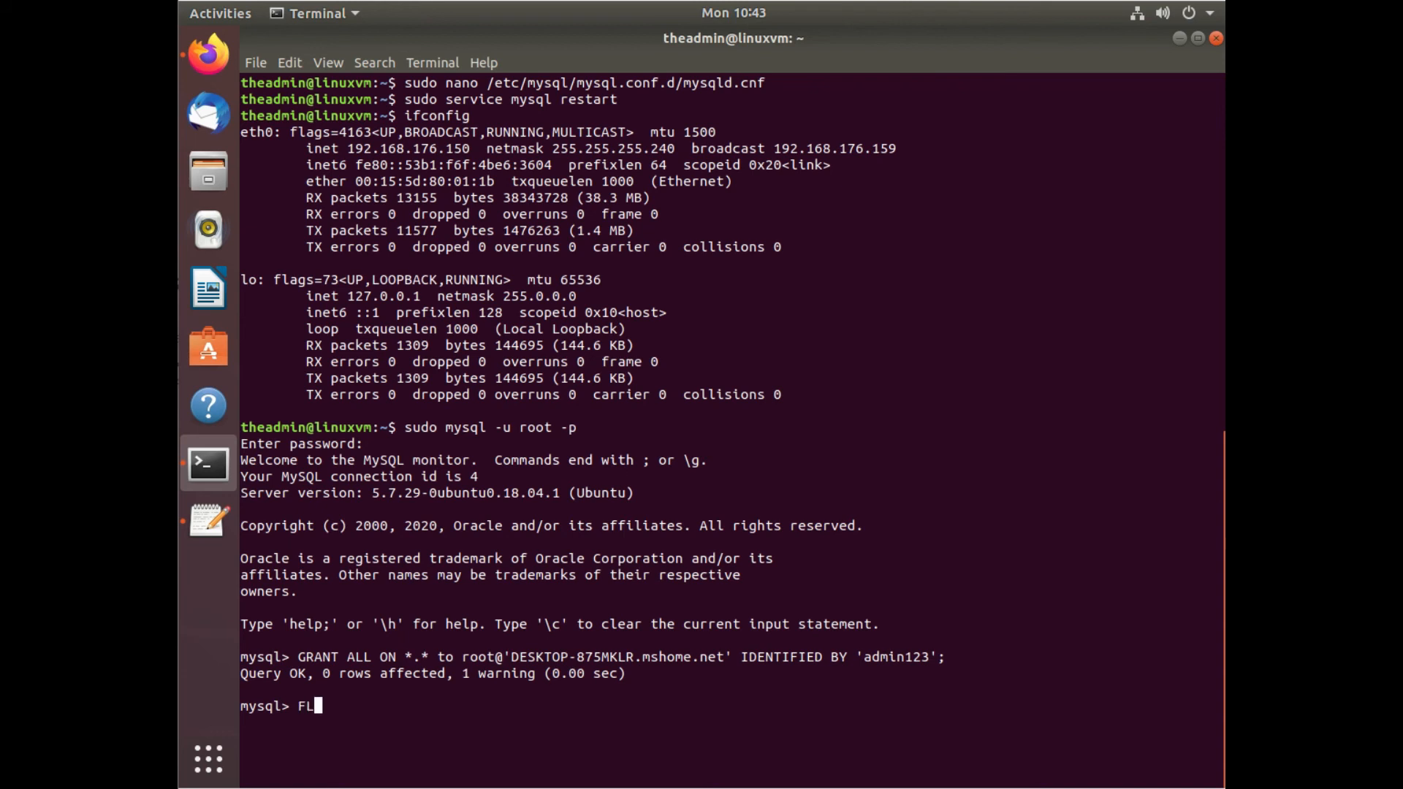
pyautogui.write('USH')
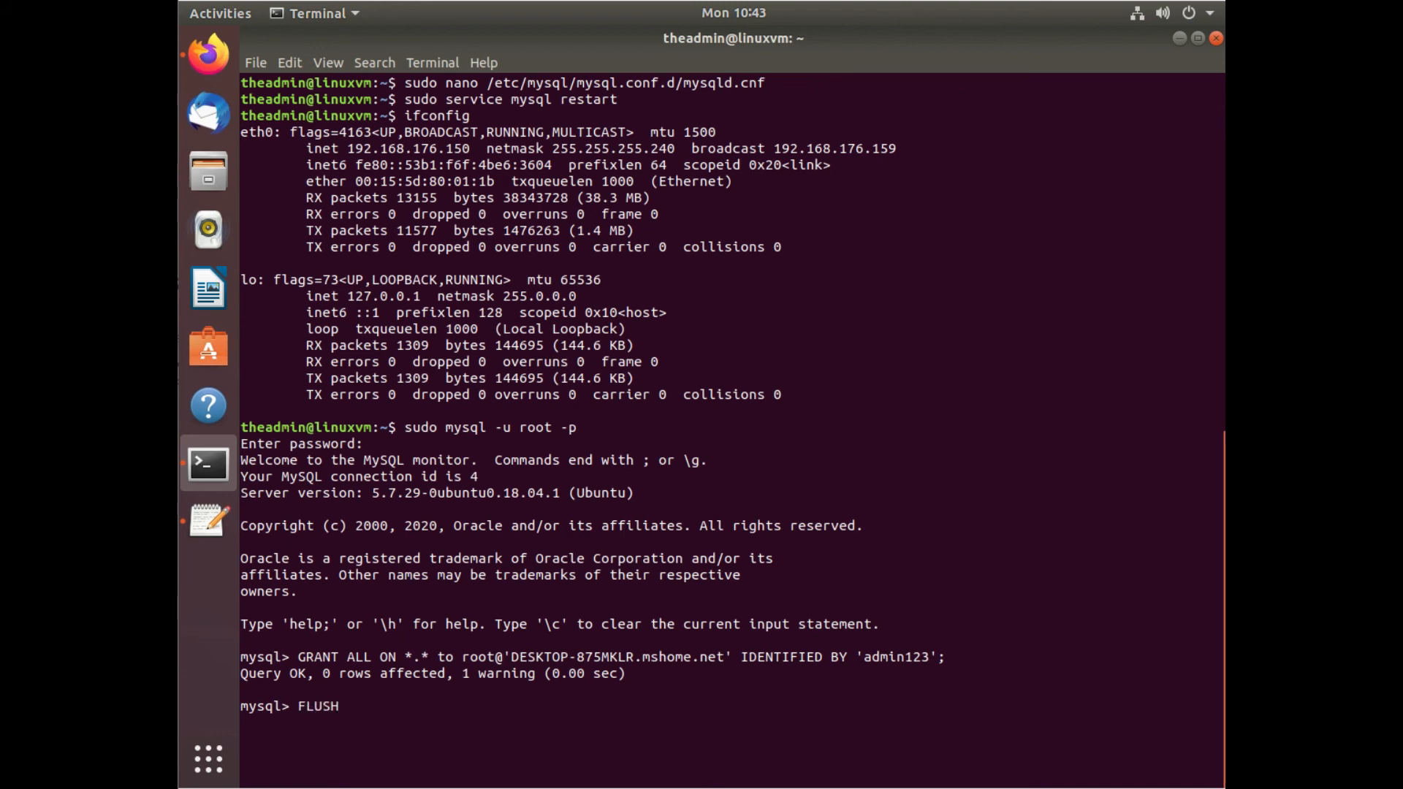
pyautogui.write('PRIVIL')
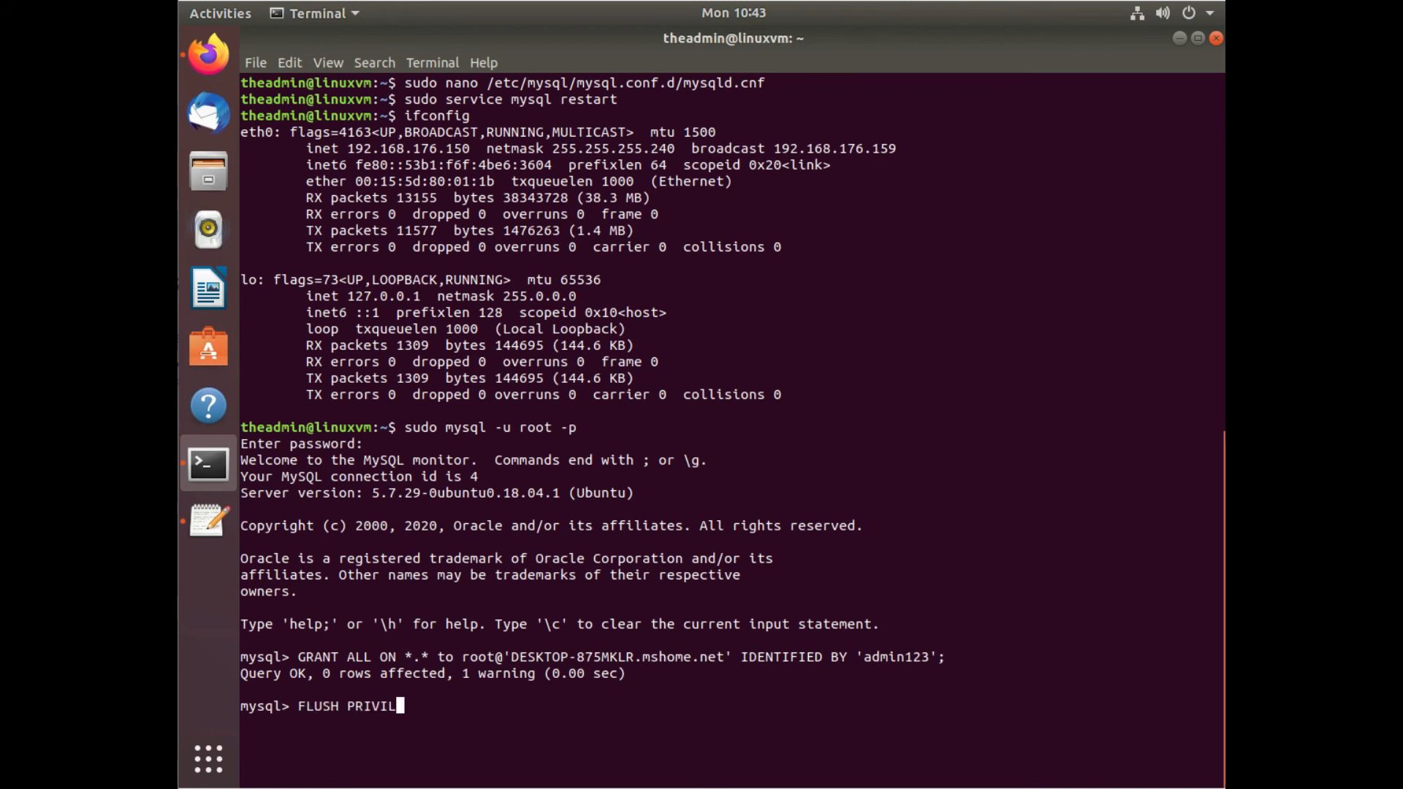
pyautogui.write('EGES')
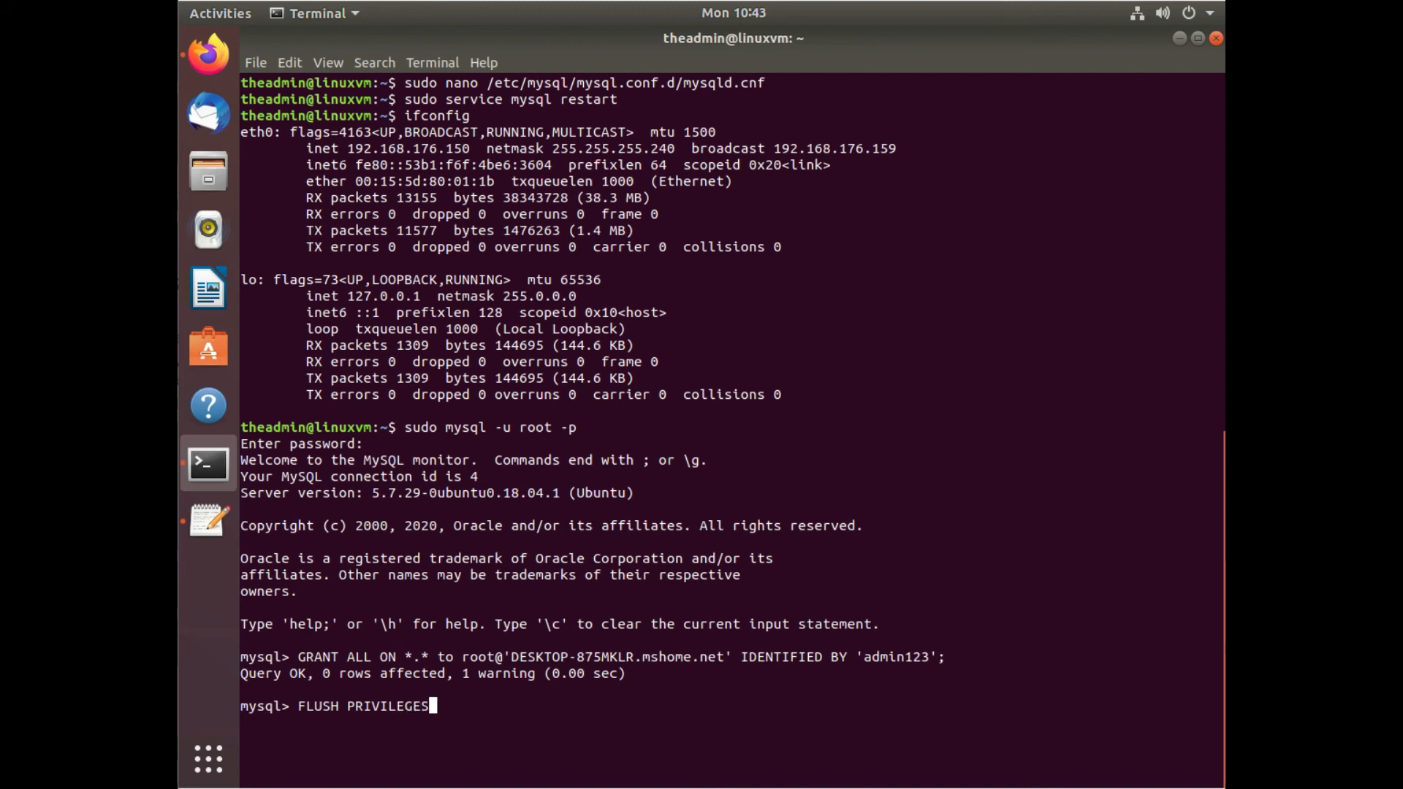
pyautogui.press('Return')
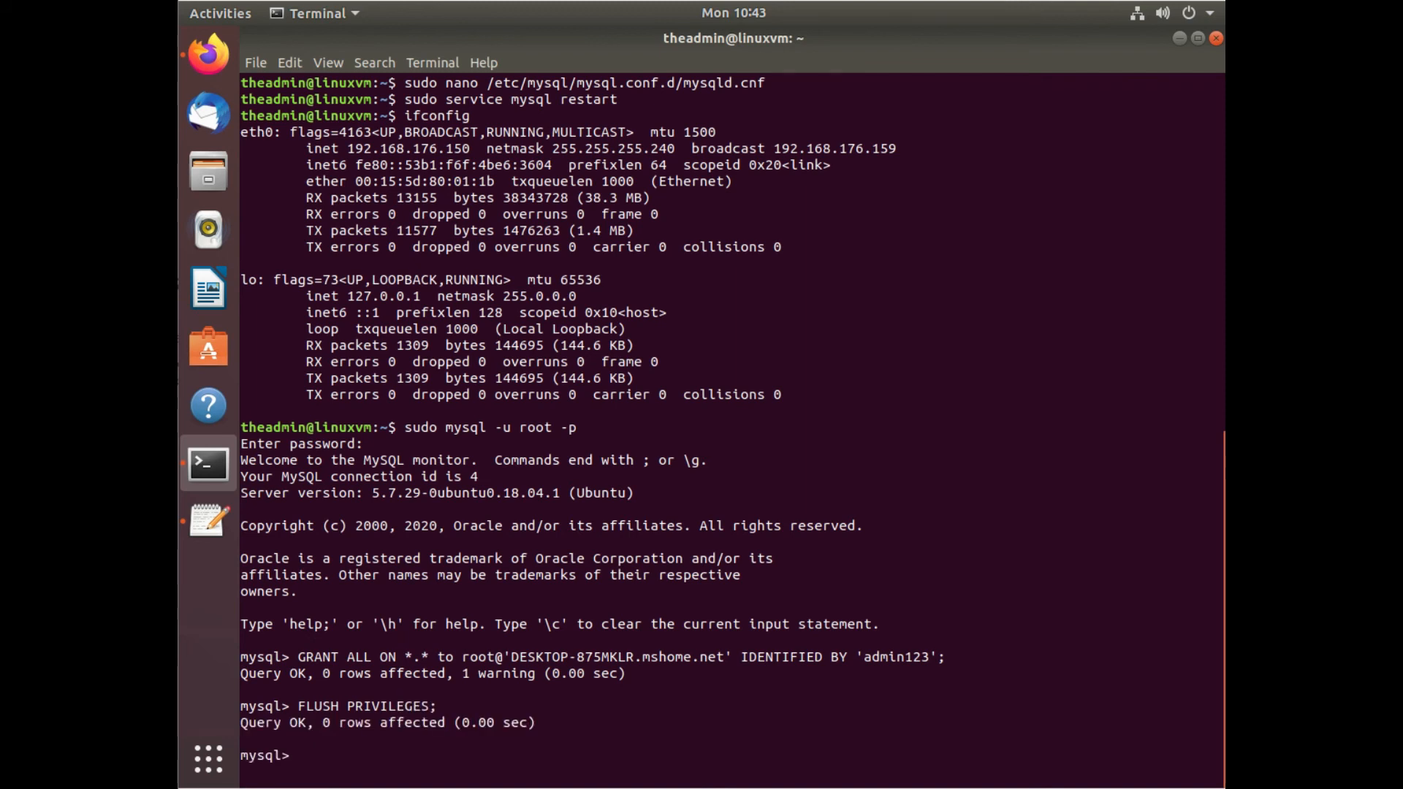
pyautogui.write('EX')
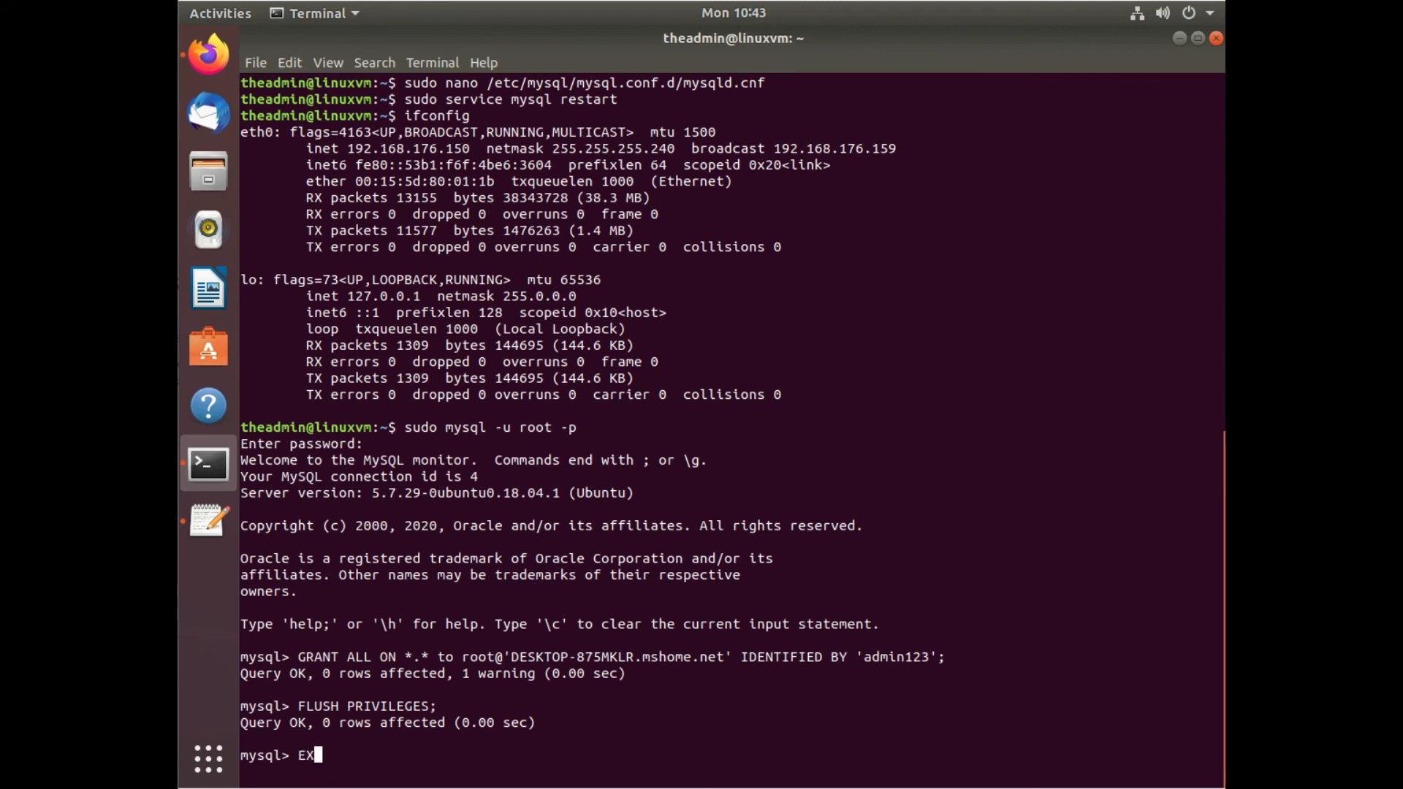
pyautogui.press('Return')
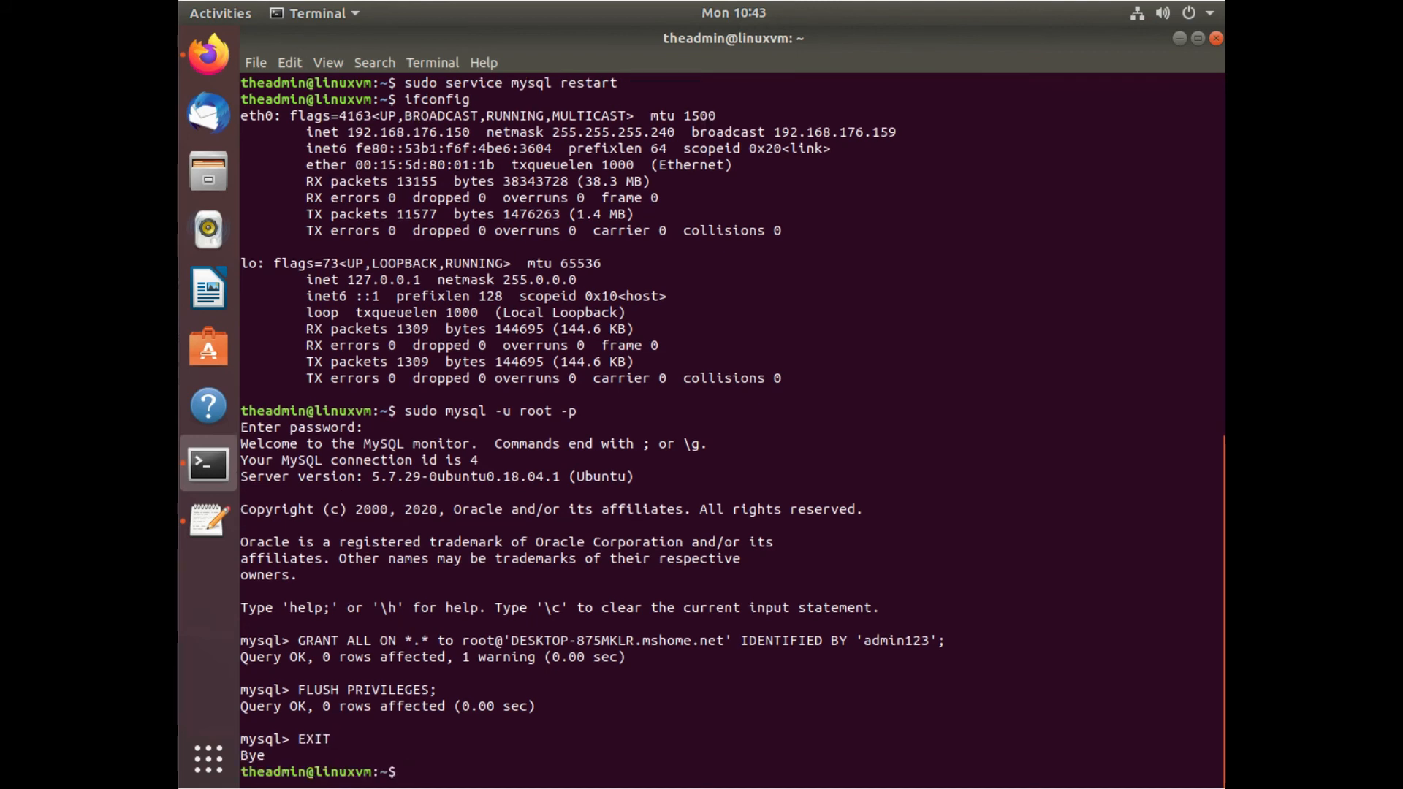
# Restart MySQL with sudo service mysql restart.
pyautogui.write('sudo s')
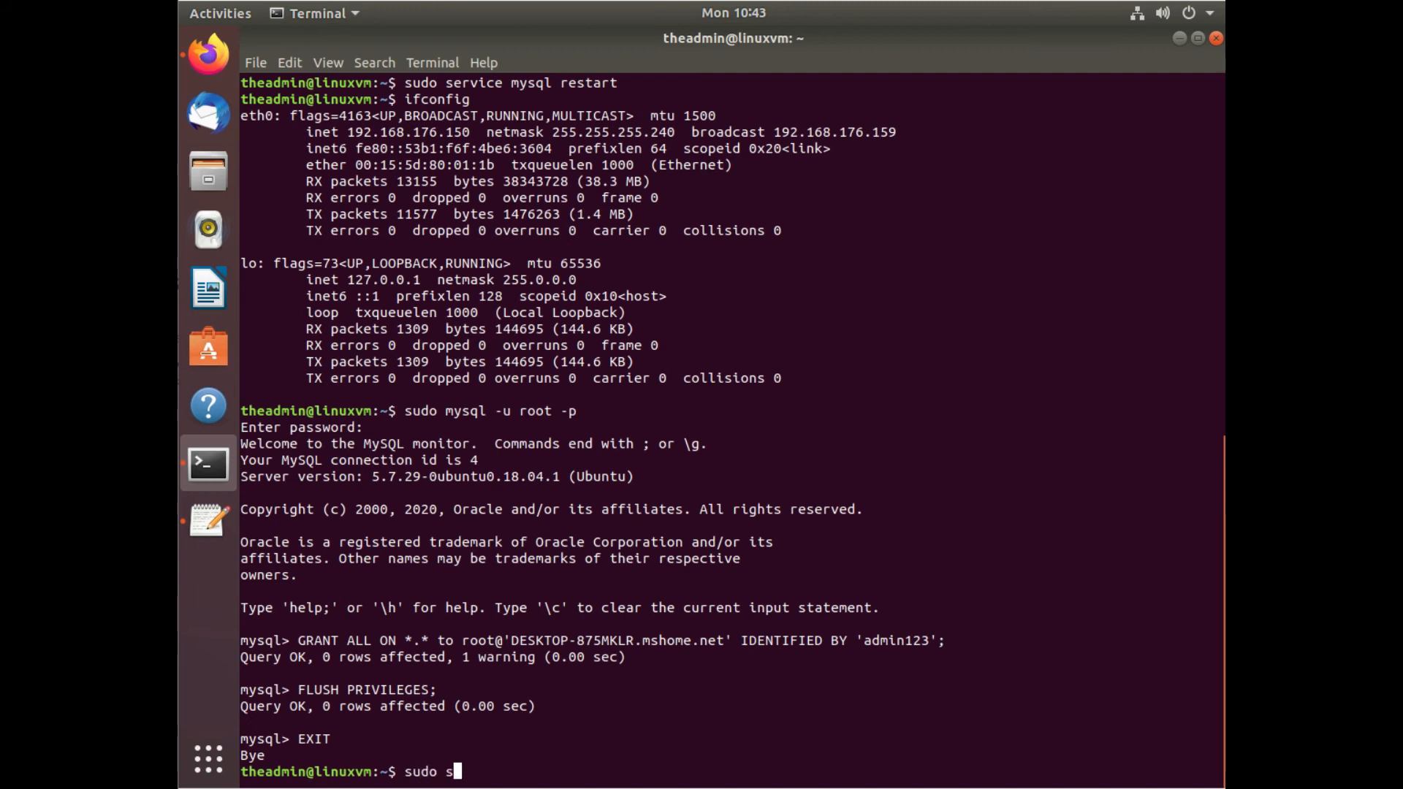
pyautogui.write('ervice my')
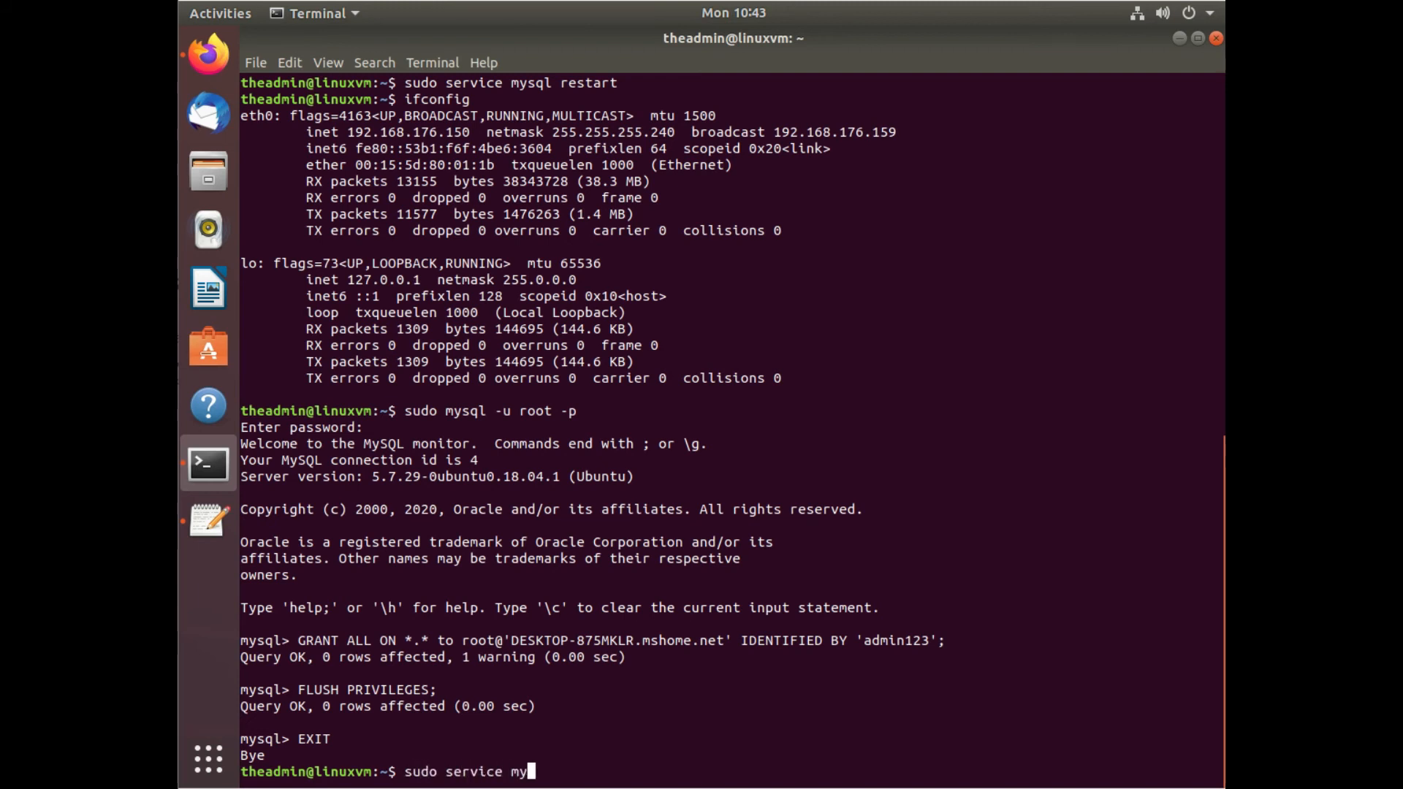
pyautogui.write('sql restart')
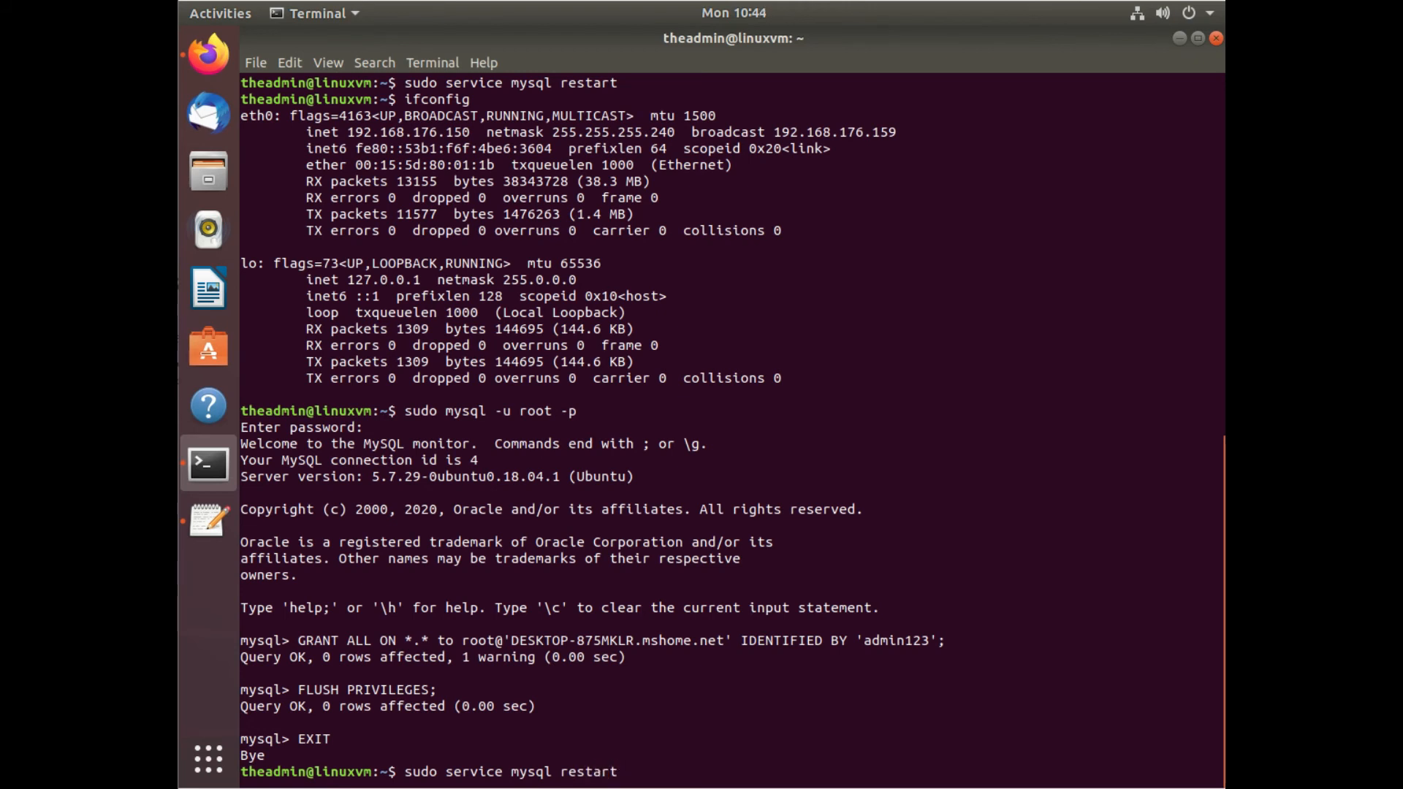
pyautogui.moveTo(619, 771)
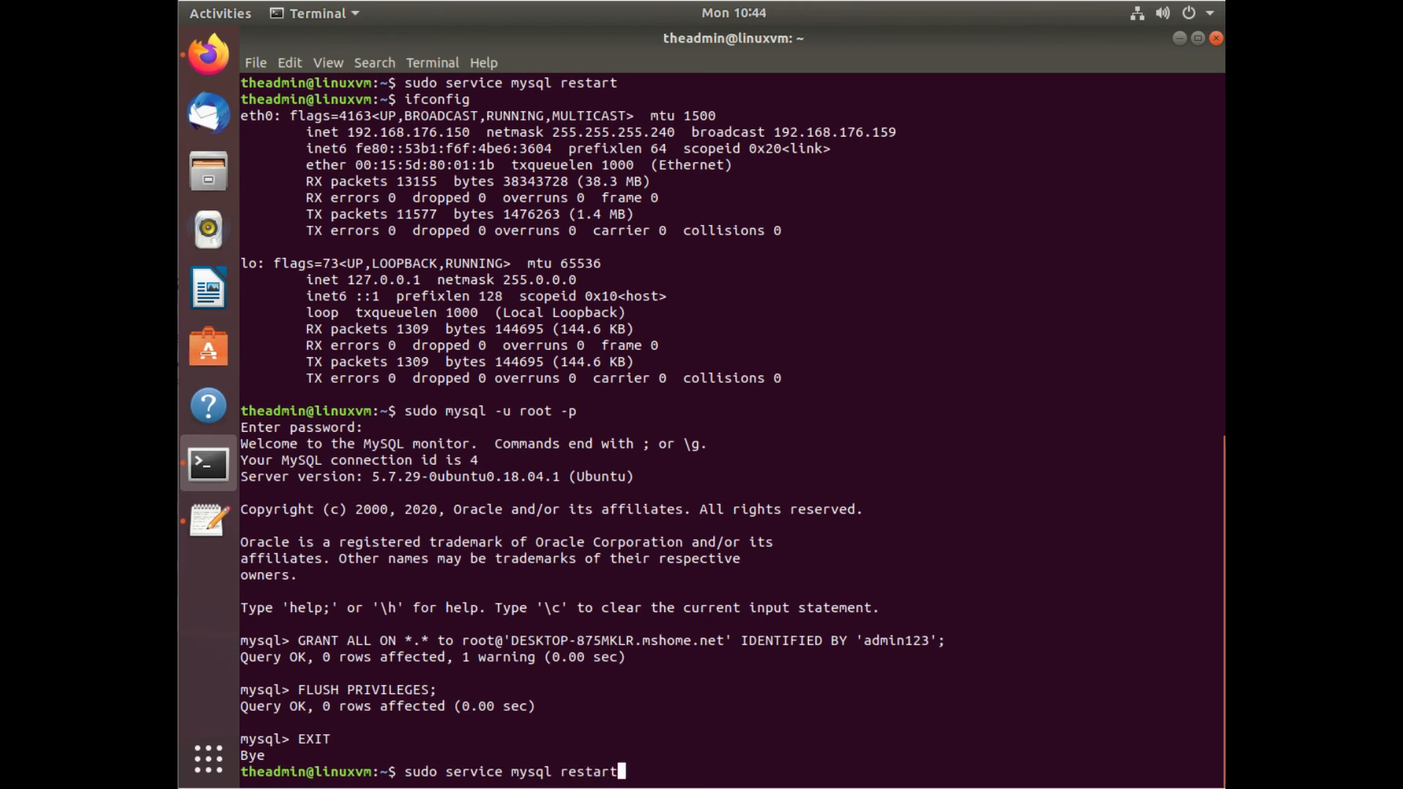
pyautogui.press('Return')
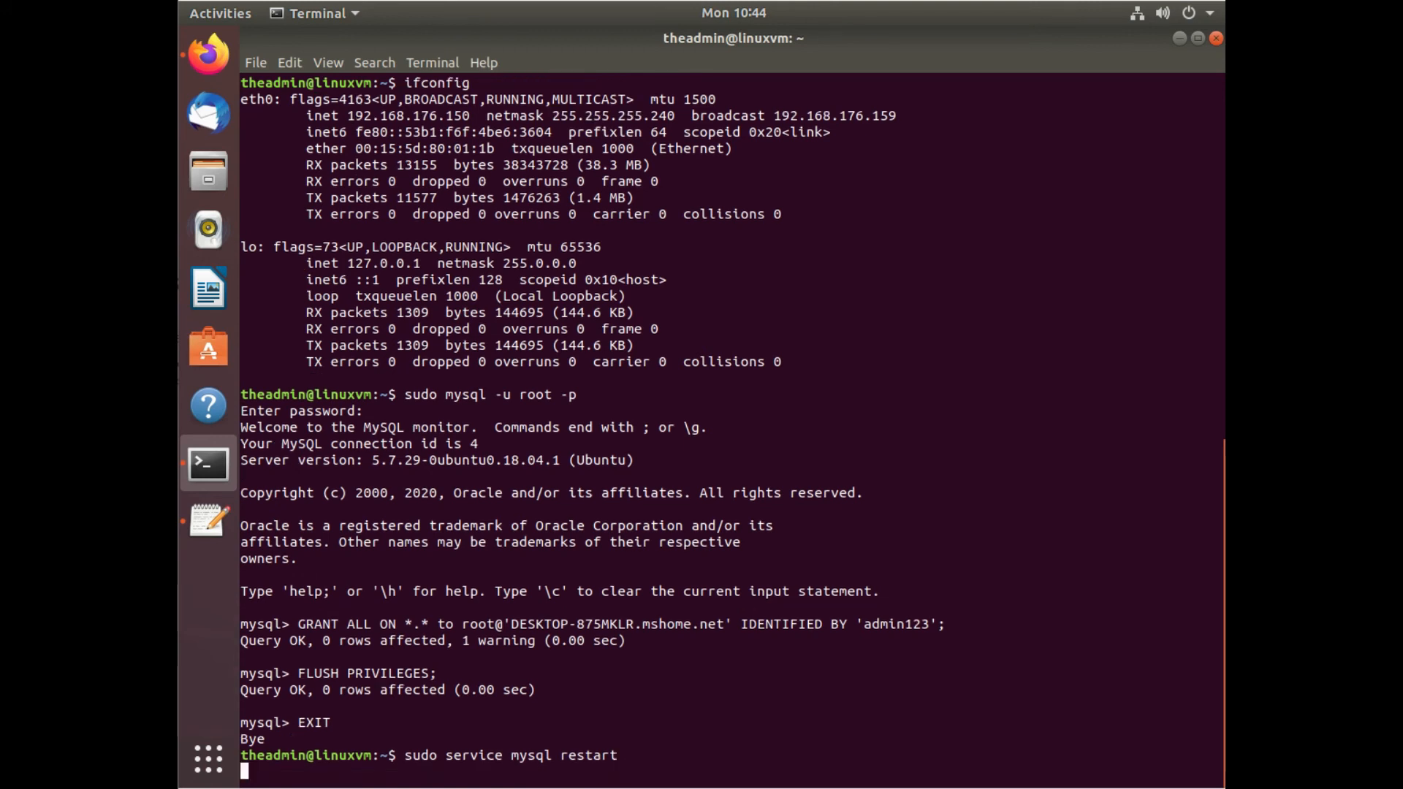
# Test the Linux SQL Server connection to 192.168.176.150:3306 and see it succeed.
pyautogui.press('Return')
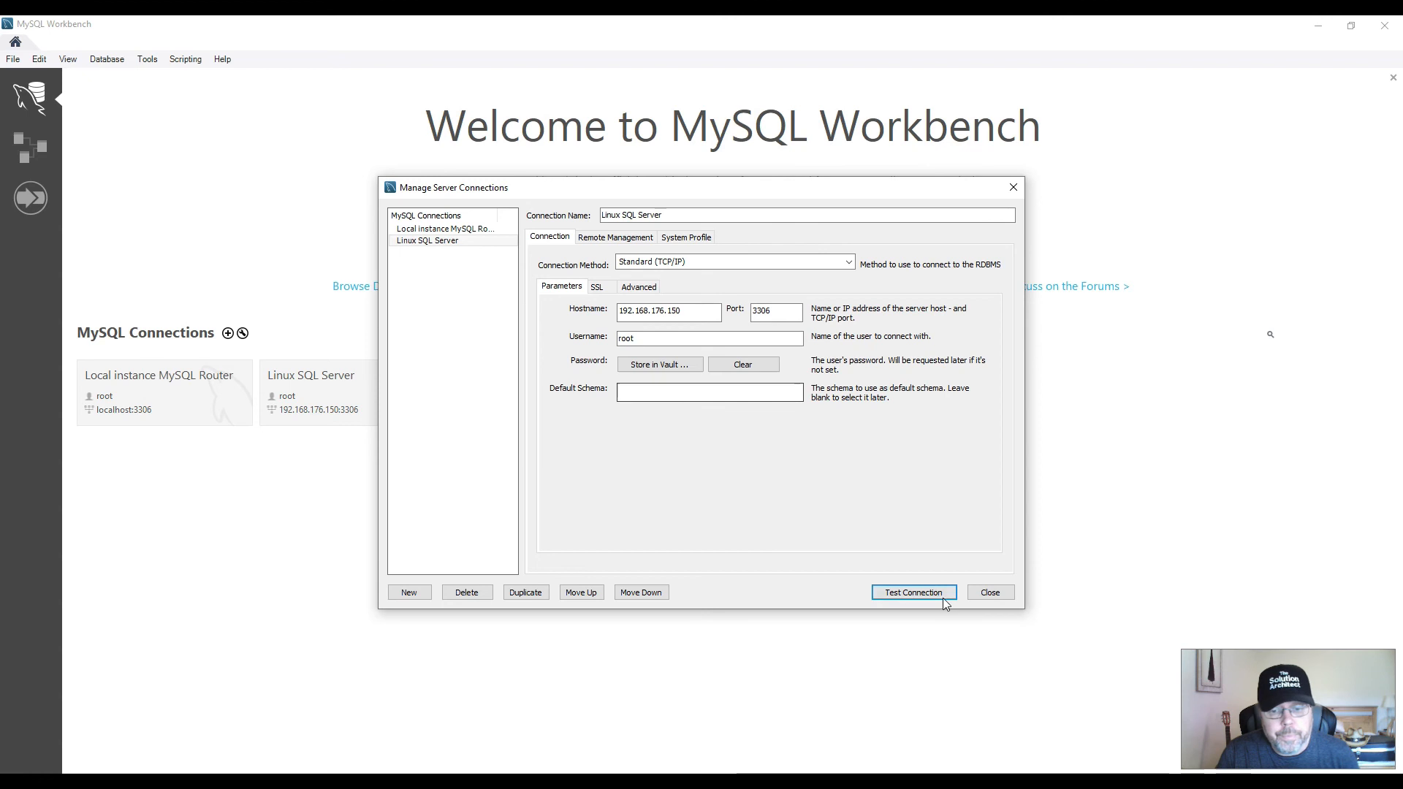
pyautogui.click(912, 592)
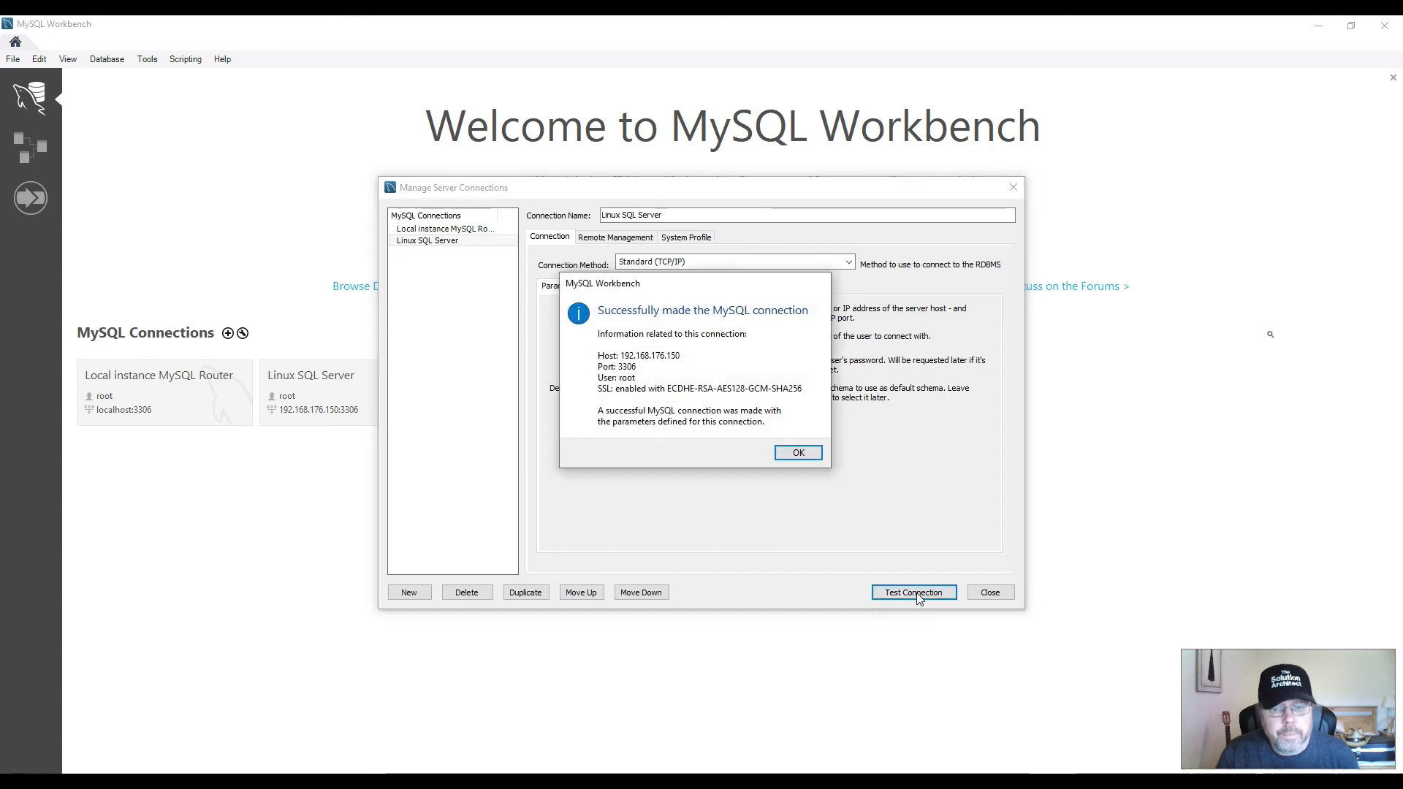
pyautogui.moveTo(616, 440)
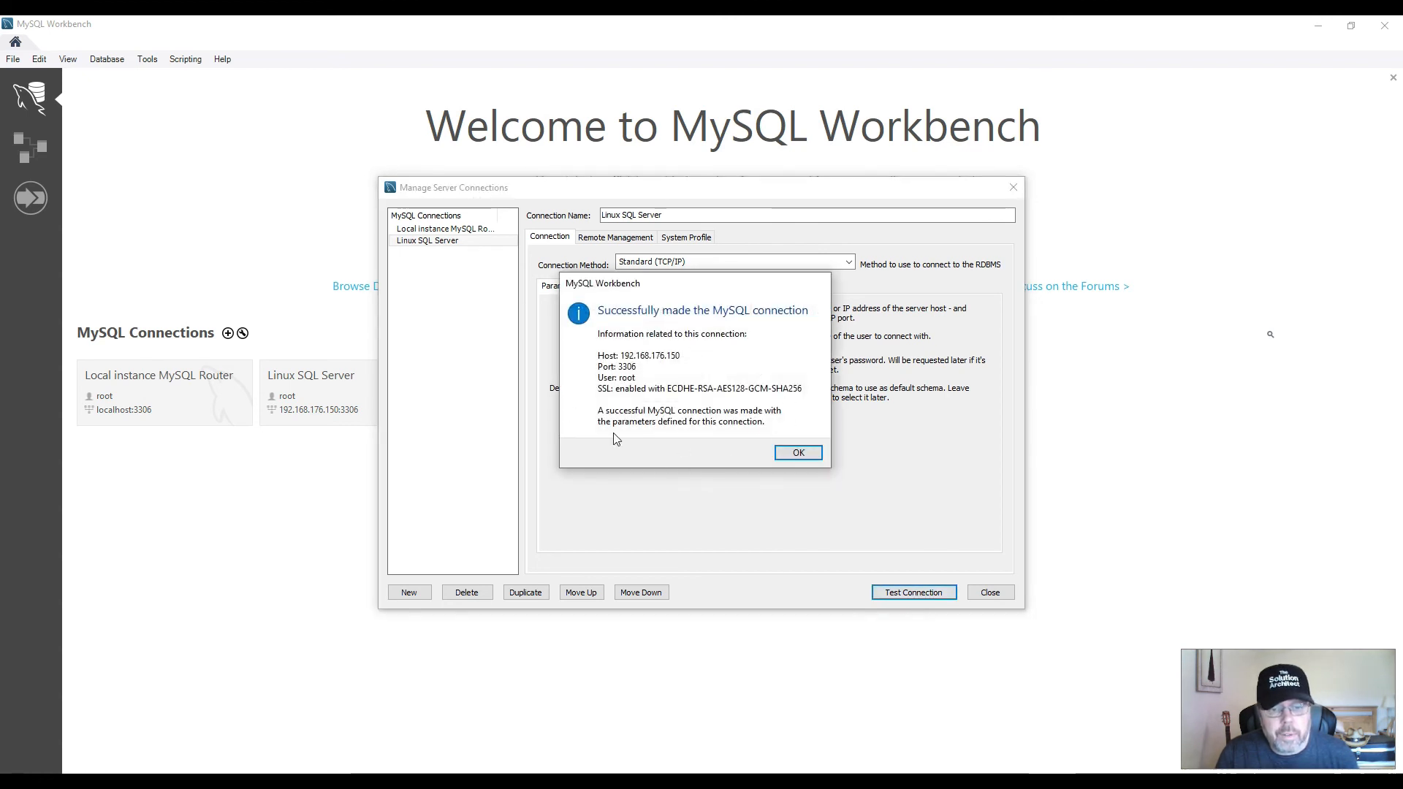
pyautogui.moveTo(732, 472)
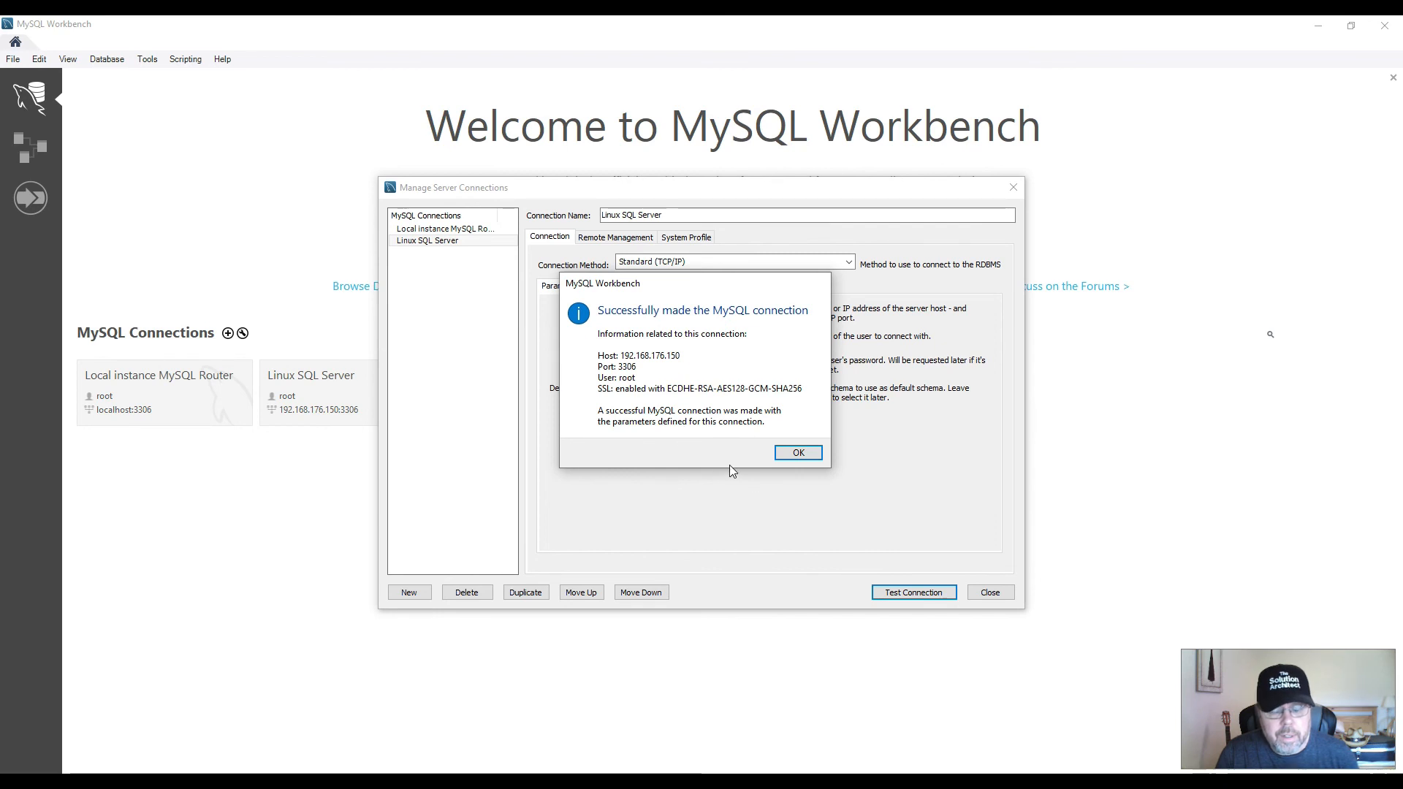
pyautogui.moveTo(699, 453)
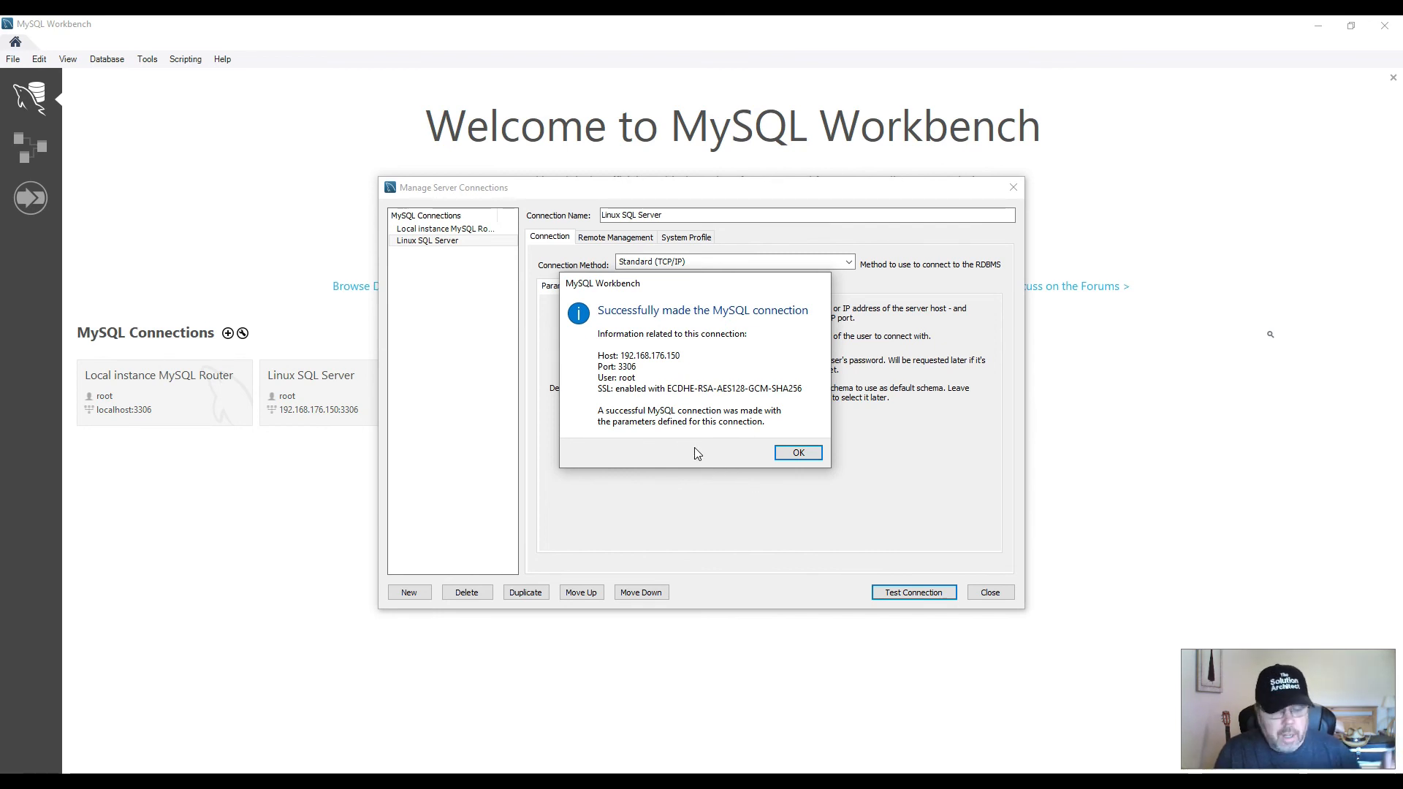
pyautogui.moveTo(662, 455)
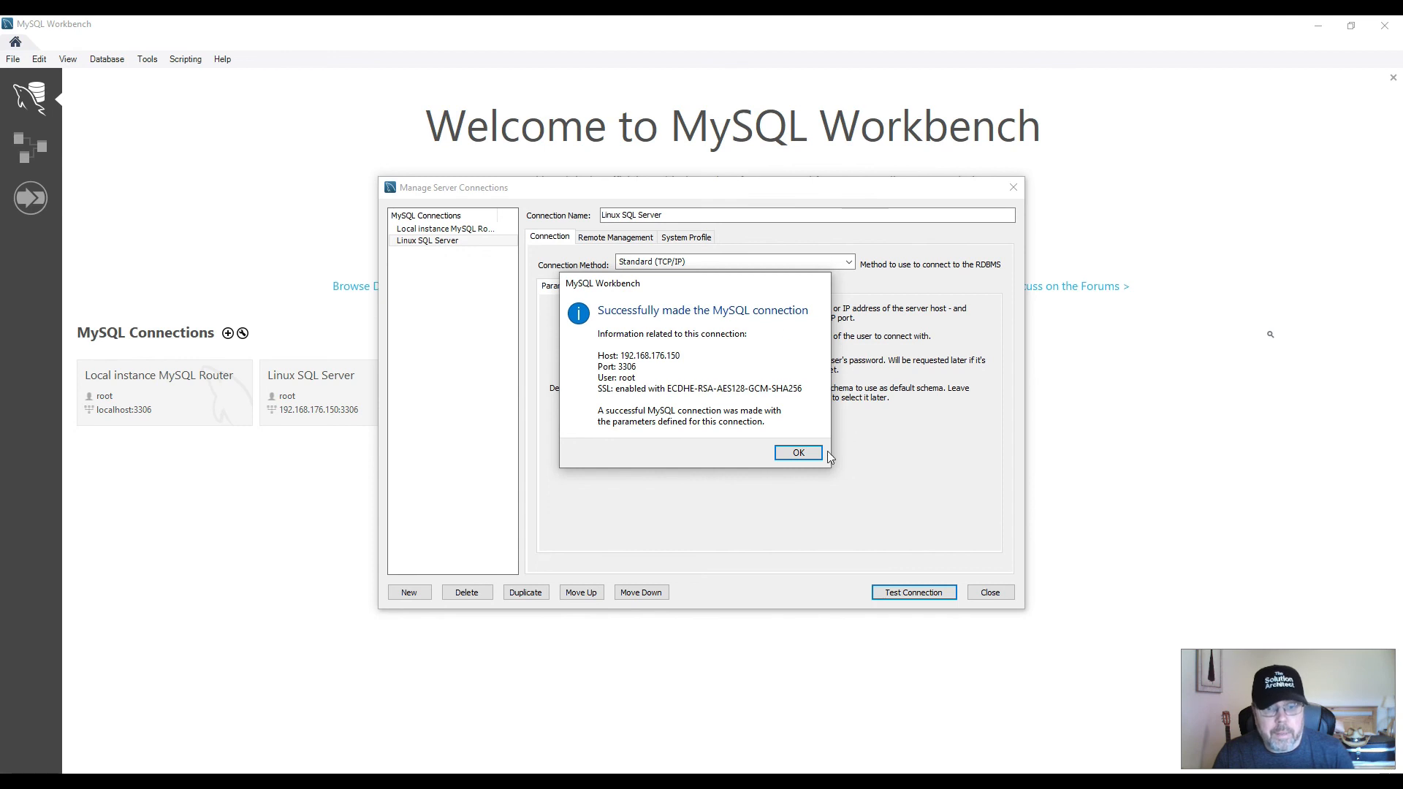
# Acknowledge the success message and close Manage Server Connections, returning to the home screen.
pyautogui.click(796, 452)
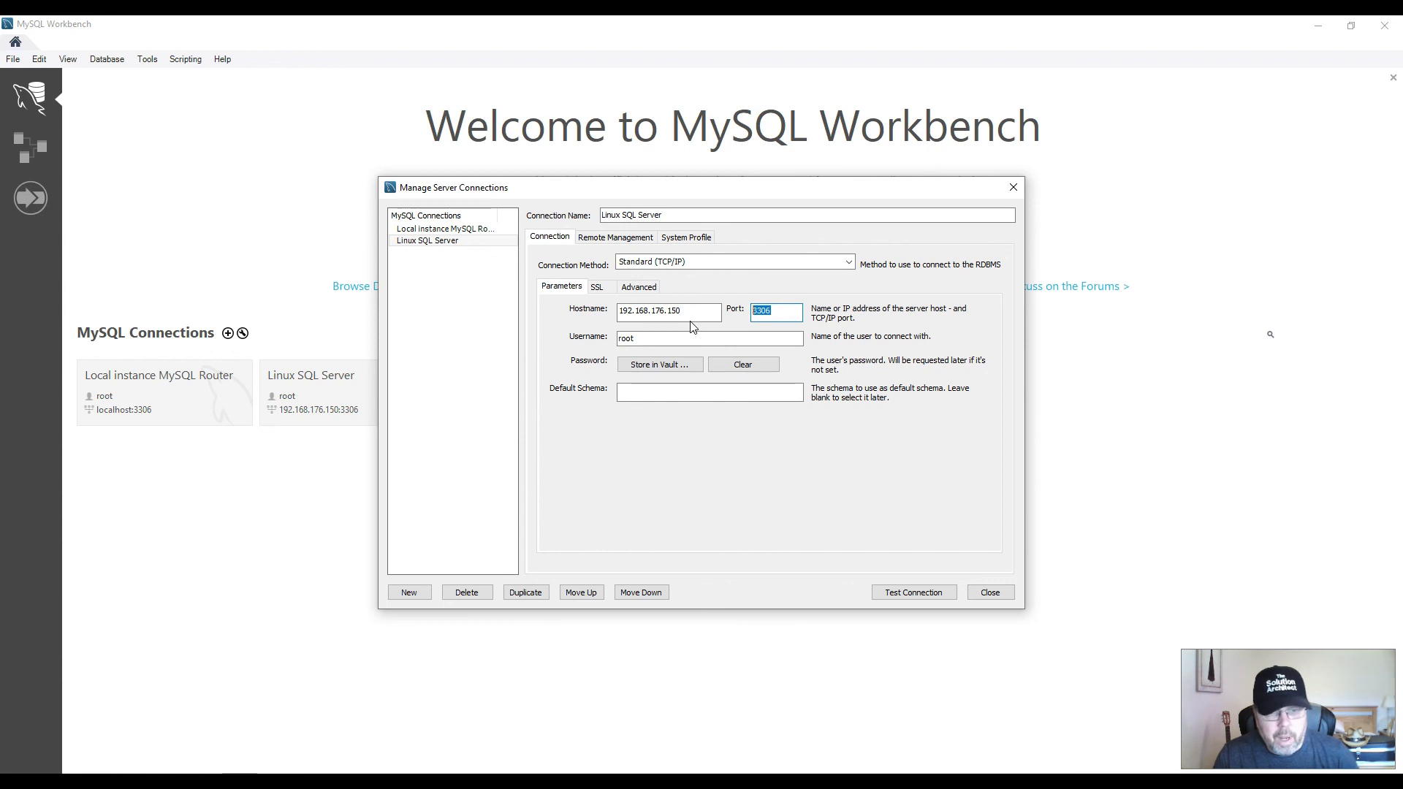
pyautogui.moveTo(803, 532)
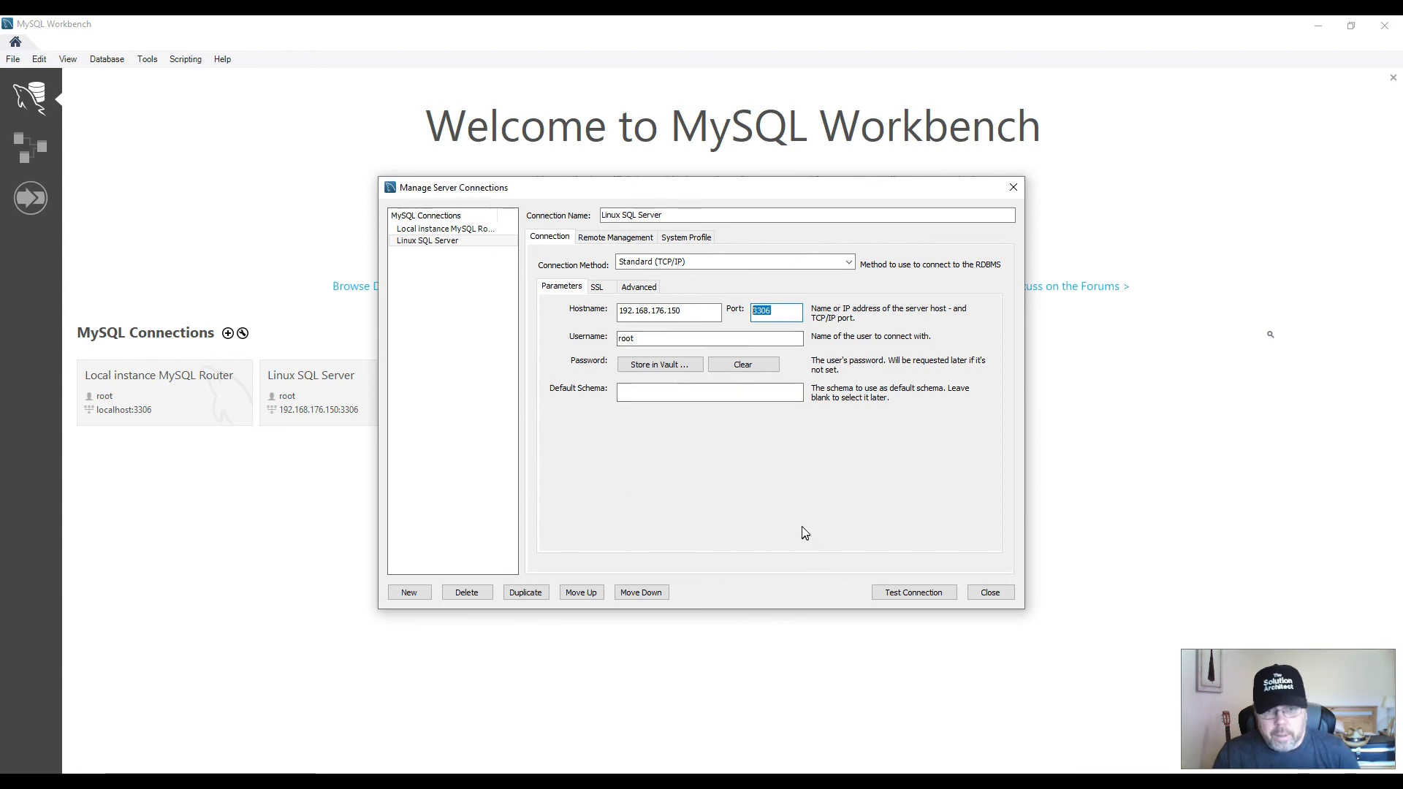
pyautogui.moveTo(789, 519)
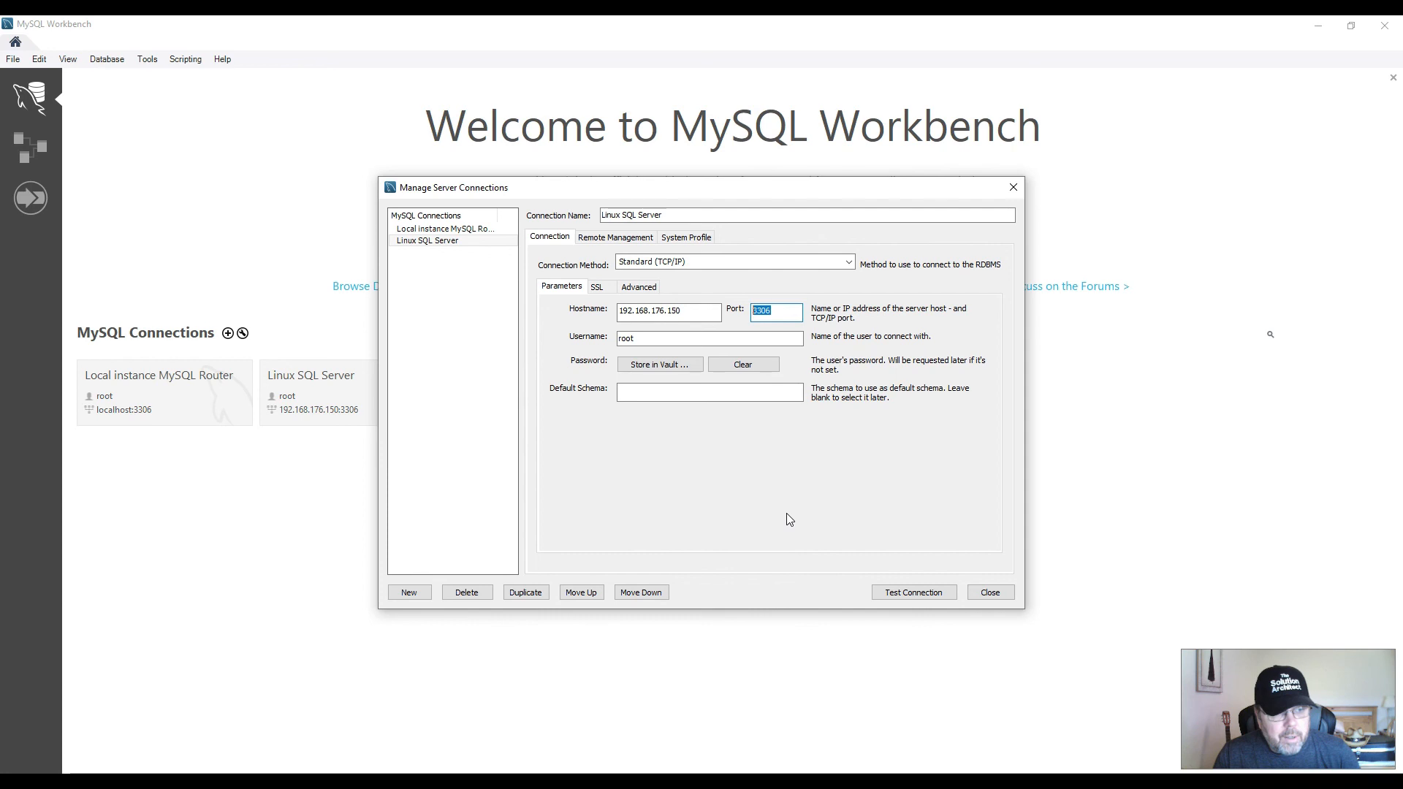
pyautogui.moveTo(682, 321)
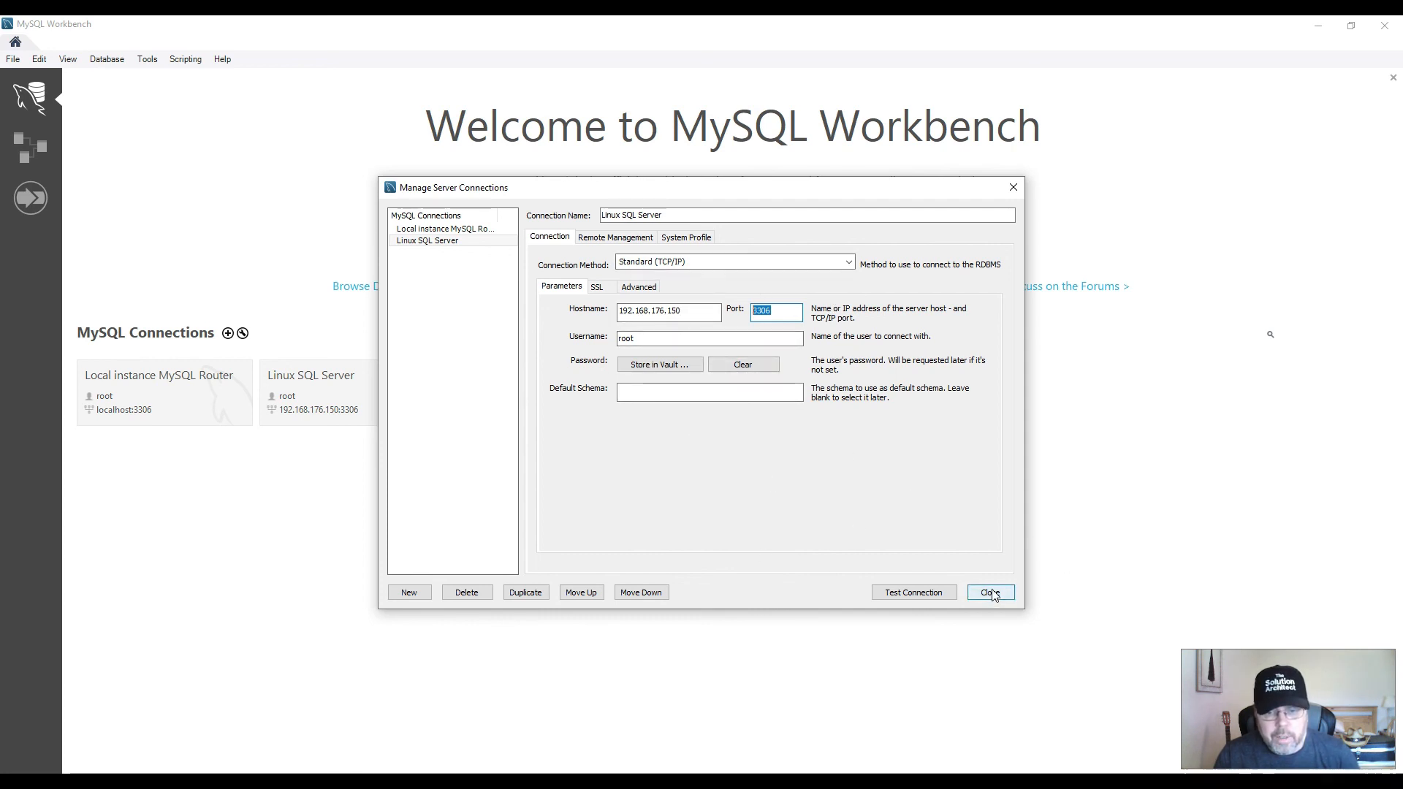
pyautogui.click(990, 591)
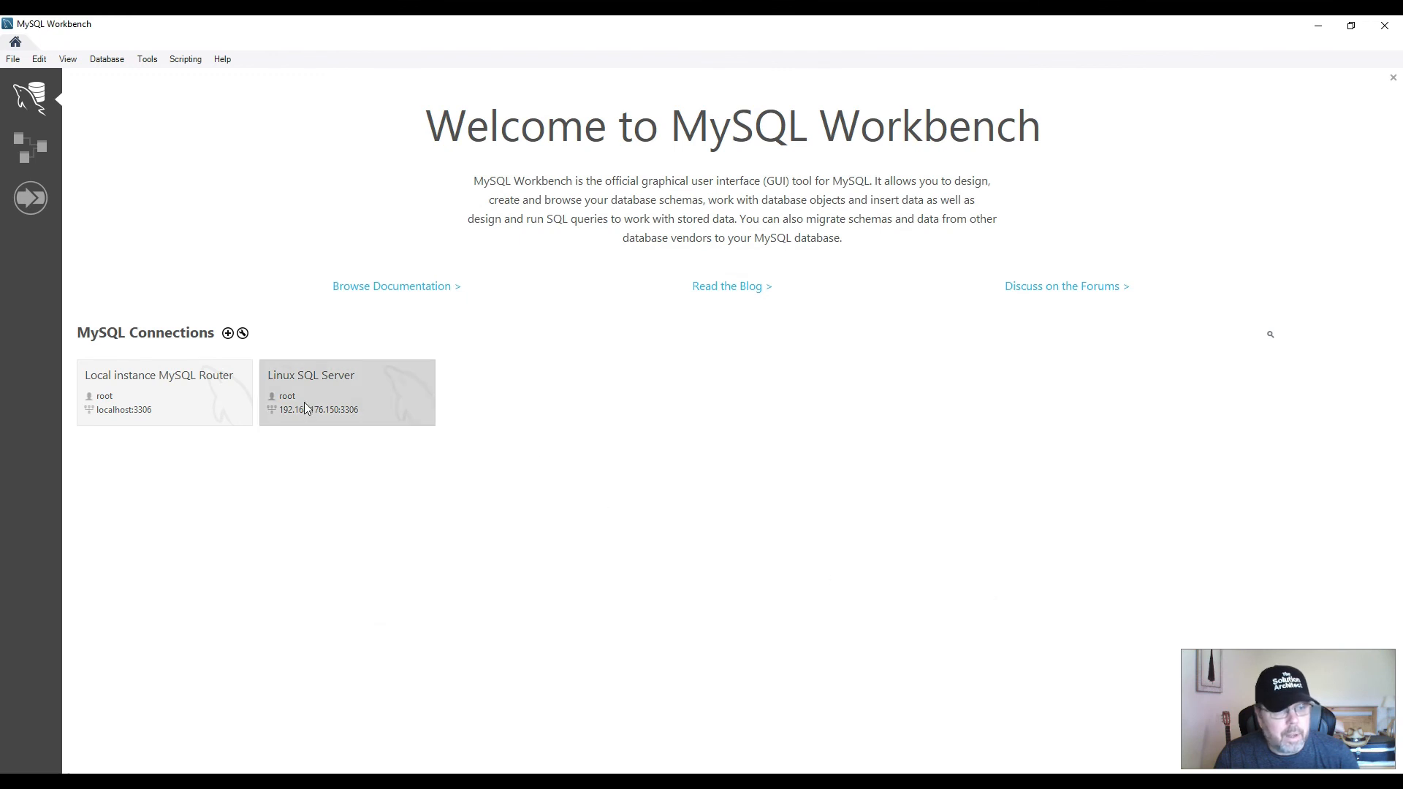
pyautogui.moveTo(341, 404)
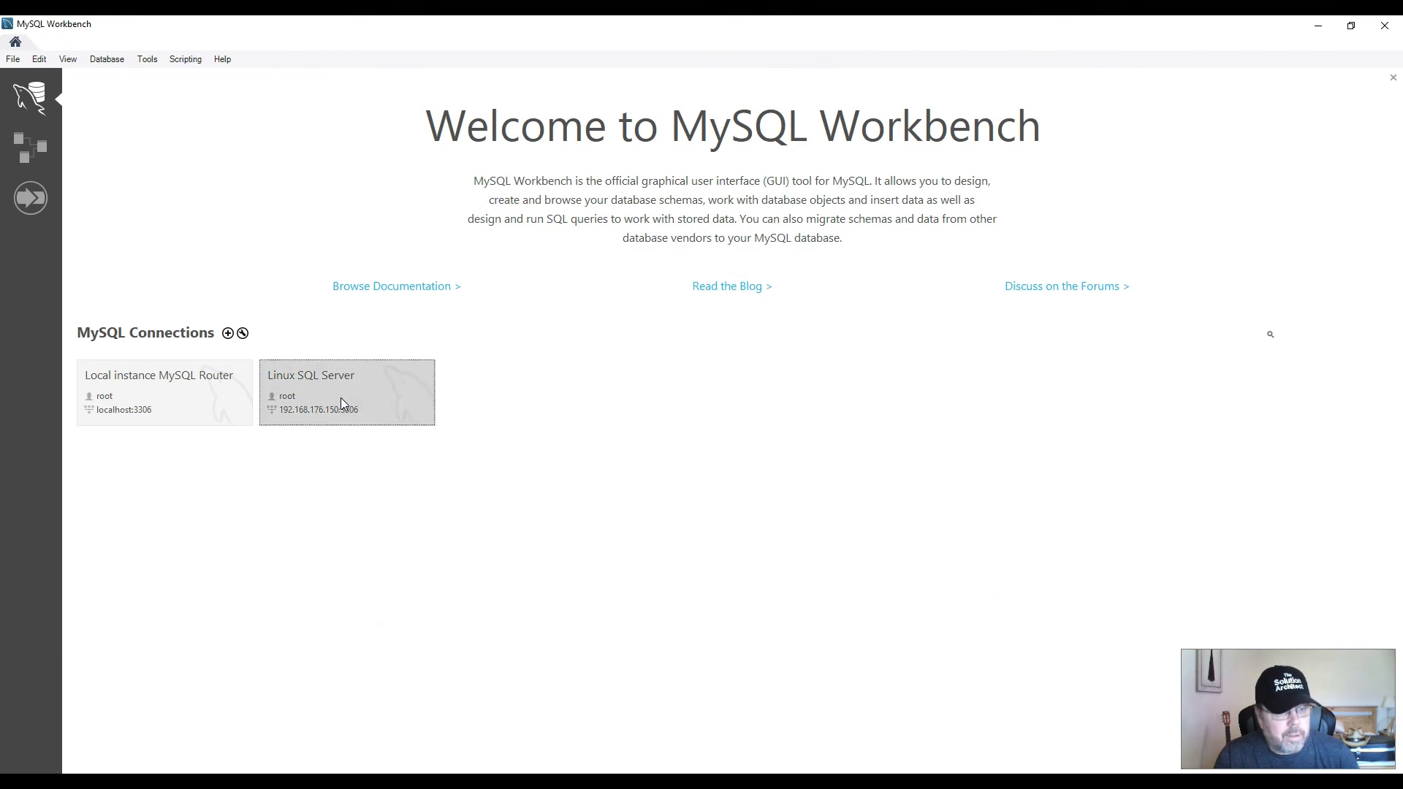
# Connect to Linux SQL Server, ignore the workspace restore error, and select the sys schema.
pyautogui.doubleClick(346, 392)
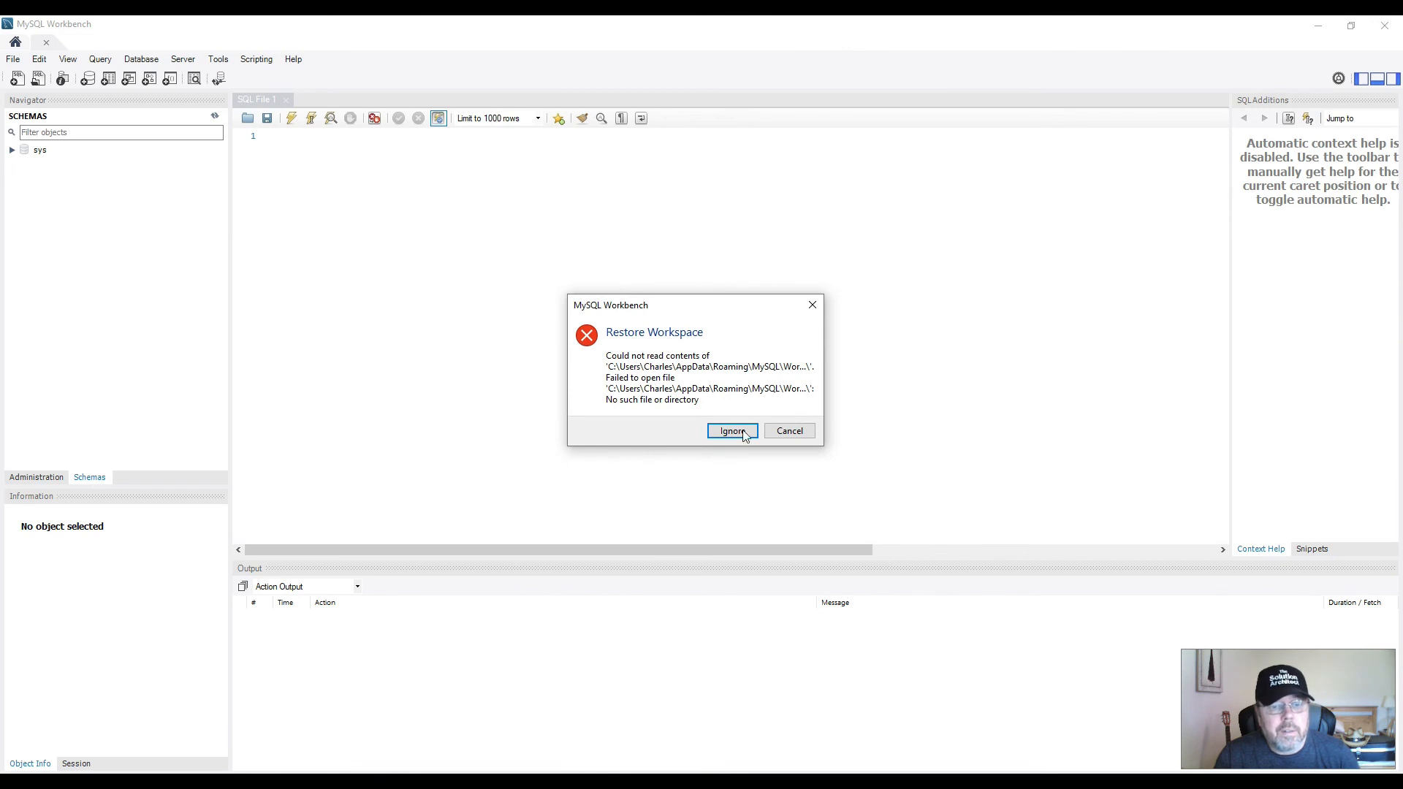
pyautogui.click(731, 429)
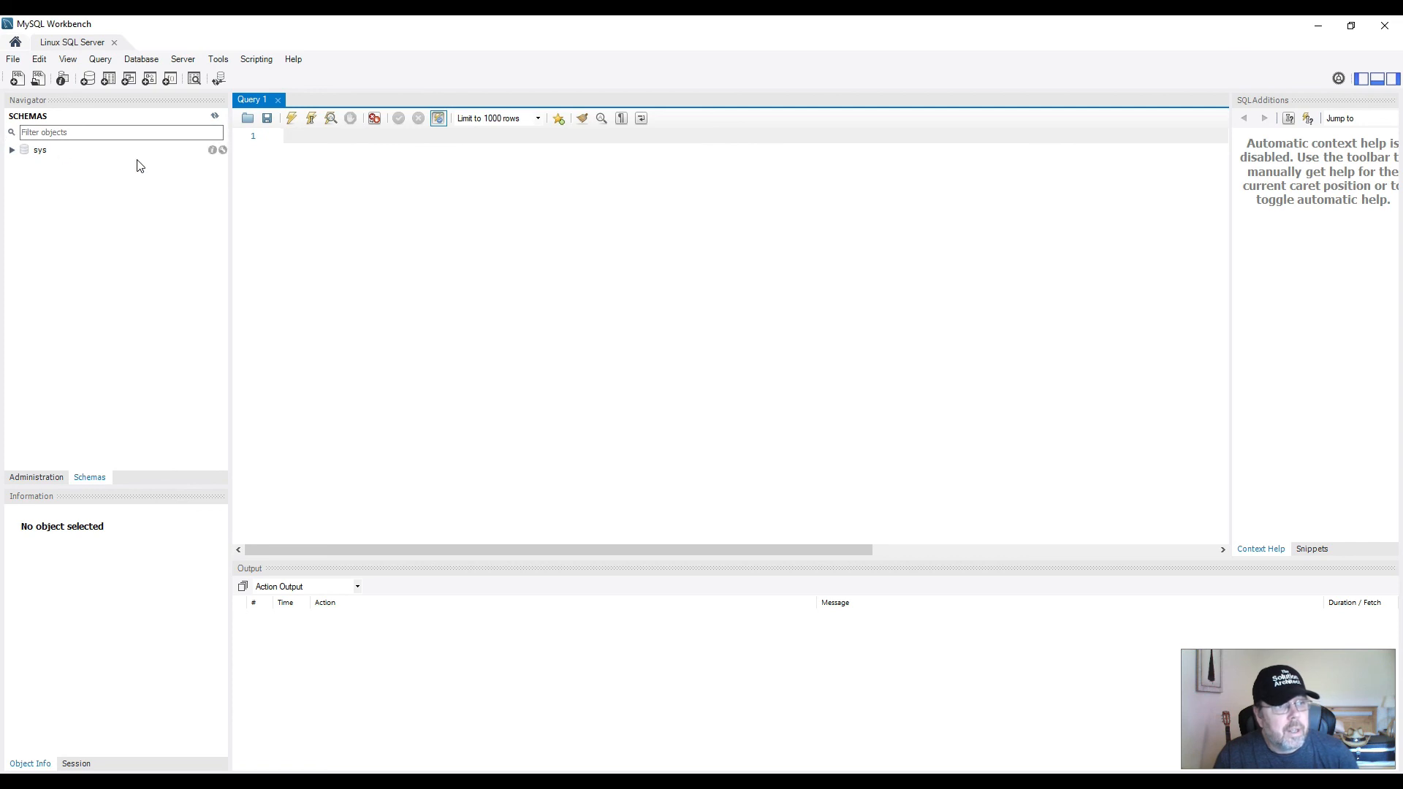
pyautogui.moveTo(66, 161)
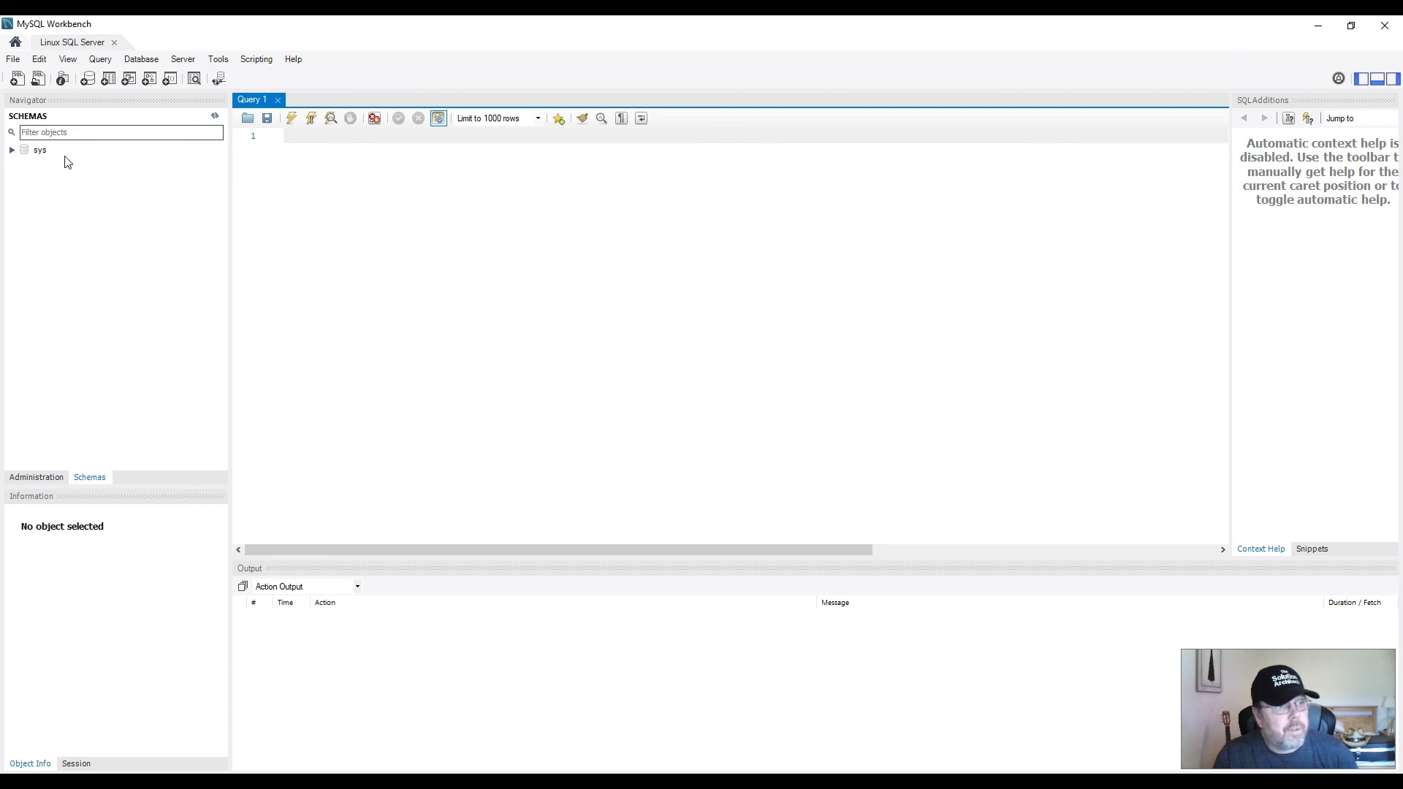
pyautogui.click(39, 149)
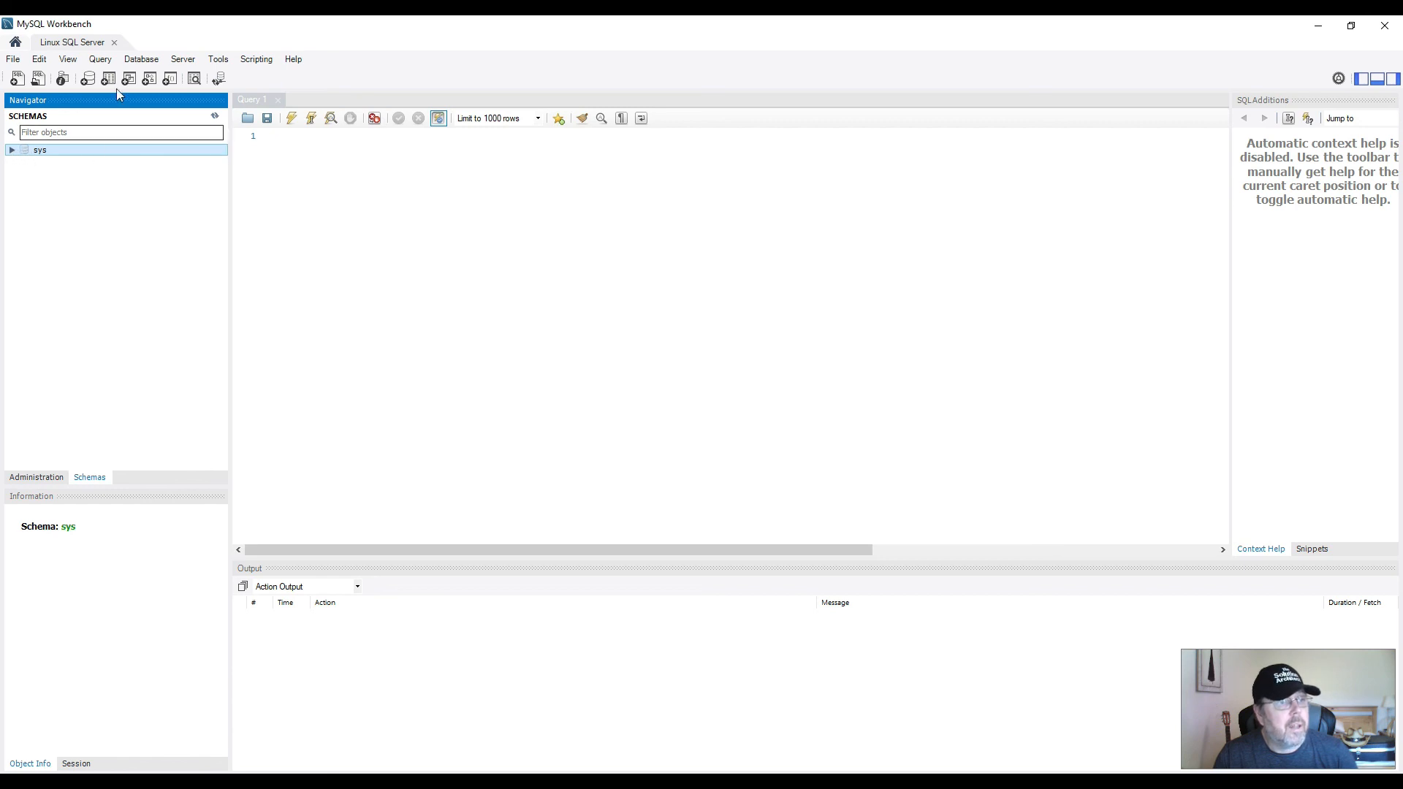
pyautogui.moveTo(344, 110)
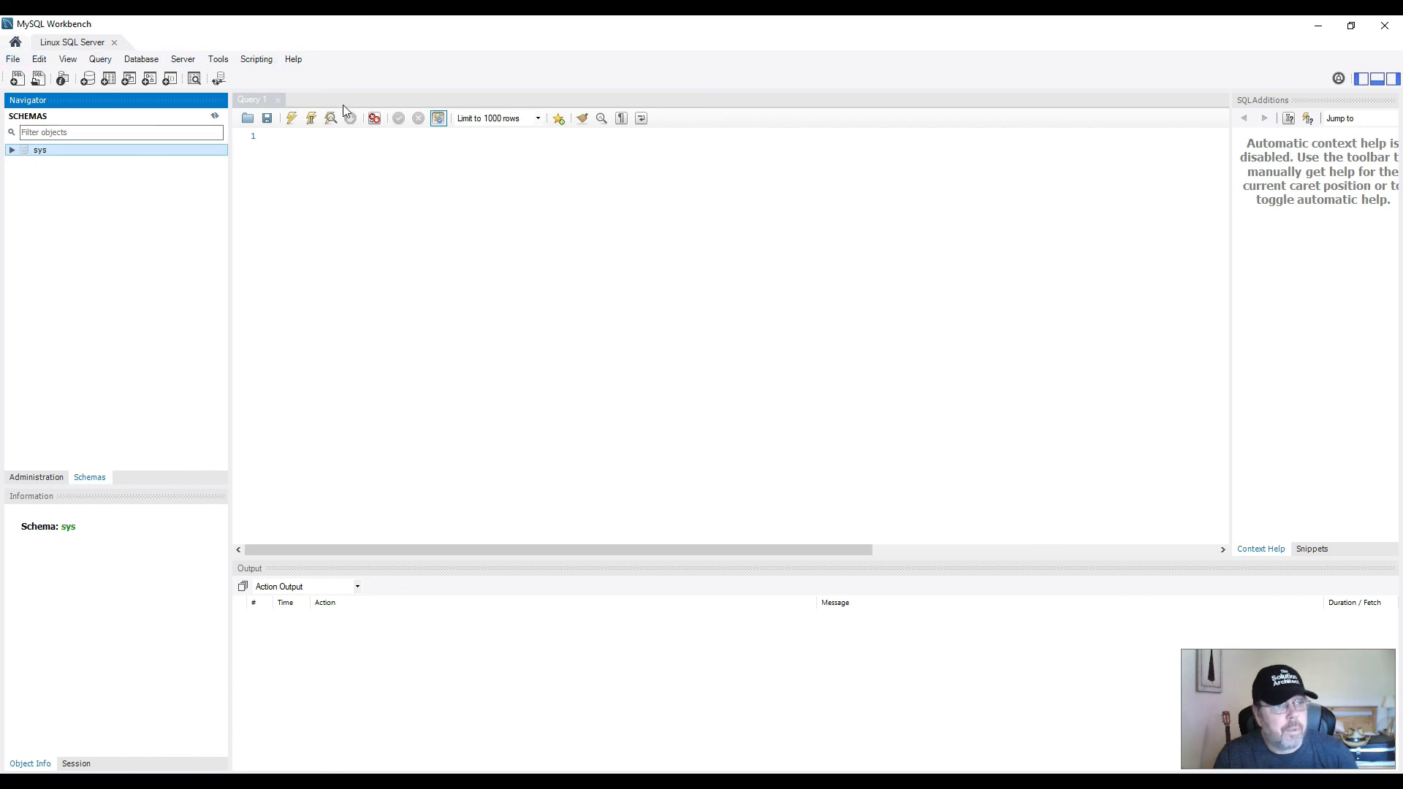